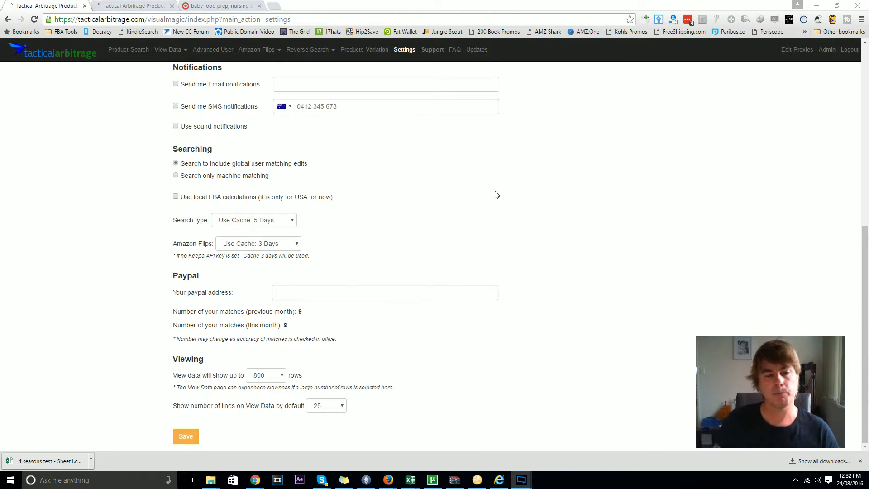
{"action": "mouse_move", "coordinate": [471, 169]}
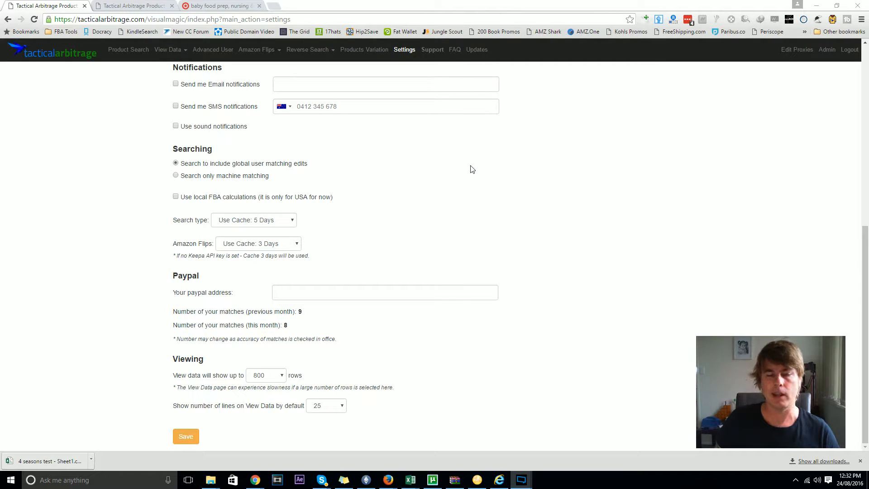
{"action": "mouse_move", "coordinate": [128, 49]}
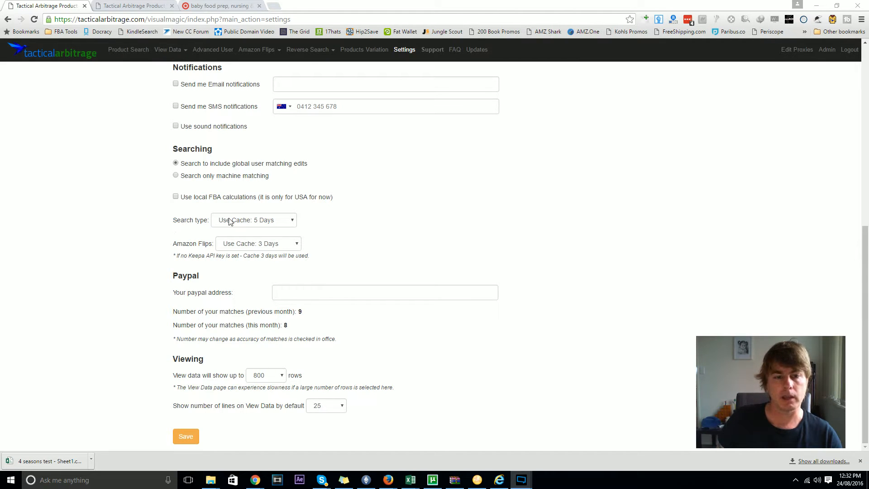
{"action": "mouse_move", "coordinate": [333, 218]}
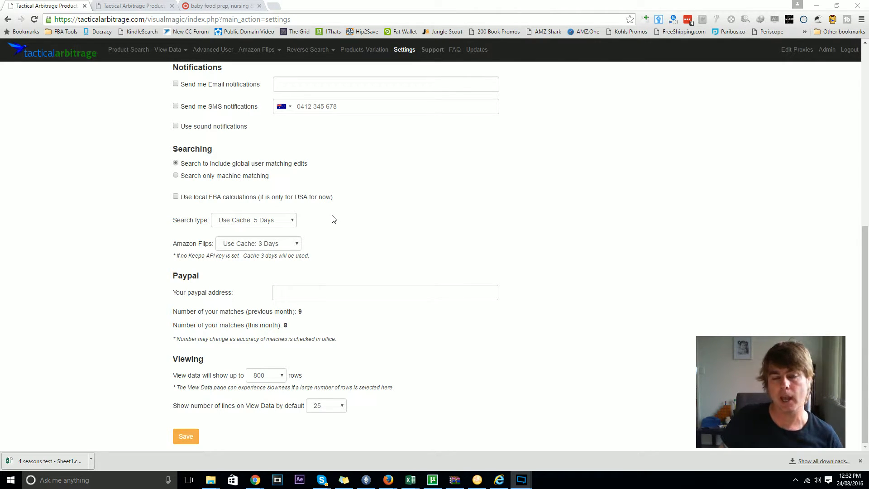
- Review the cache duration options, keep 'Use Cache: 5 Days', and go to Product Search
{"action": "left_click", "coordinate": [254, 219]}
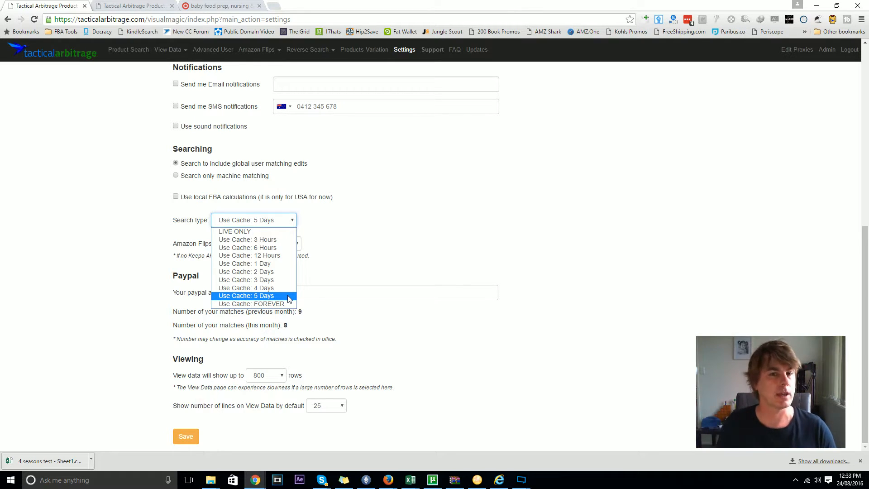
{"action": "left_click", "coordinate": [247, 295]}
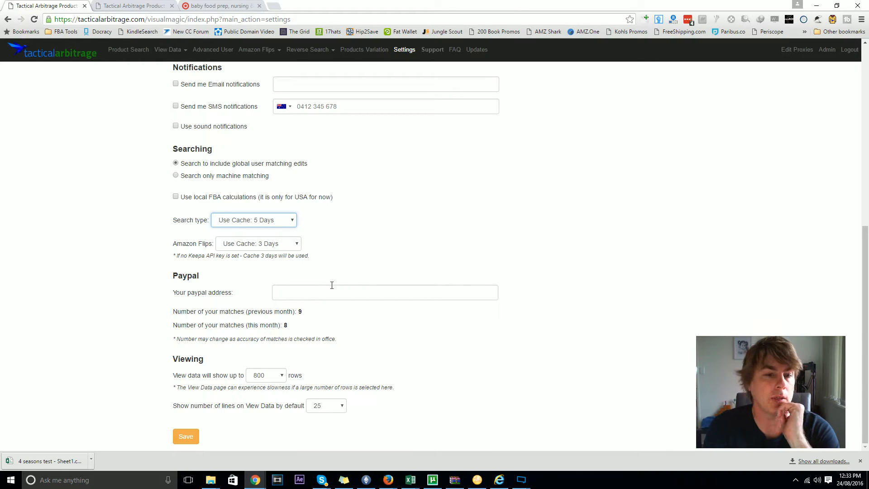
{"action": "mouse_move", "coordinate": [365, 271]}
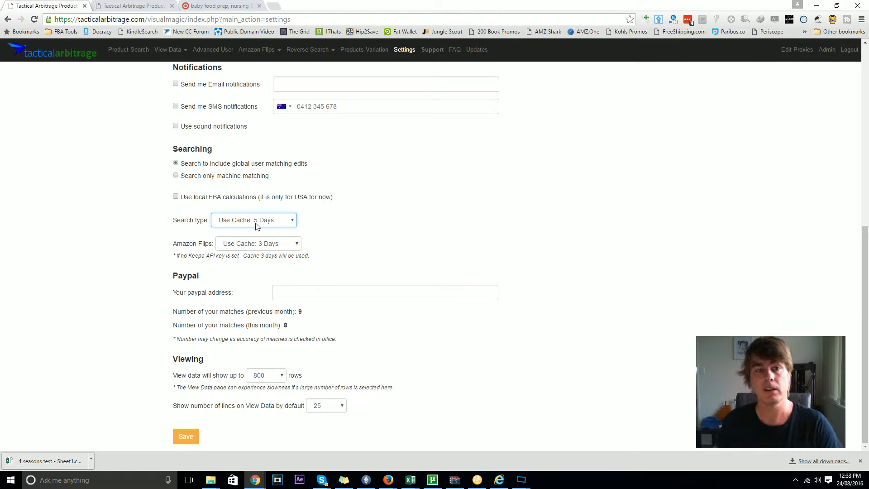
{"action": "mouse_move", "coordinate": [146, 259]}
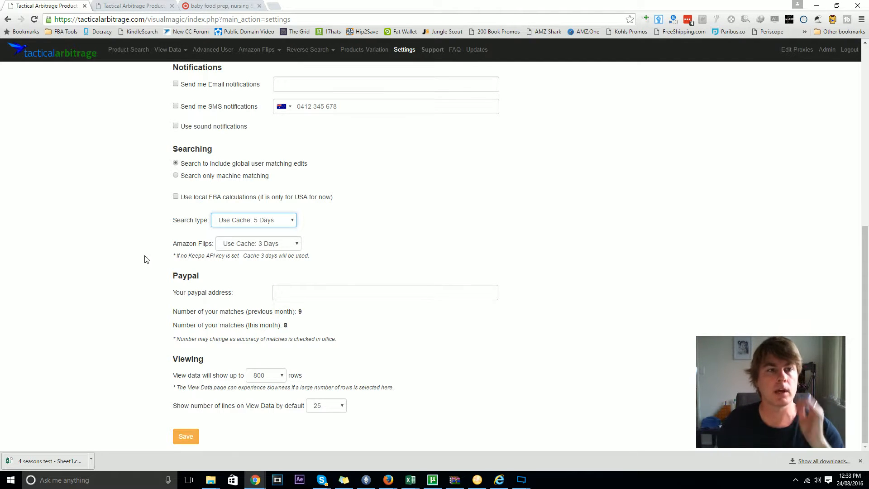
{"action": "left_click", "coordinate": [133, 6]}
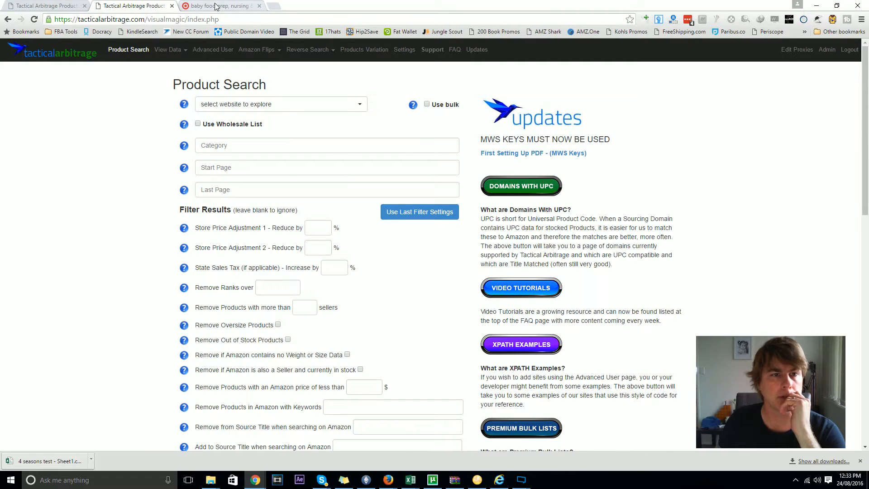
- Configure a target.com scan of category 5xtkb from Start Page 1 to Last Page 5
{"action": "left_click", "coordinate": [216, 5]}
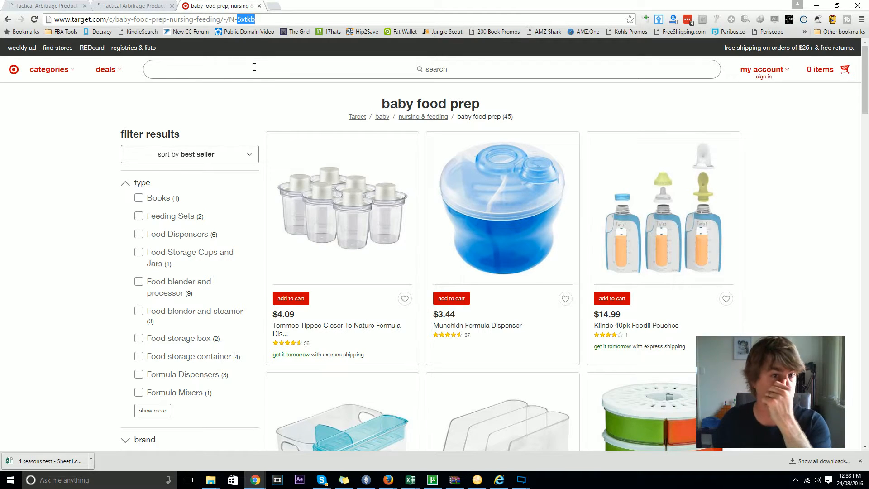
{"action": "left_click", "coordinate": [130, 5]}
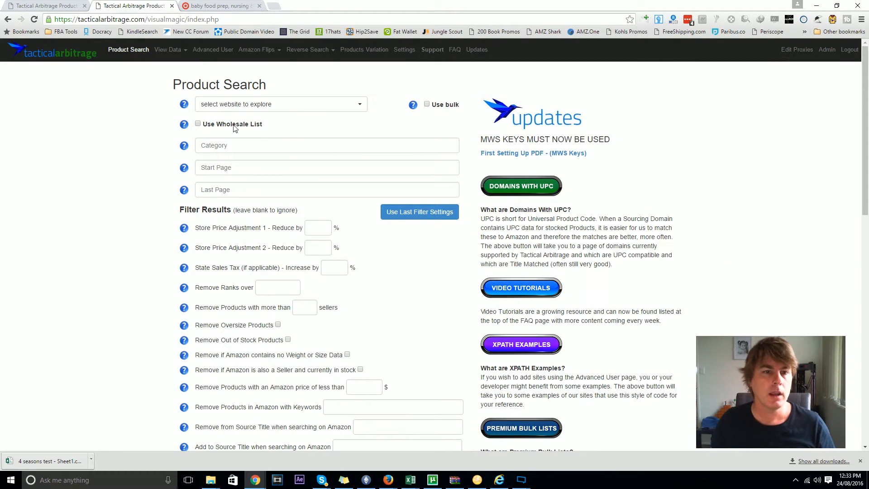
{"action": "left_click", "coordinate": [280, 103]}
{"action": "type", "text": "5xtkb"}
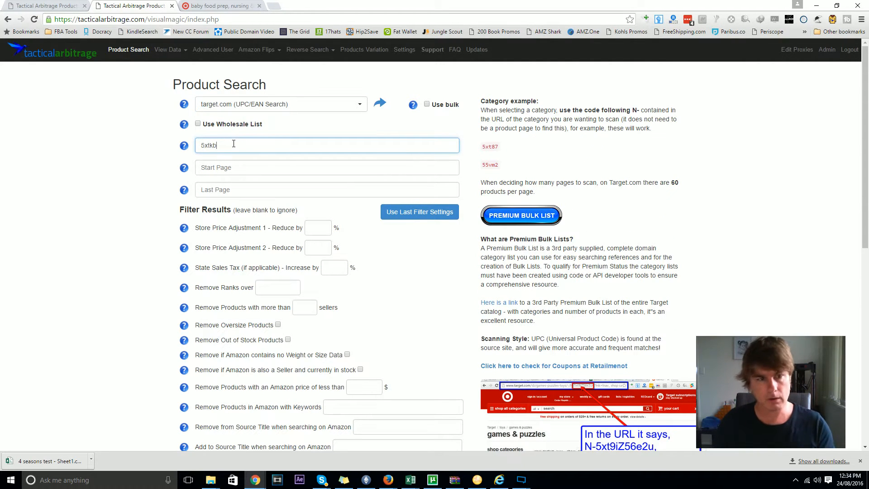
{"action": "left_click", "coordinate": [327, 168]}
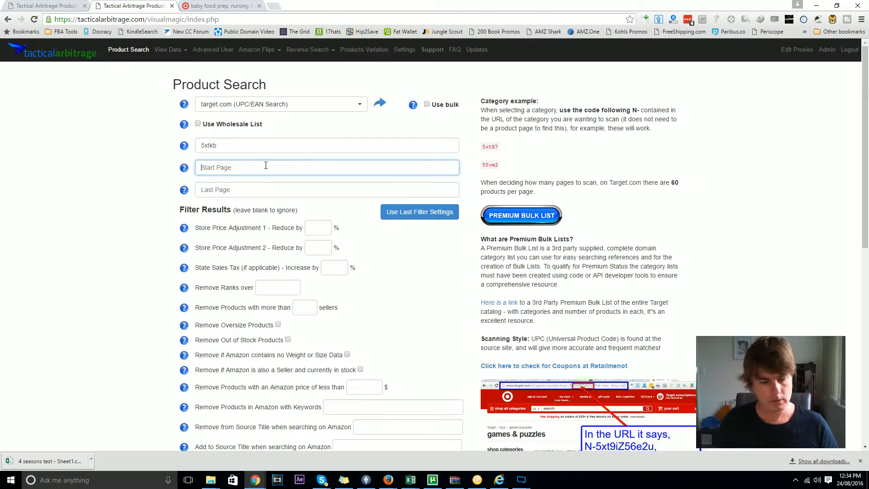
{"action": "type", "text": "1"}
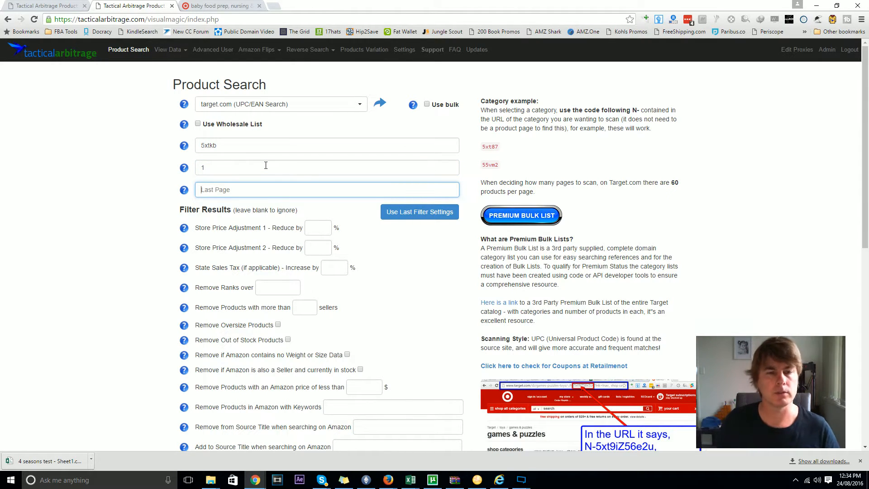
{"action": "type", "text": "5"}
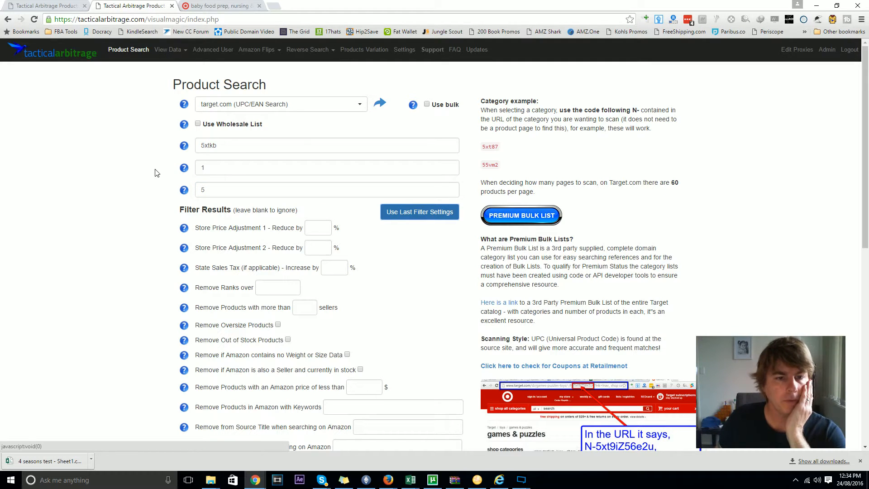
{"action": "left_click", "coordinate": [216, 5]}
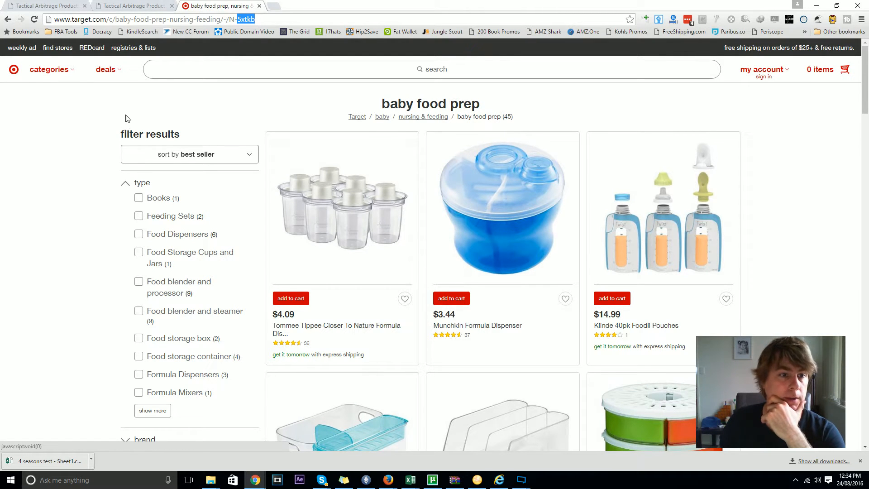
- Go from Target's categories menu up to Baby (code 5xtly) and list its subcategories
{"action": "left_click", "coordinate": [48, 69]}
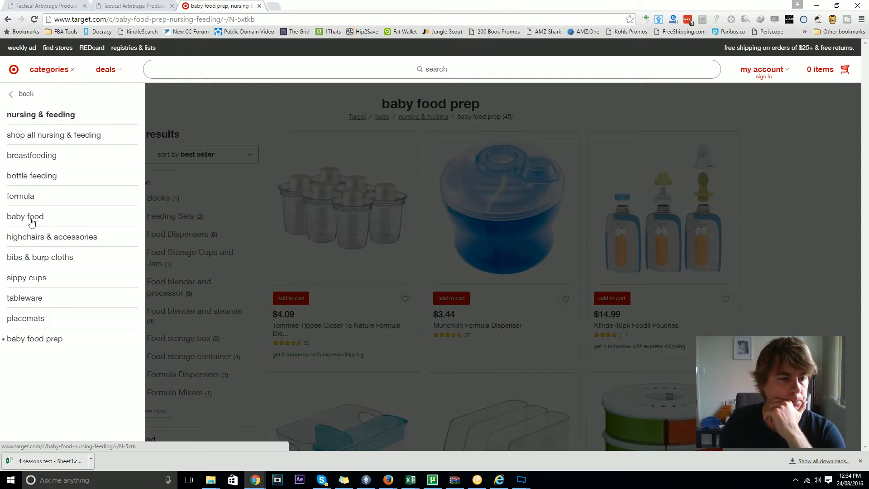
{"action": "mouse_move", "coordinate": [20, 195]}
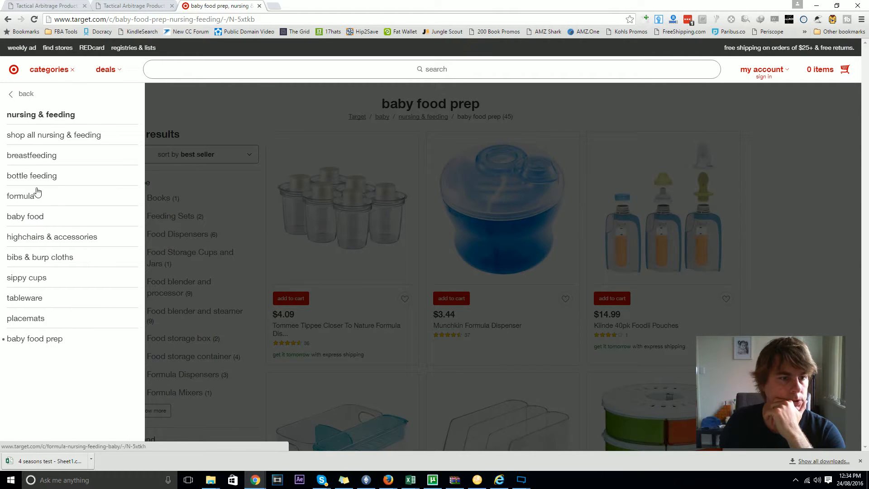
{"action": "left_click", "coordinate": [24, 93]}
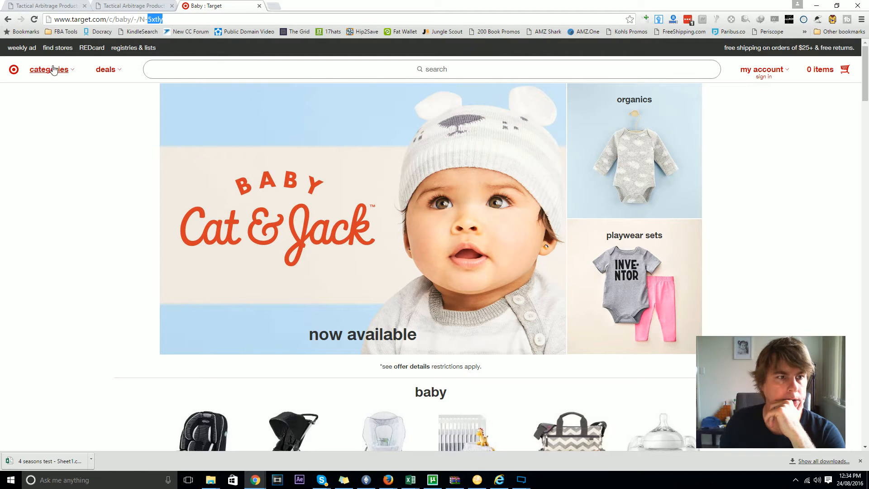
{"action": "left_click", "coordinate": [49, 69]}
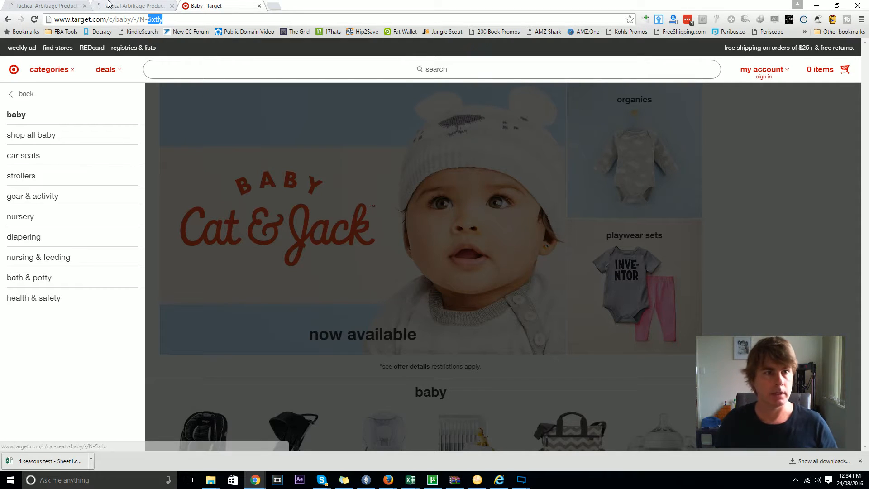
- On the Product Search form, switch category to 5xtly and set minimum Gross ROI to 1%
{"action": "left_click", "coordinate": [131, 6]}
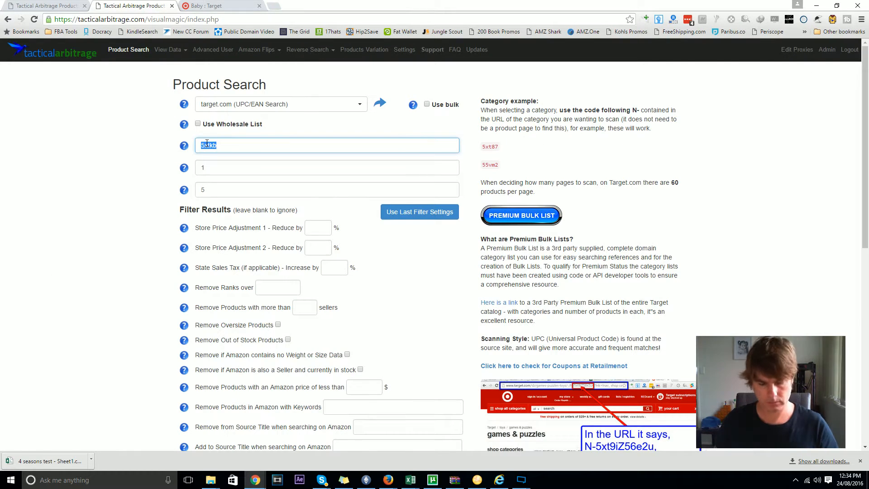
{"action": "scroll", "scroll_direction": "down", "scroll_amount": 3}
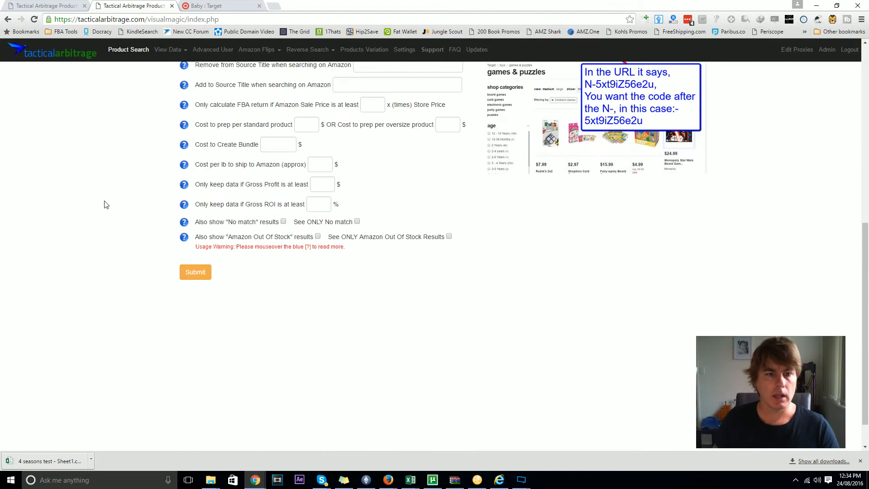
{"action": "scroll", "scroll_direction": "up", "scroll_amount": 3}
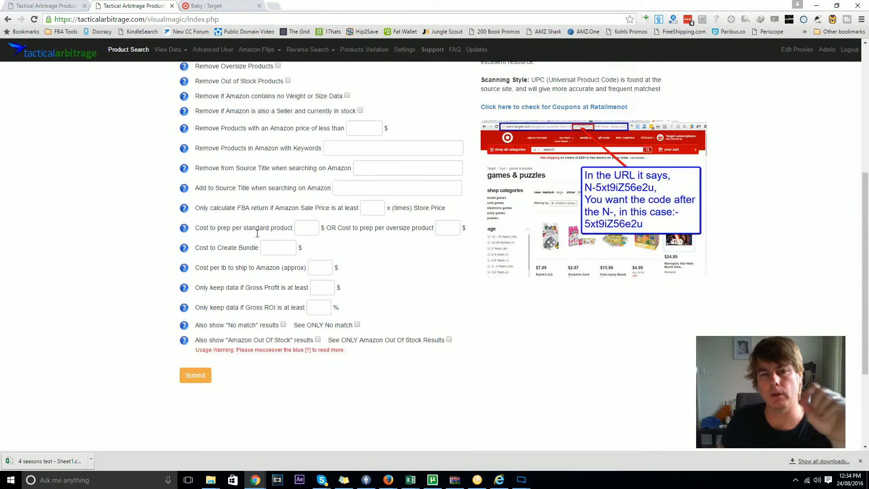
{"action": "scroll", "scroll_direction": "up", "scroll_amount": 3}
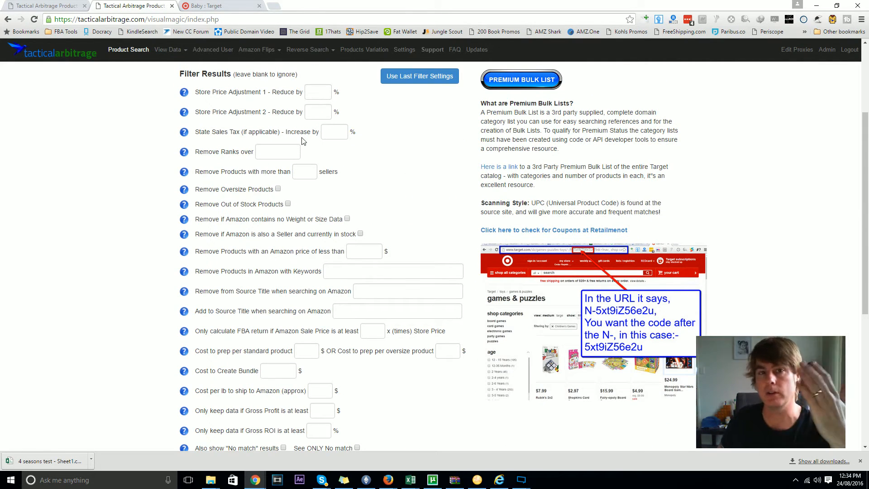
{"action": "scroll", "scroll_direction": "down", "scroll_amount": 3}
{"action": "type", "text": "1"}
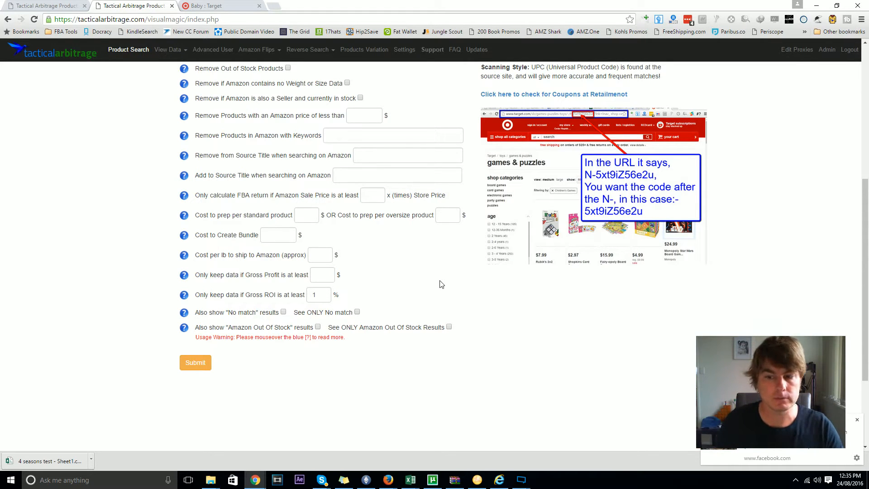
- Submit the Baby category scan, follow the process log, and open View Data
{"action": "left_click", "coordinate": [195, 362]}
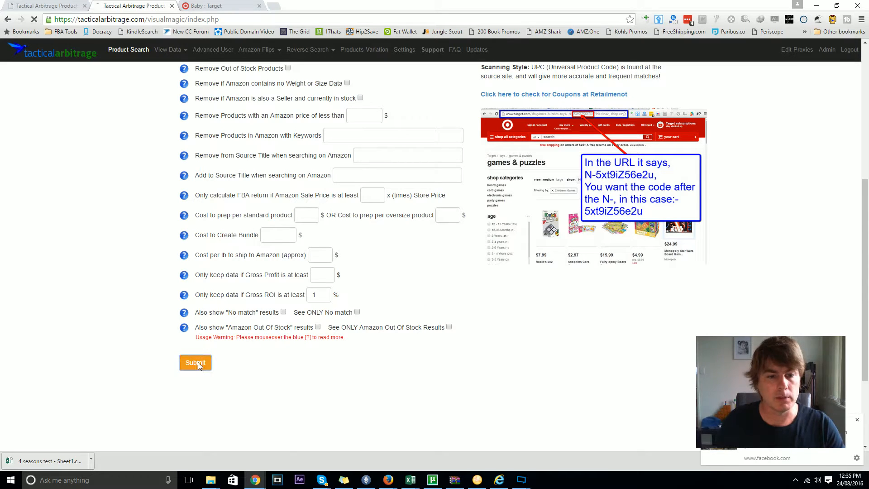
{"action": "left_click", "coordinate": [195, 362]}
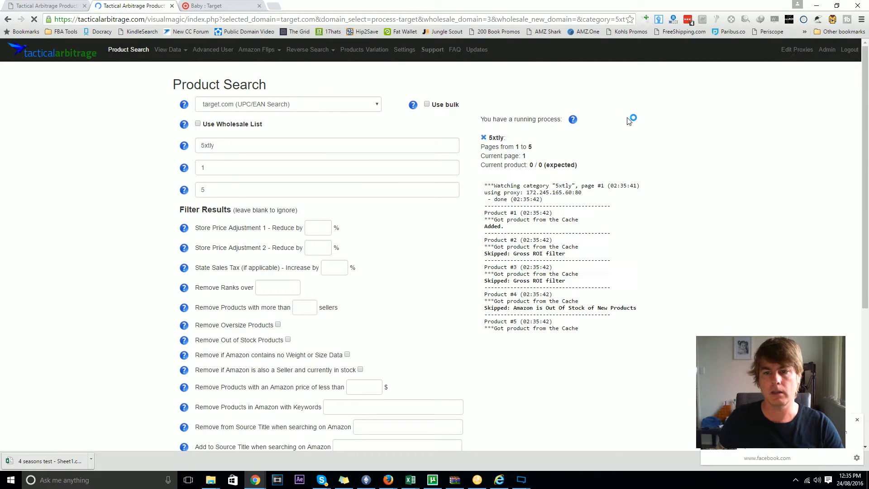
{"action": "scroll", "scroll_direction": "down", "scroll_amount": 3}
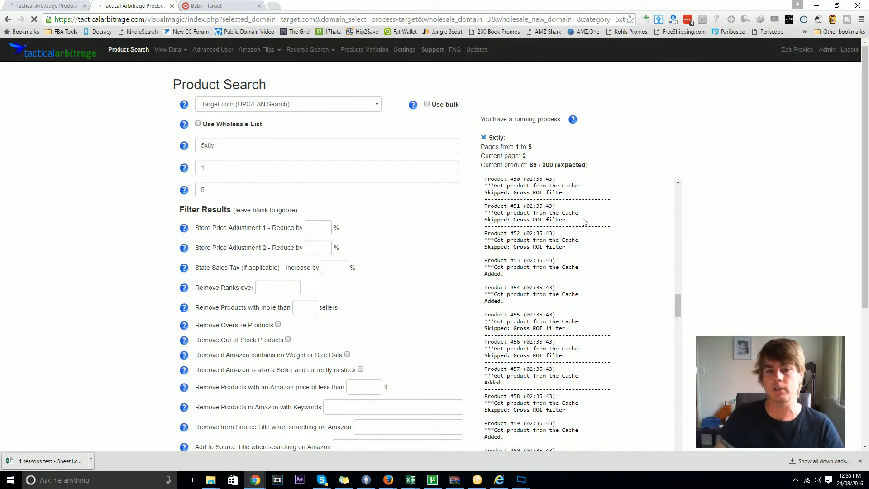
{"action": "scroll", "scroll_direction": "down", "scroll_amount": 3}
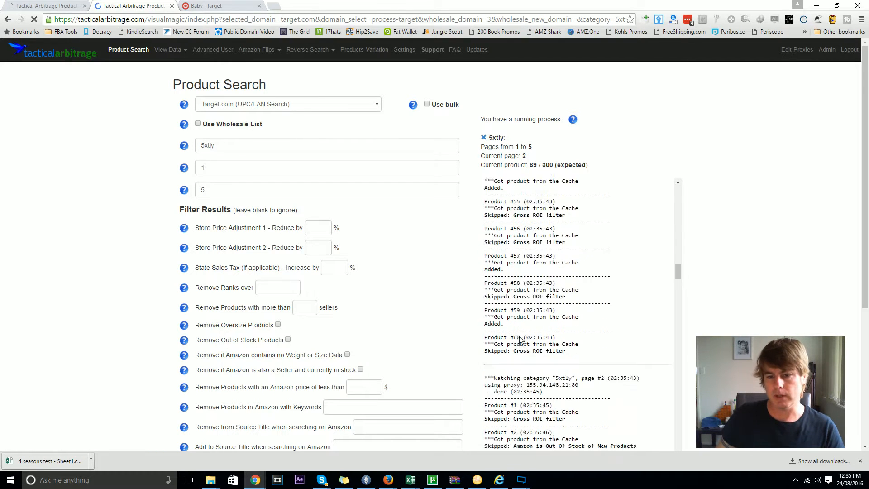
{"action": "mouse_move", "coordinate": [138, 203]}
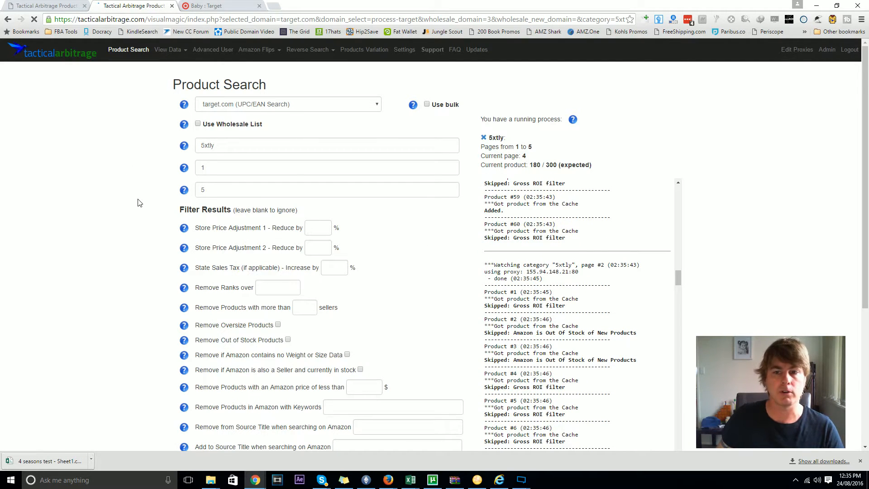
{"action": "left_click", "coordinate": [167, 50]}
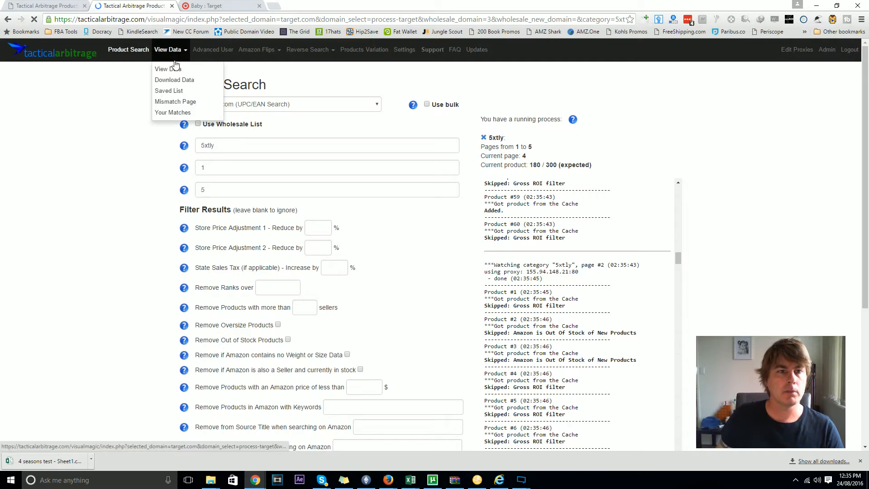
{"action": "left_click", "coordinate": [162, 68]}
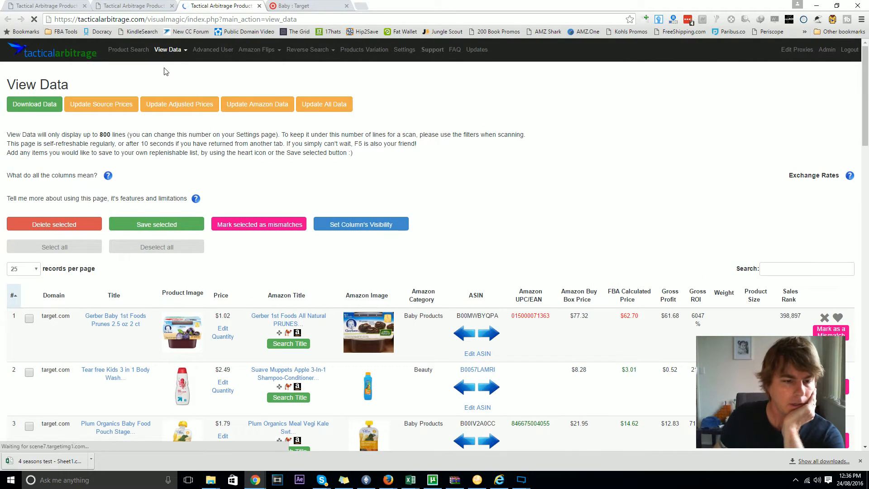
{"action": "scroll", "scroll_direction": "down", "scroll_amount": 3}
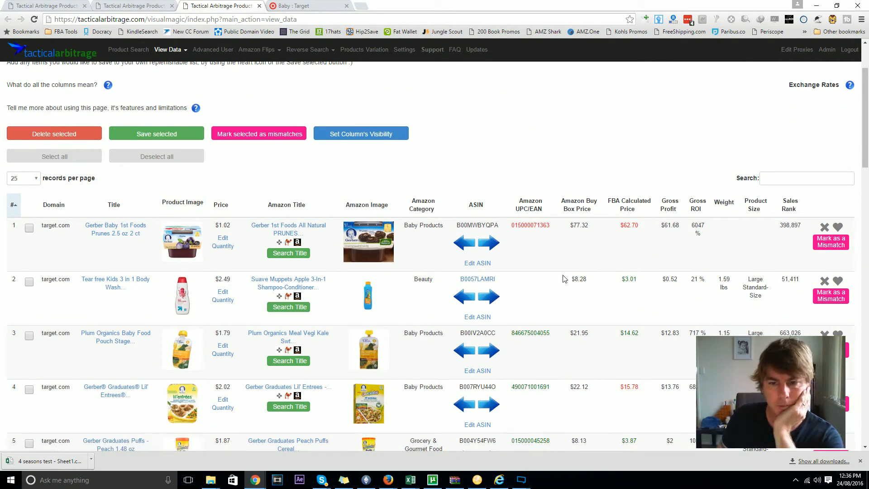
{"action": "mouse_move", "coordinate": [116, 282]}
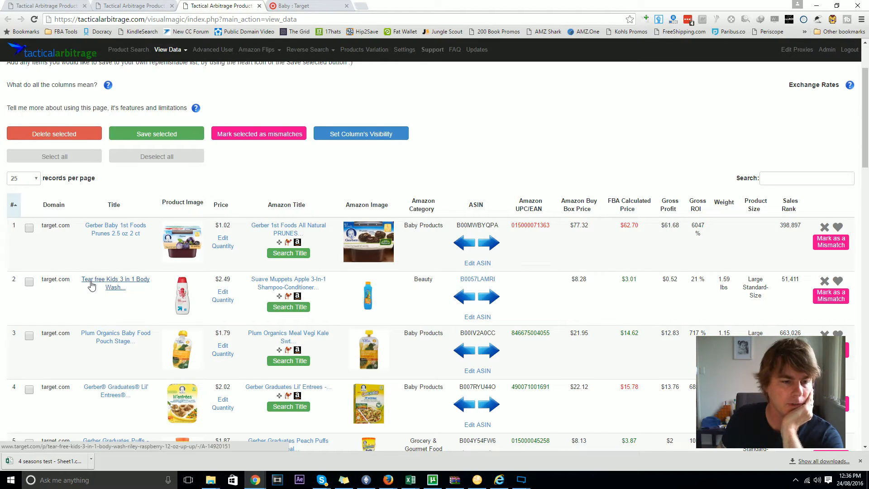
{"action": "mouse_move", "coordinate": [147, 311]}
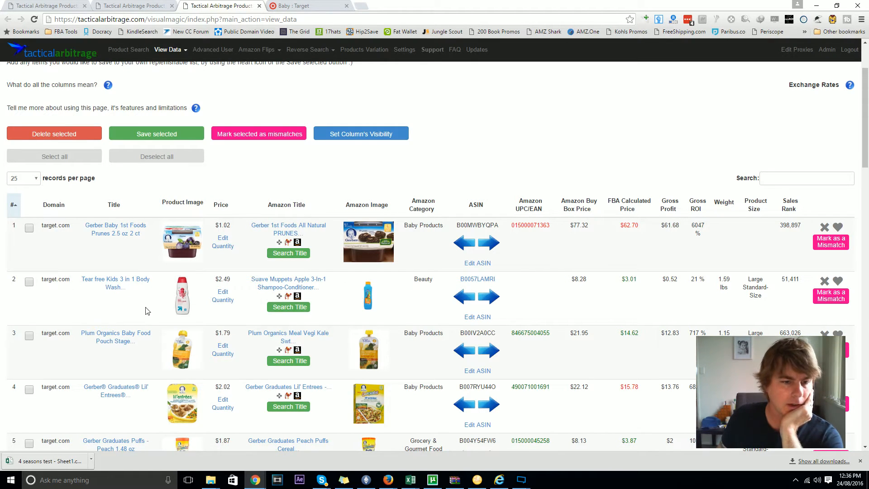
{"action": "mouse_move", "coordinate": [182, 293]}
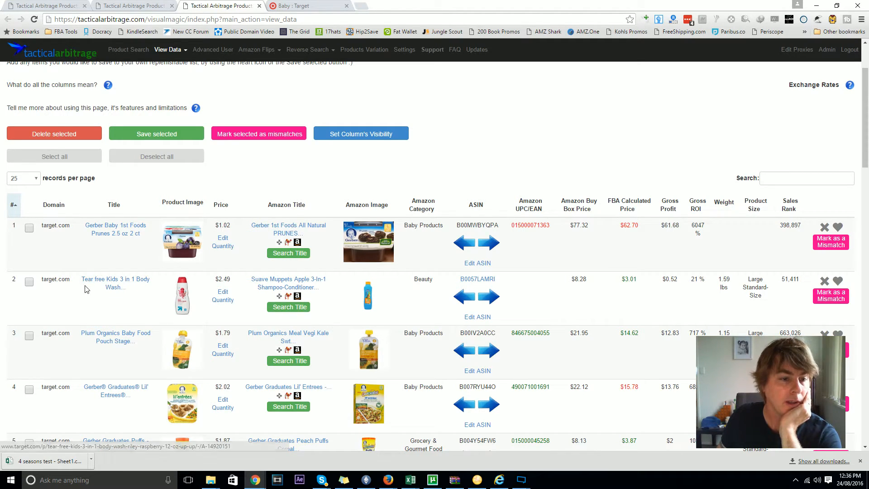
{"action": "mouse_move", "coordinate": [182, 295]}
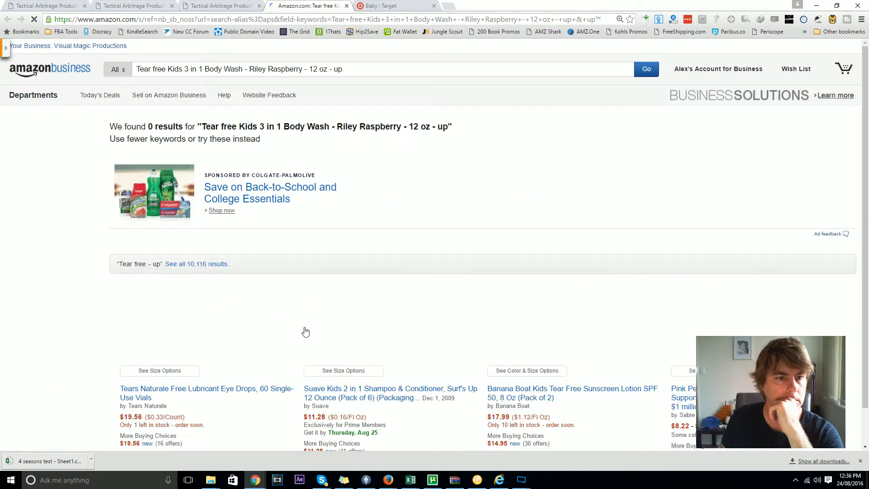
- Scroll the empty Amazon results for the body wash, then reverse-image search its photo on Google
{"action": "scroll", "scroll_direction": "down", "scroll_amount": 3}
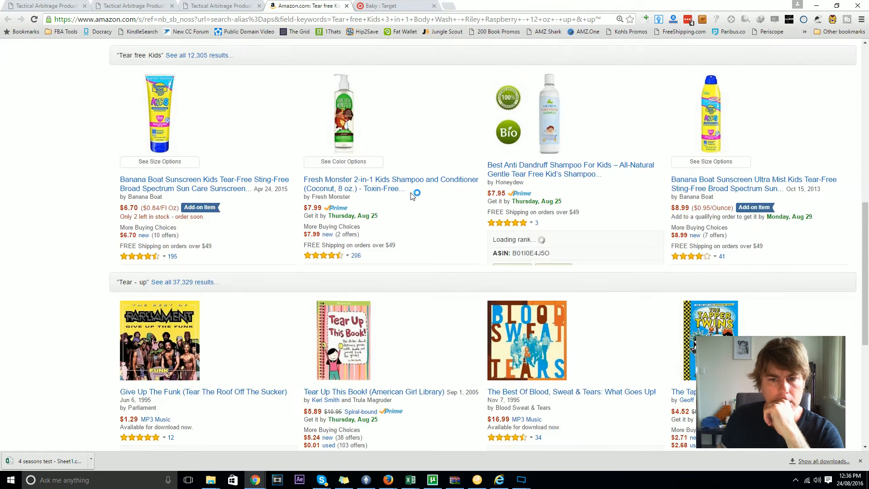
{"action": "scroll", "scroll_direction": "down", "scroll_amount": 3}
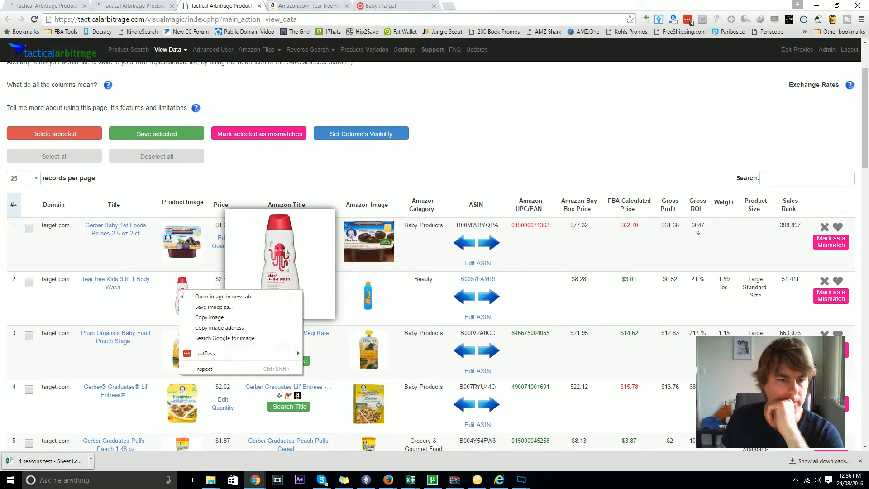
{"action": "mouse_move", "coordinate": [236, 338]}
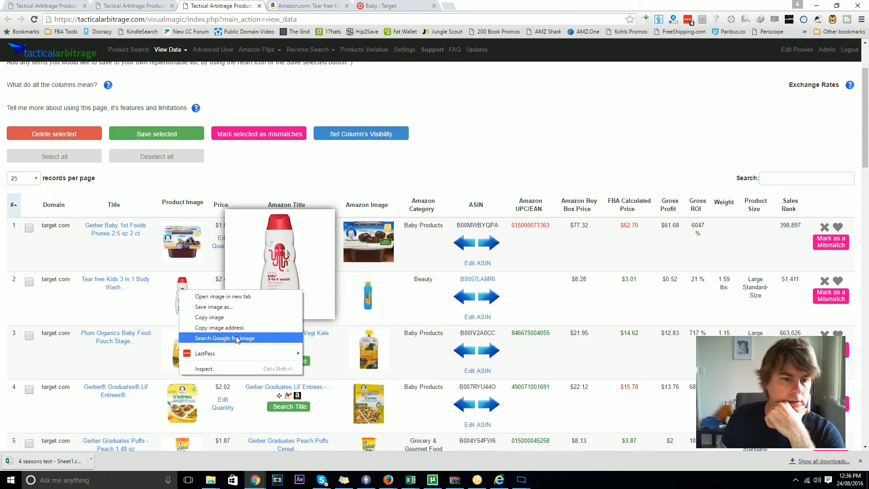
{"action": "left_click", "coordinate": [225, 338]}
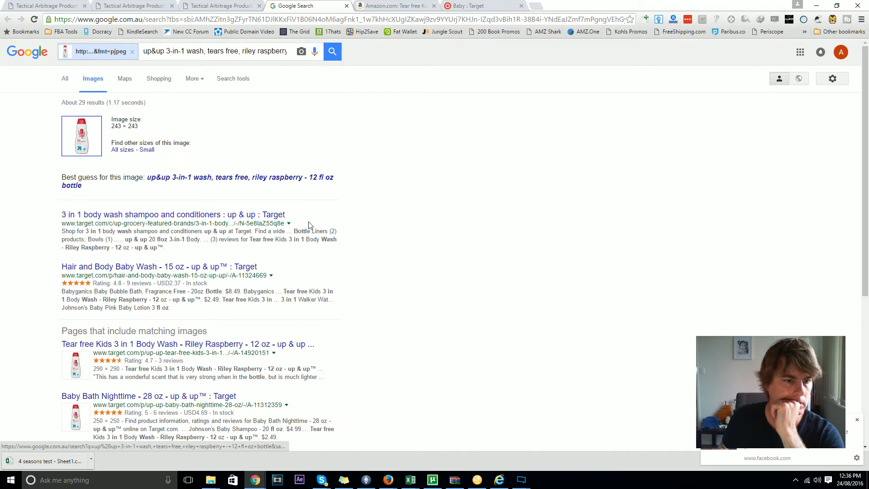
- Limit the body wash image search to site:amazon.com, then return to Tactical Arbitrage
{"action": "scroll", "scroll_direction": "down", "scroll_amount": 3}
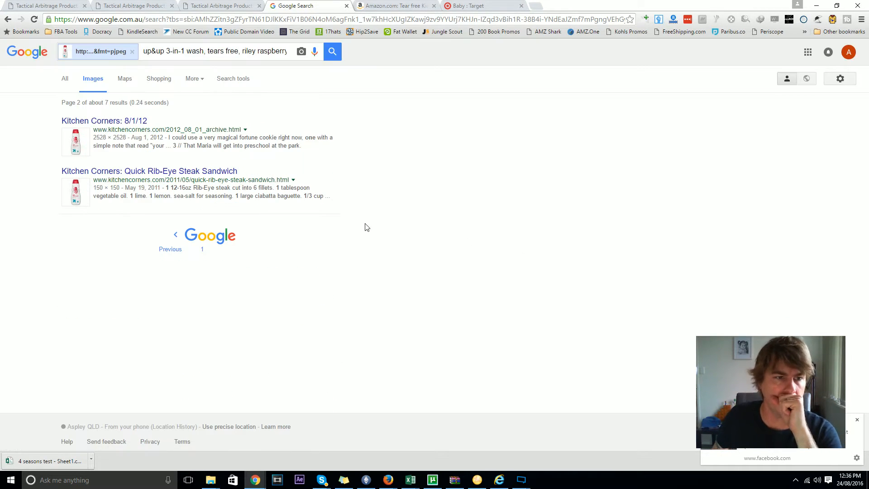
{"action": "triple_click", "coordinate": [215, 51]}
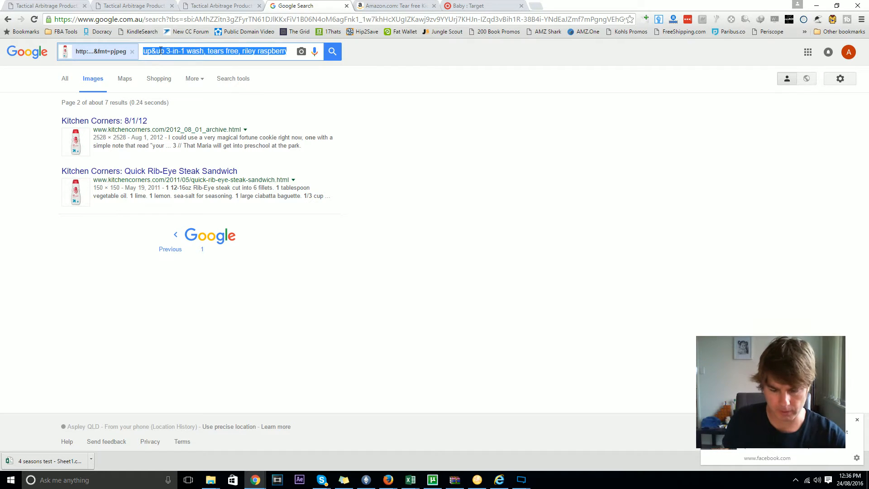
{"action": "type", "text": "site:amazon.com"}
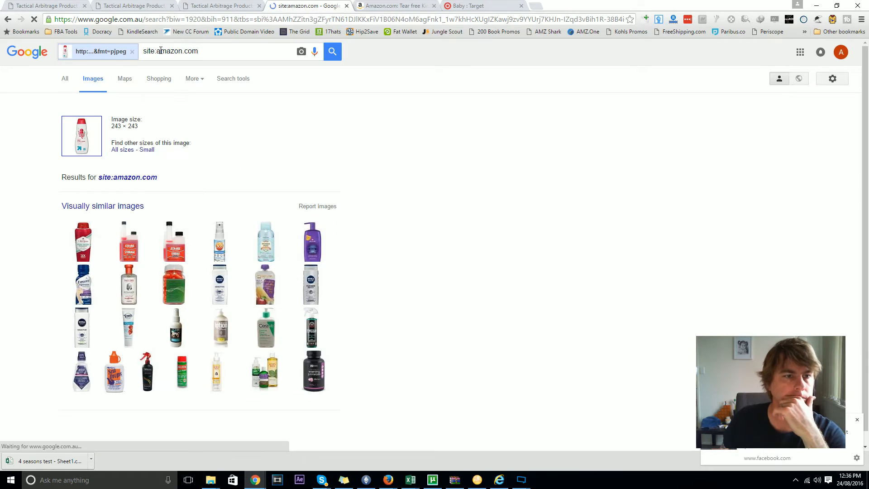
{"action": "left_click", "coordinate": [221, 5]}
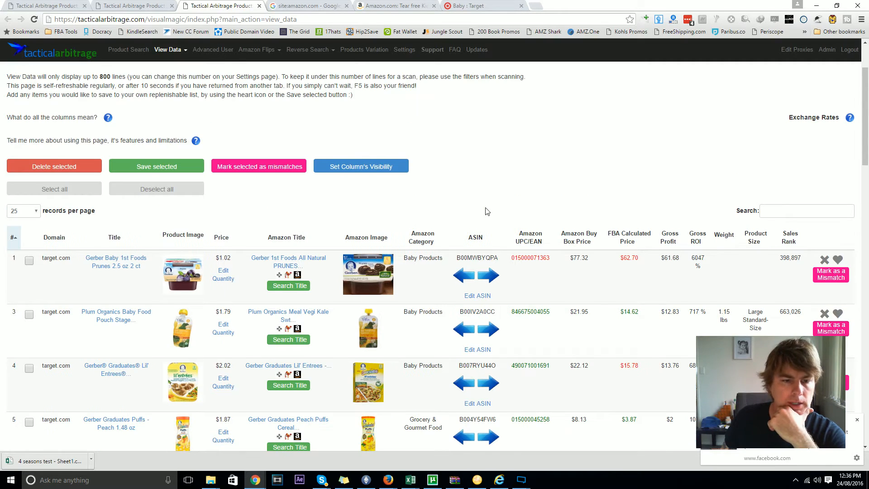
{"action": "scroll", "scroll_direction": "down", "scroll_amount": 3}
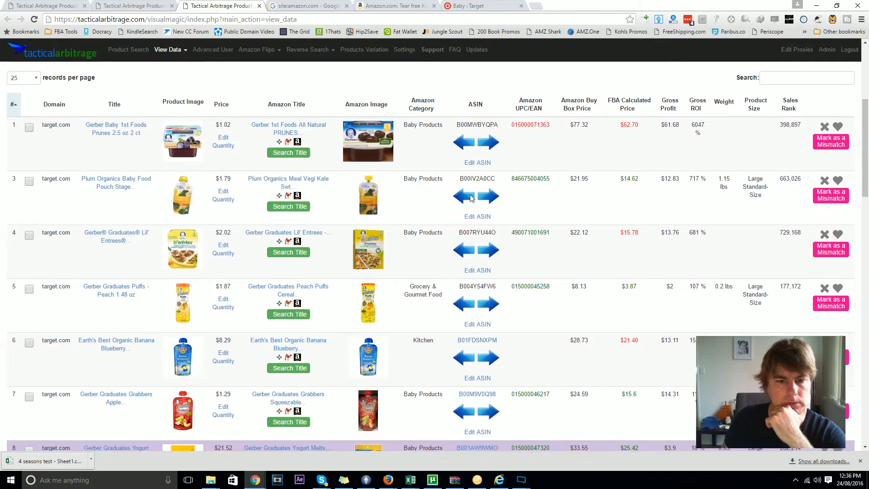
{"action": "scroll", "scroll_direction": "down", "scroll_amount": 3}
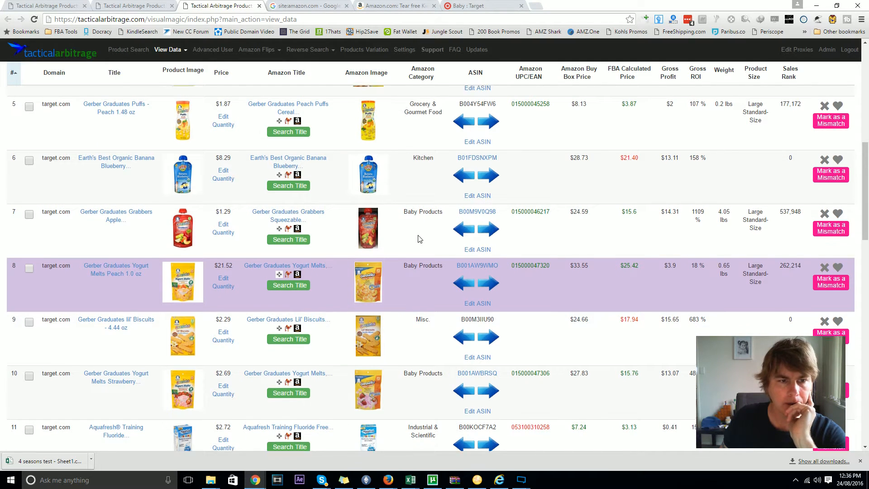
{"action": "scroll", "scroll_direction": "up", "scroll_amount": 3}
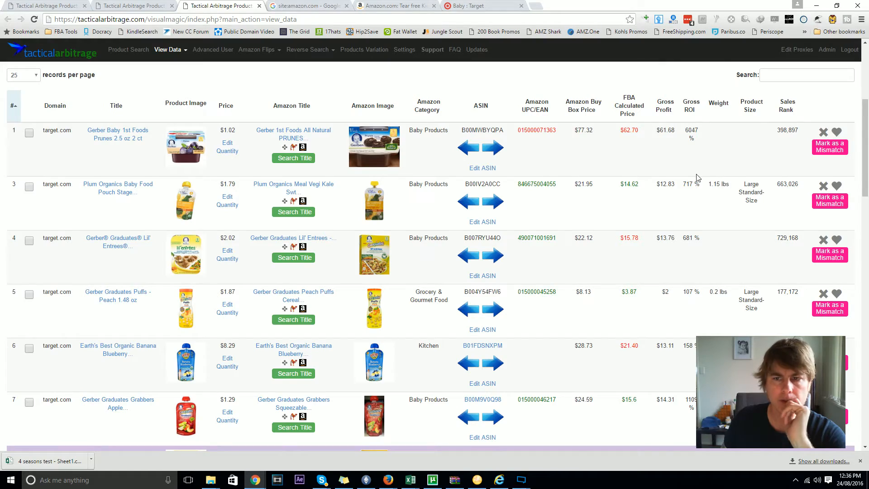
{"action": "scroll", "scroll_direction": "down", "scroll_amount": 3}
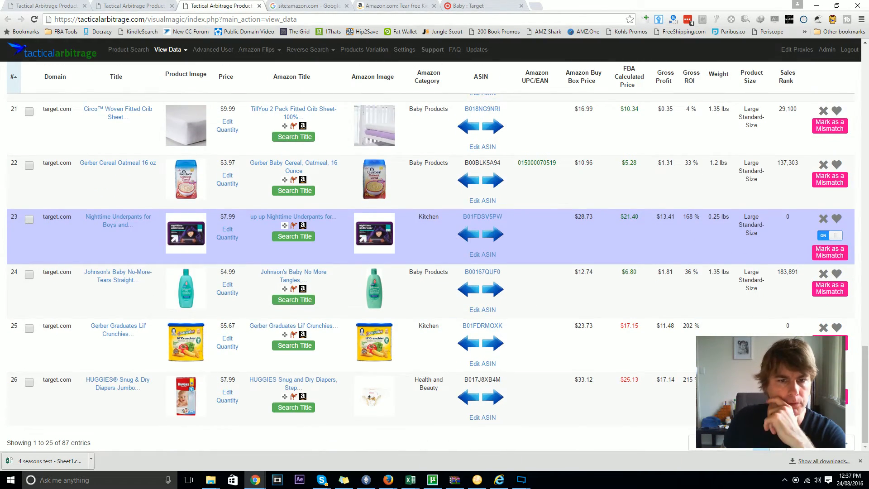
{"action": "scroll", "scroll_direction": "up", "scroll_amount": 3}
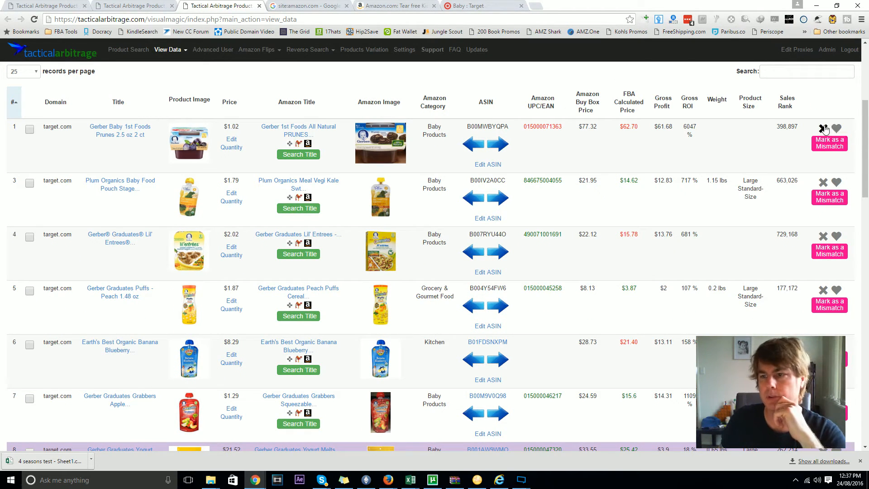
- Delete the Gerber prunes and Earth's Best banana blueberry rows as mismatches, then scroll down the table
{"action": "left_click", "coordinate": [823, 128]}
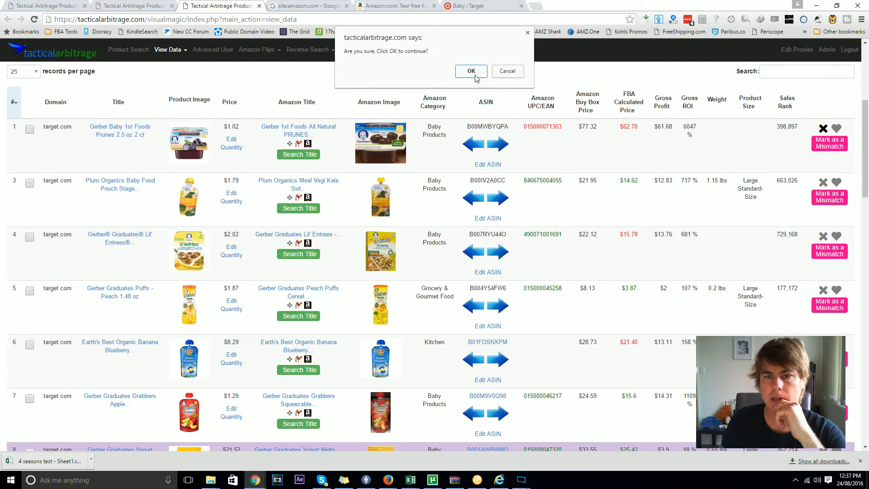
{"action": "left_click", "coordinate": [470, 71]}
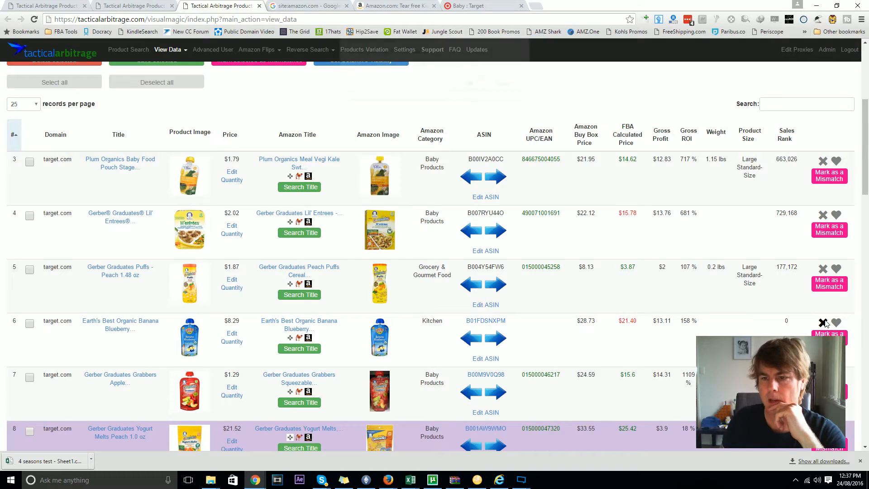
{"action": "left_click", "coordinate": [824, 323]}
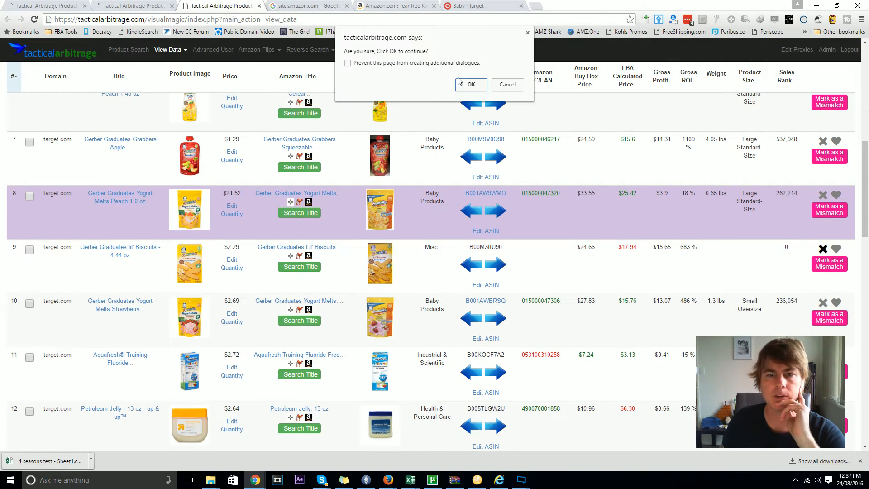
{"action": "left_click", "coordinate": [469, 84]}
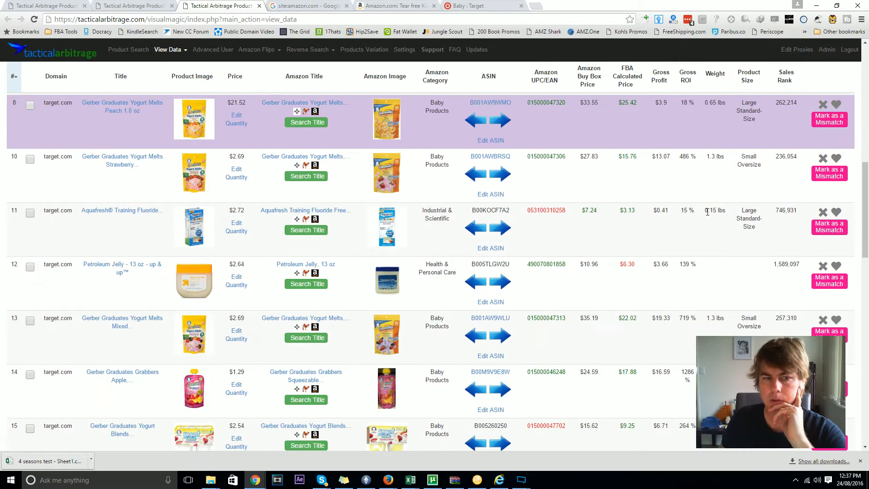
{"action": "mouse_move", "coordinate": [363, 224]}
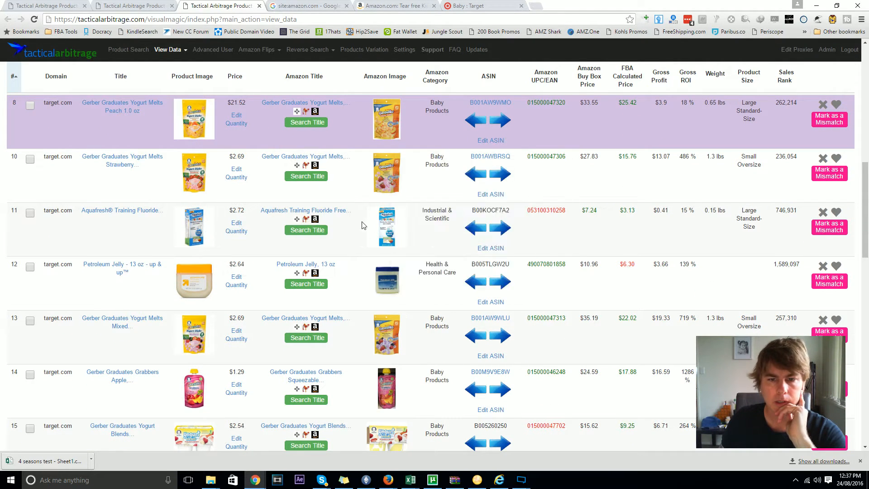
{"action": "scroll", "scroll_direction": "down", "scroll_amount": 3}
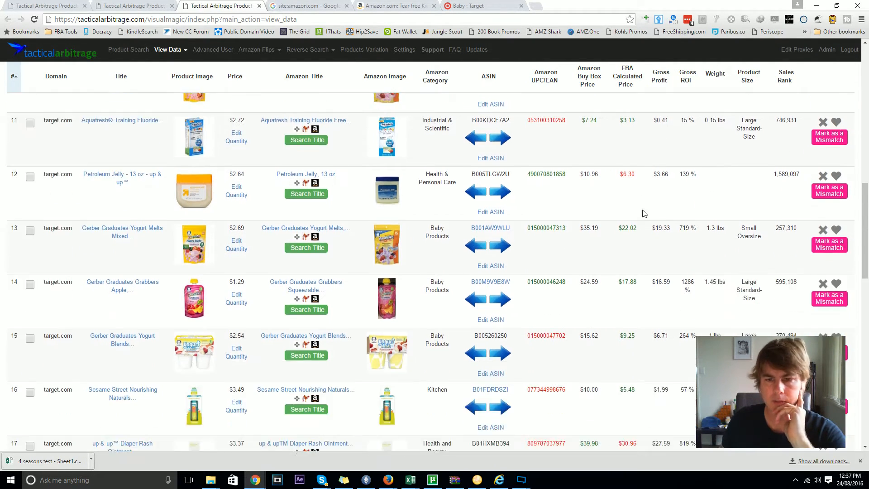
{"action": "scroll", "scroll_direction": "down", "scroll_amount": 3}
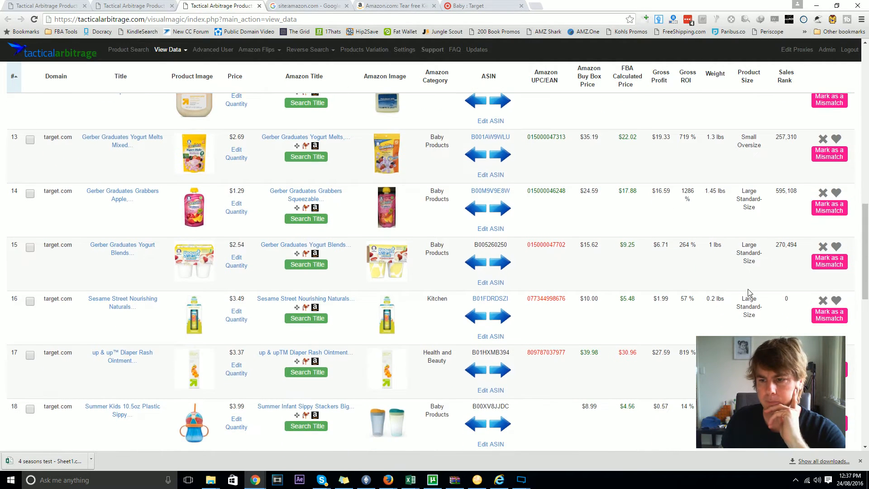
{"action": "scroll", "scroll_direction": "down", "scroll_amount": 3}
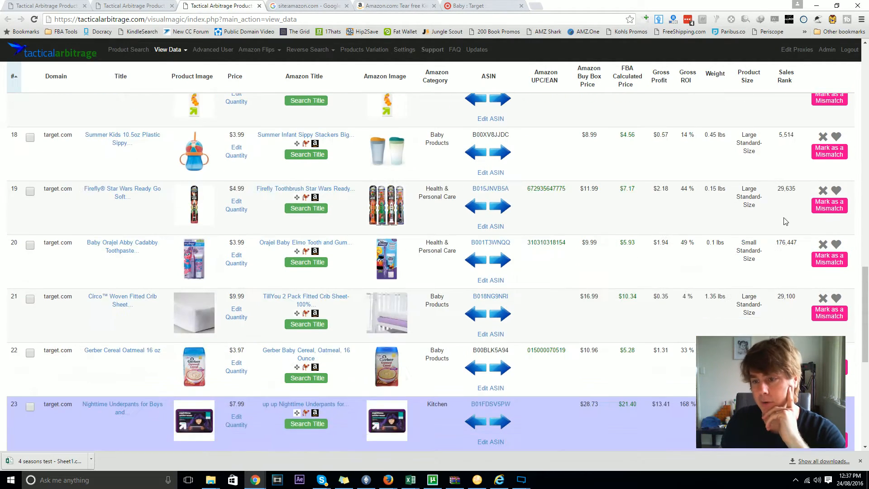
{"action": "scroll", "scroll_direction": "down", "scroll_amount": 3}
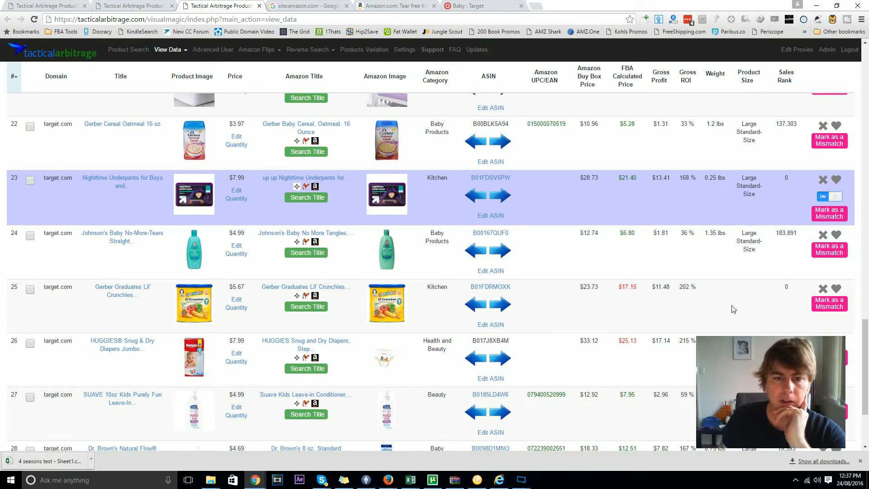
{"action": "scroll", "scroll_direction": "down", "scroll_amount": 3}
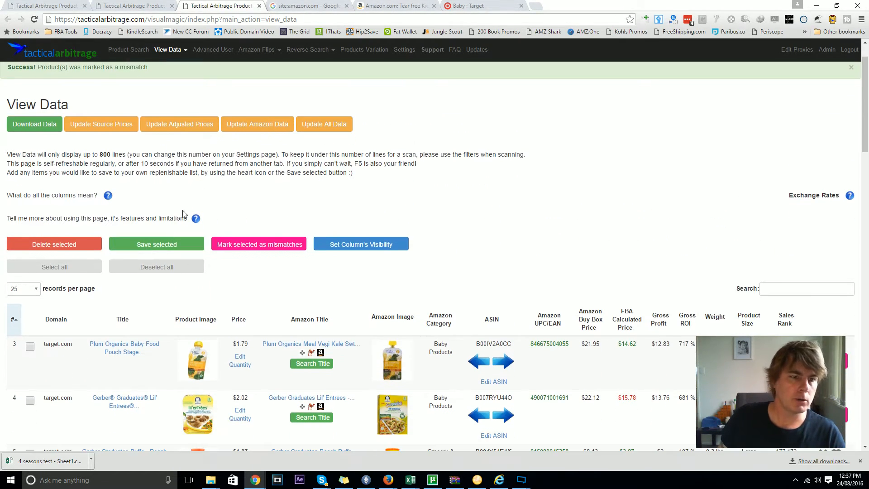
{"action": "scroll", "scroll_direction": "down", "scroll_amount": 3}
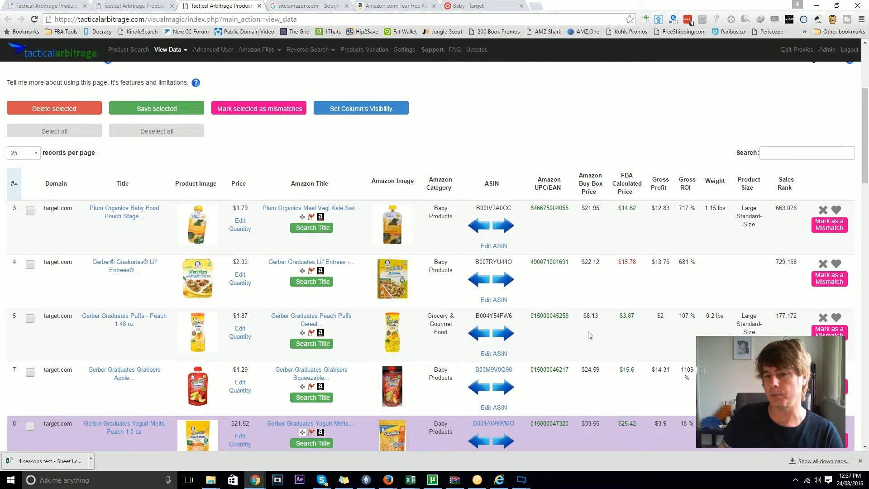
{"action": "mouse_move", "coordinate": [684, 171]}
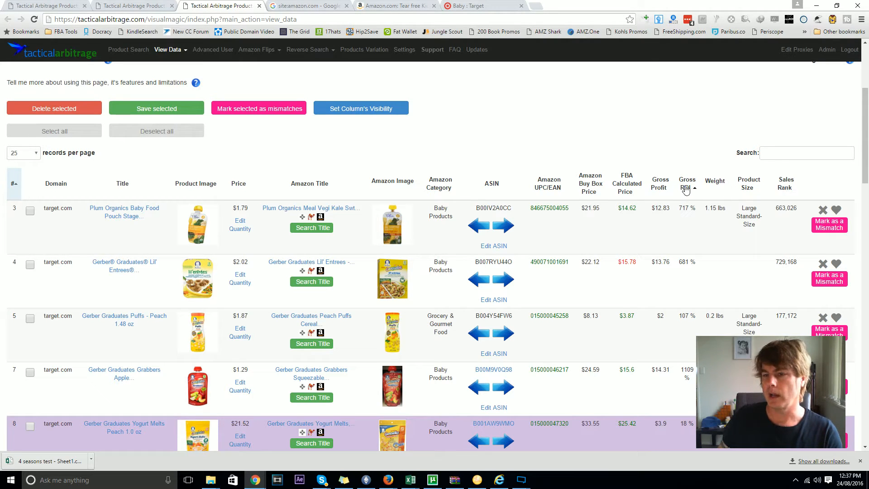
{"action": "mouse_move", "coordinate": [376, 124]}
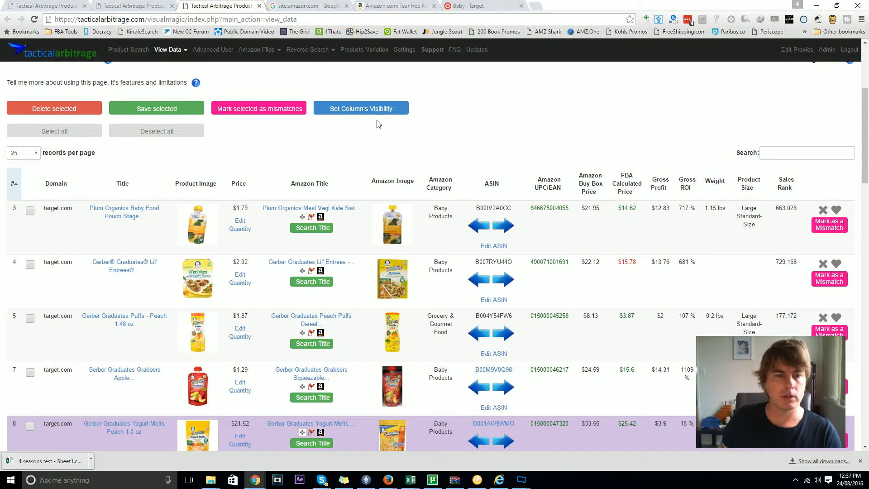
- Make all columns visible, including UPC/EAN and New Sellers, and save
{"action": "left_click", "coordinate": [361, 108]}
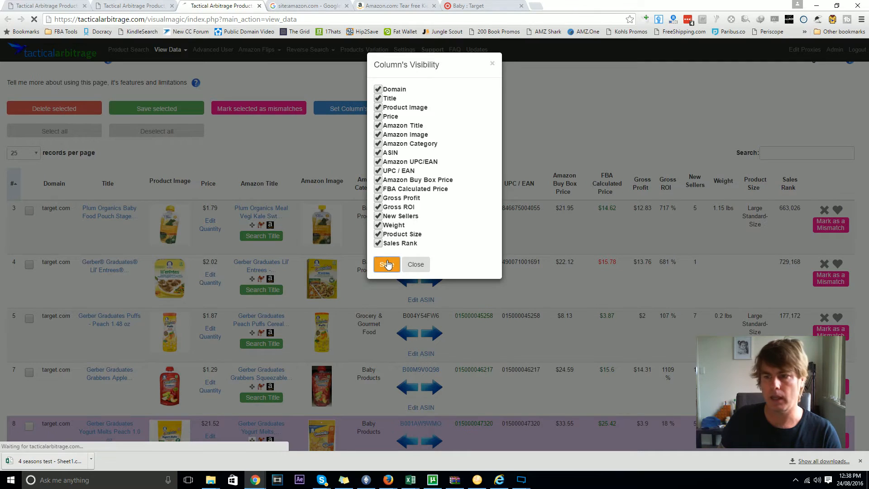
{"action": "left_click", "coordinate": [387, 264]}
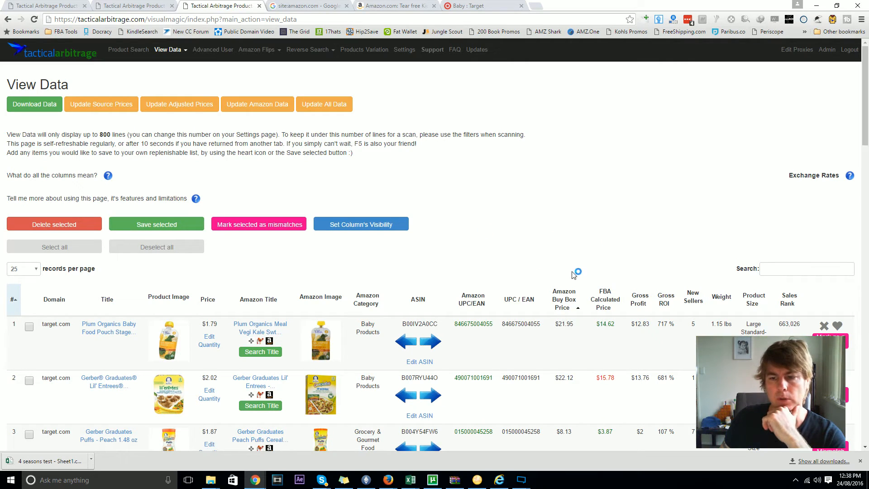
{"action": "left_click", "coordinate": [789, 300]}
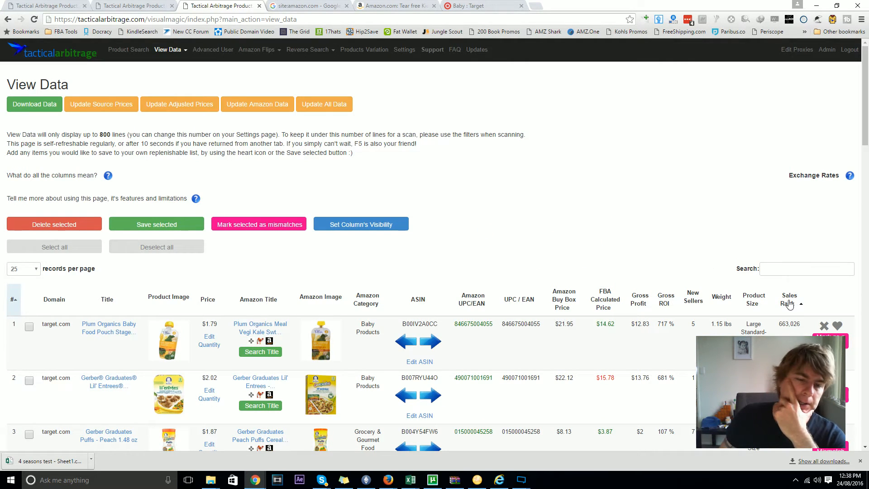
{"action": "mouse_move", "coordinate": [588, 199]}
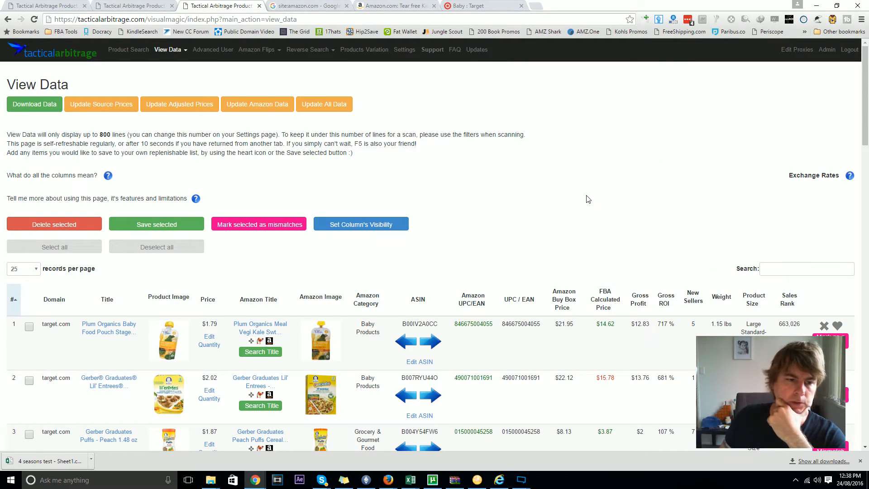
{"action": "mouse_move", "coordinate": [701, 207]}
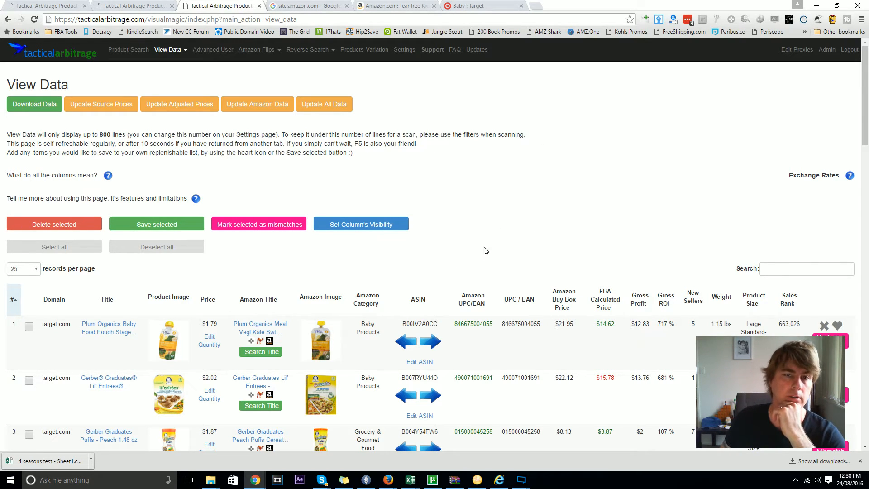
{"action": "scroll", "scroll_direction": "down", "scroll_amount": 3}
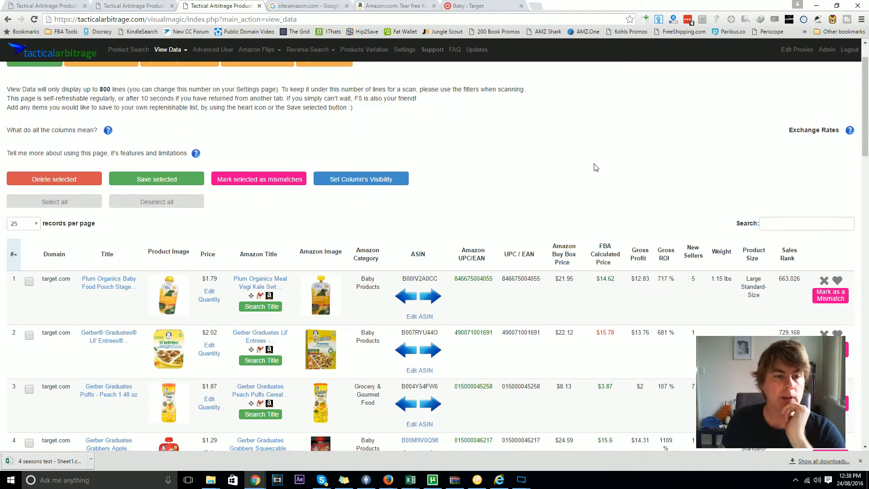
{"action": "scroll", "scroll_direction": "up", "scroll_amount": 3}
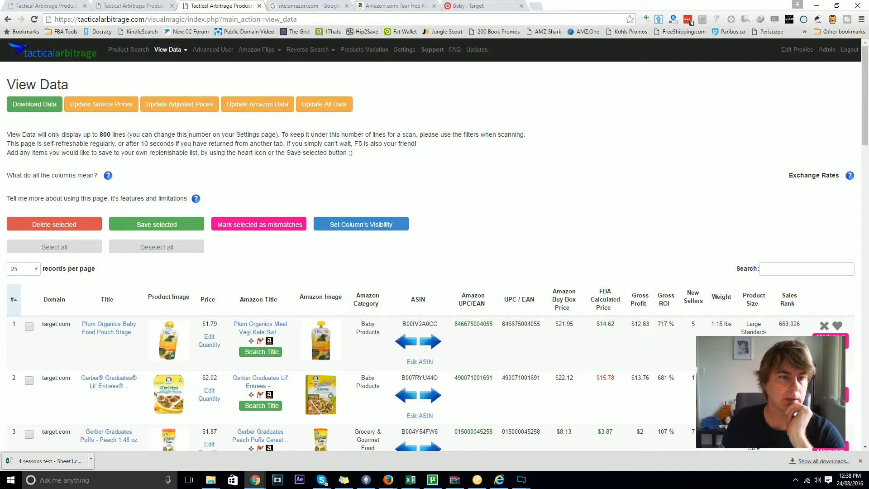
{"action": "mouse_move", "coordinate": [102, 104]}
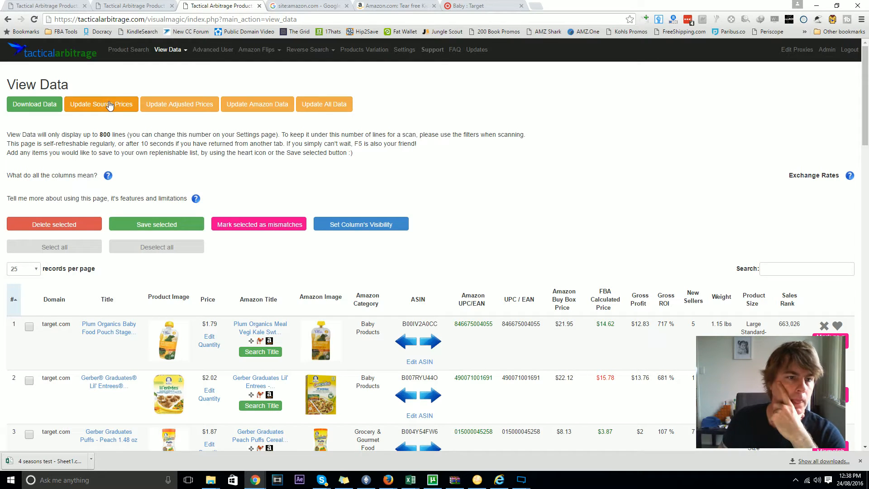
{"action": "mouse_move", "coordinate": [113, 145]}
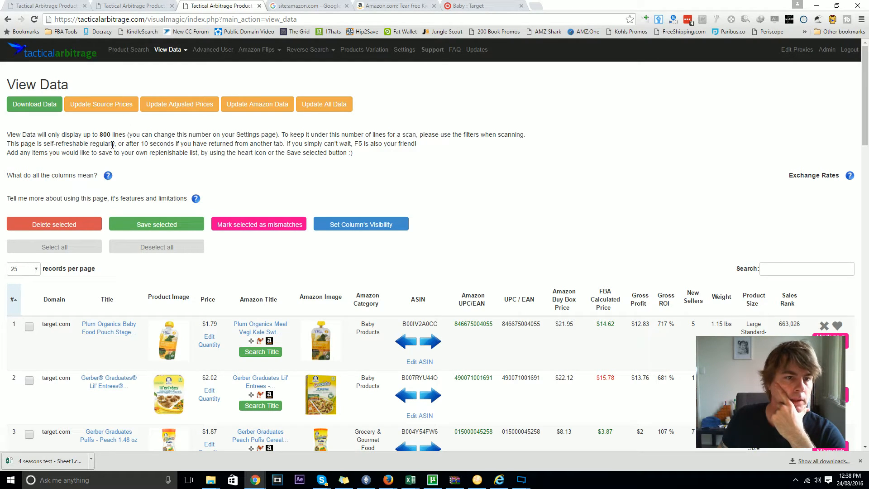
{"action": "mouse_move", "coordinate": [289, 167]}
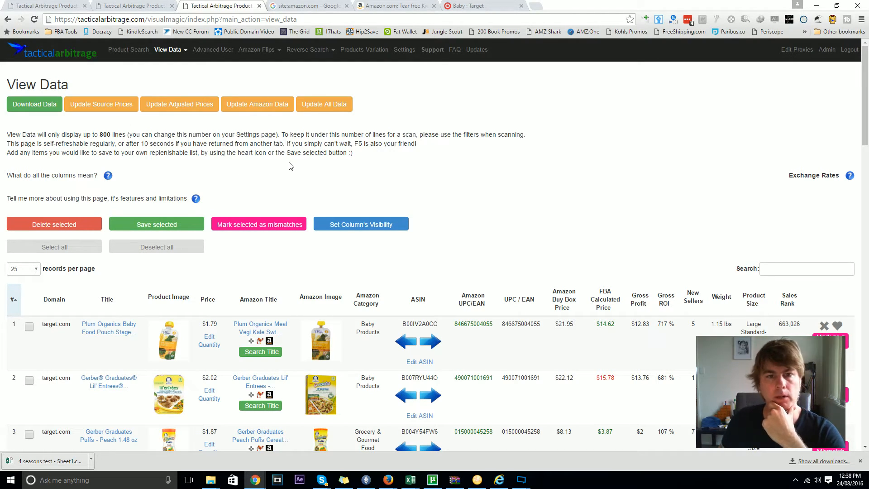
{"action": "mouse_move", "coordinate": [230, 170]}
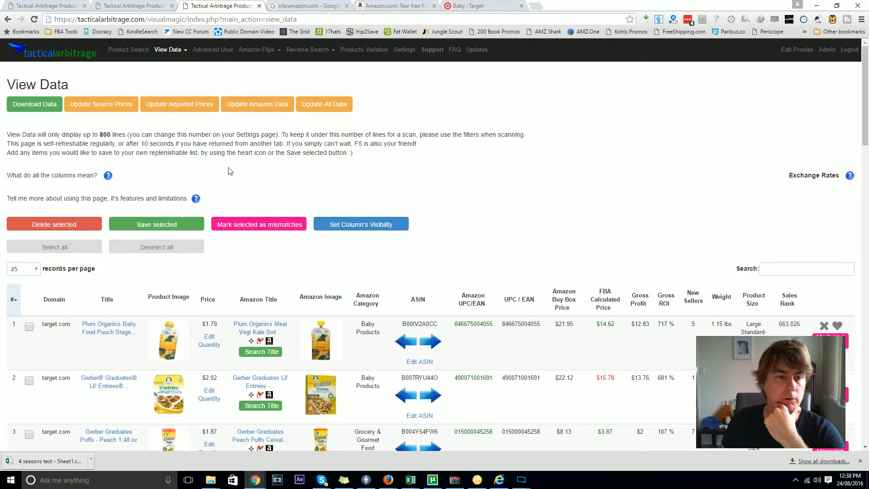
{"action": "mouse_move", "coordinate": [303, 195]}
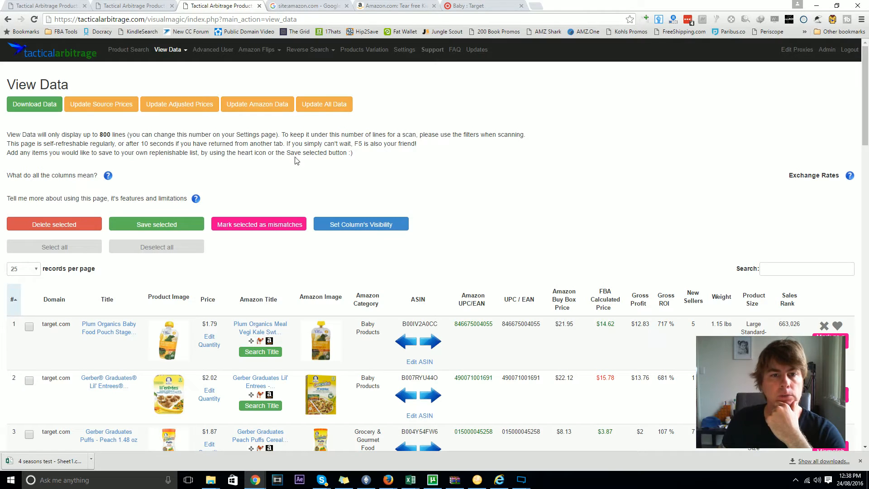
- Start Update Source Prices, check the Product Search tab, return, and stop the update
{"action": "left_click", "coordinate": [325, 104]}
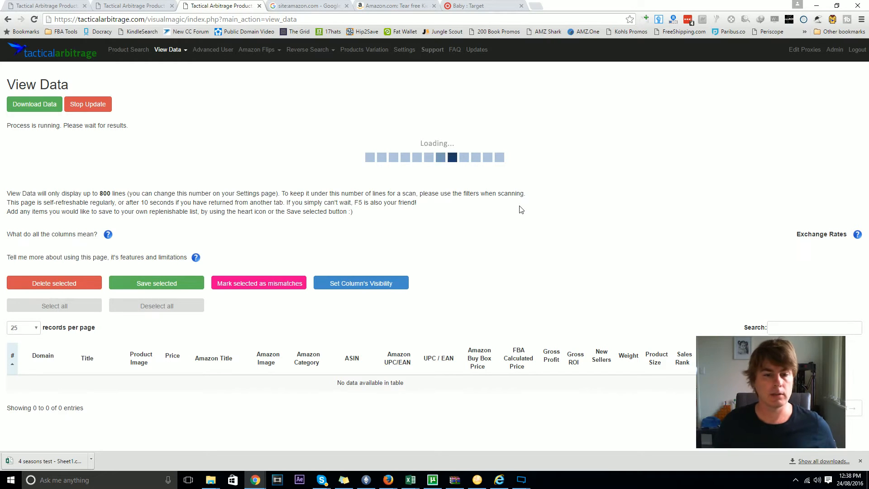
{"action": "mouse_move", "coordinate": [608, 149]}
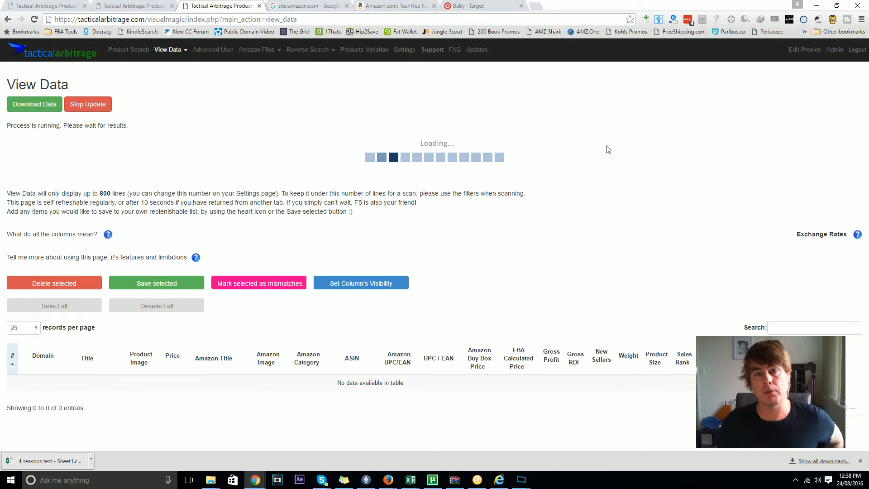
{"action": "mouse_move", "coordinate": [496, 173]}
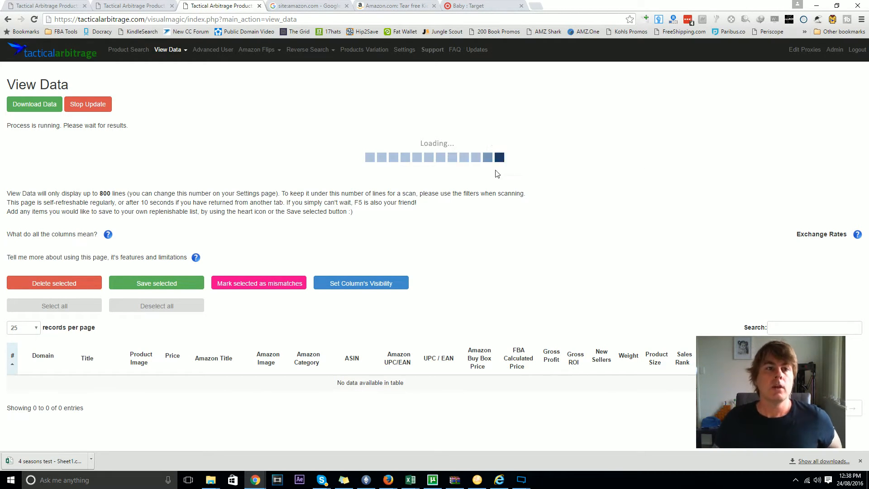
{"action": "left_click", "coordinate": [133, 6]}
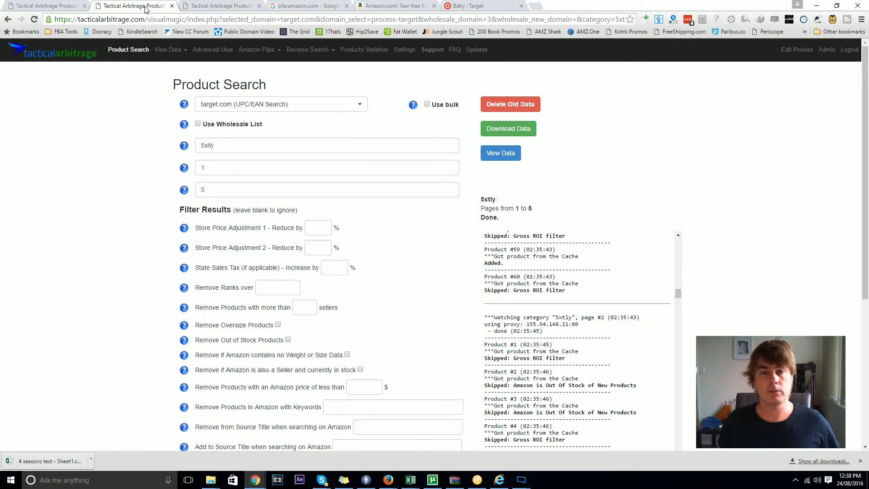
{"action": "left_click", "coordinate": [220, 6]}
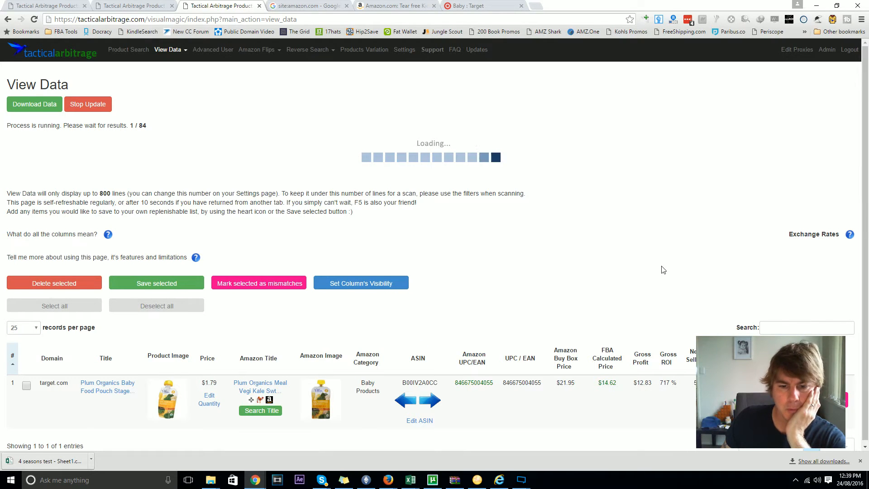
{"action": "mouse_move", "coordinate": [552, 211]}
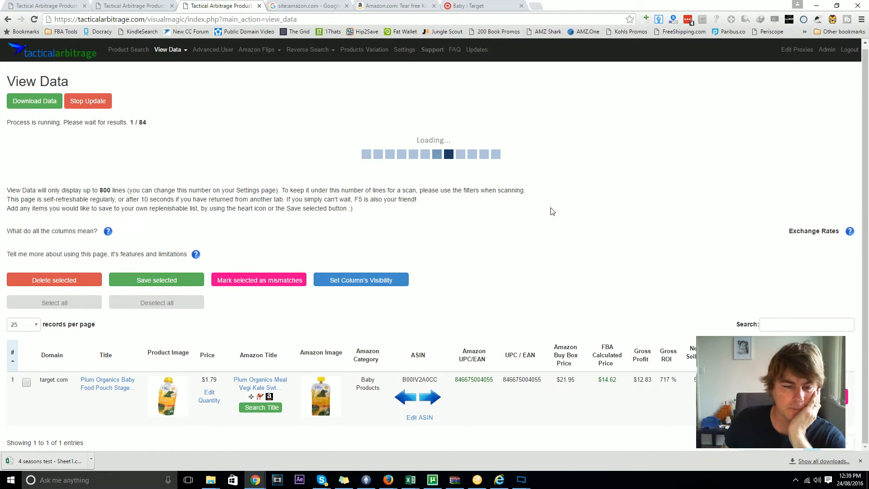
{"action": "mouse_move", "coordinate": [390, 172]}
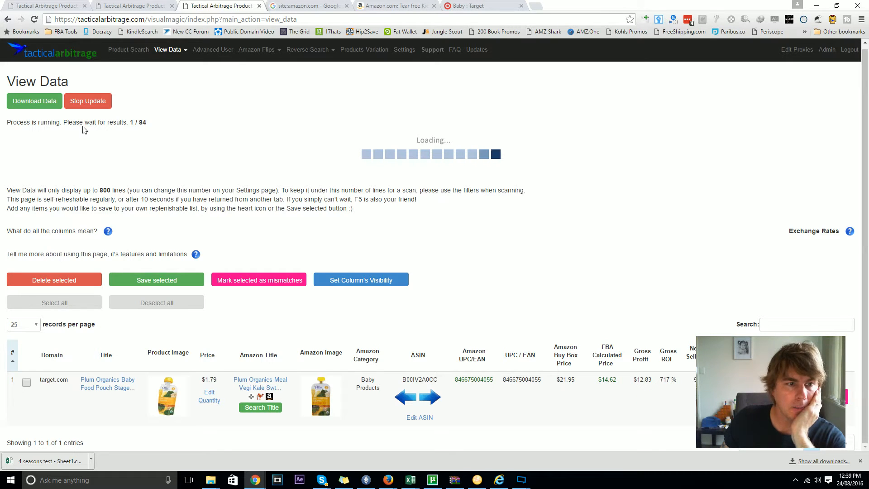
{"action": "mouse_move", "coordinate": [136, 162]}
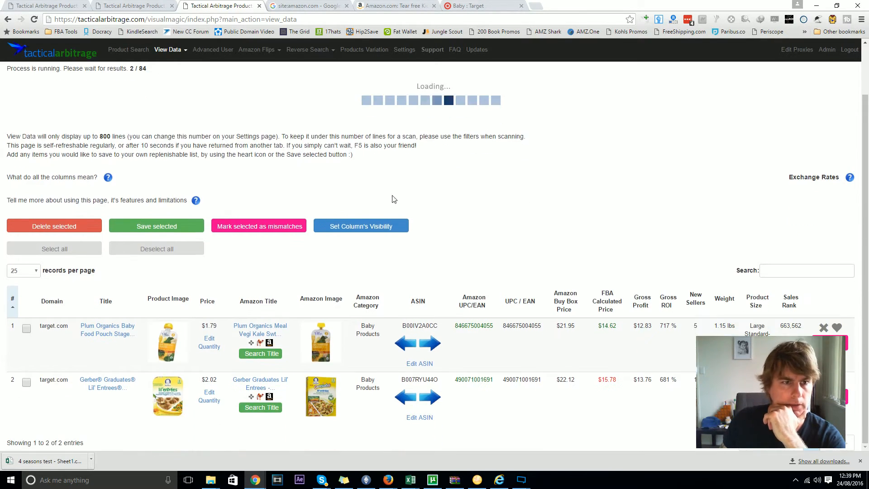
{"action": "mouse_move", "coordinate": [249, 203]}
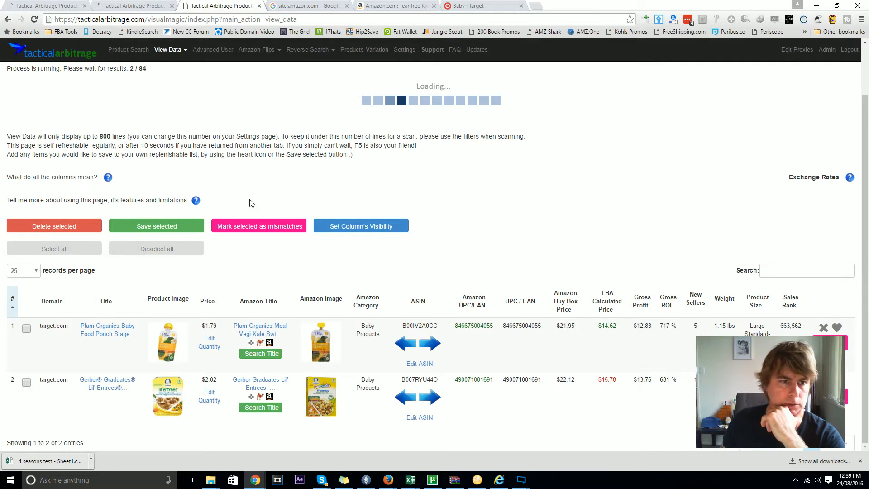
{"action": "mouse_move", "coordinate": [82, 276]}
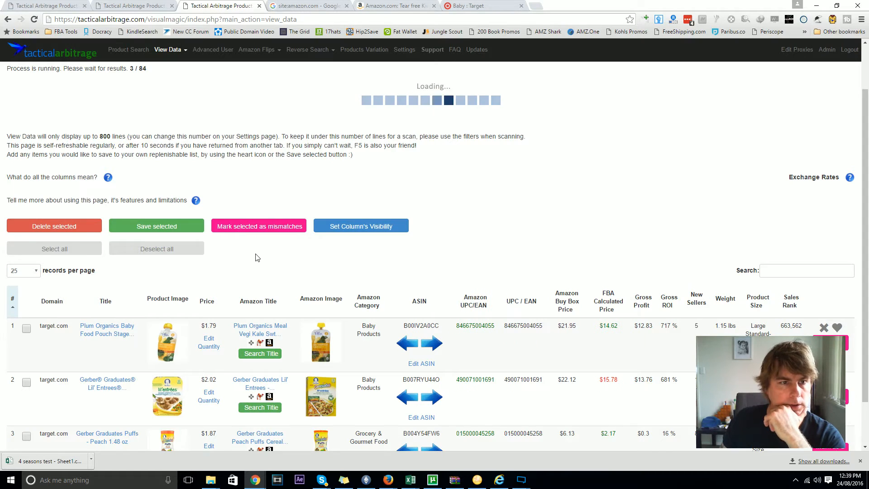
{"action": "mouse_move", "coordinate": [167, 395]}
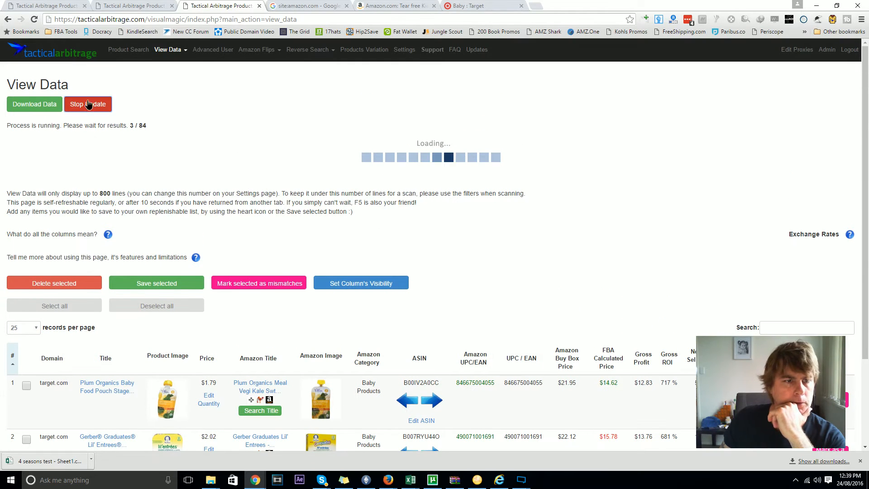
{"action": "left_click", "coordinate": [87, 103]}
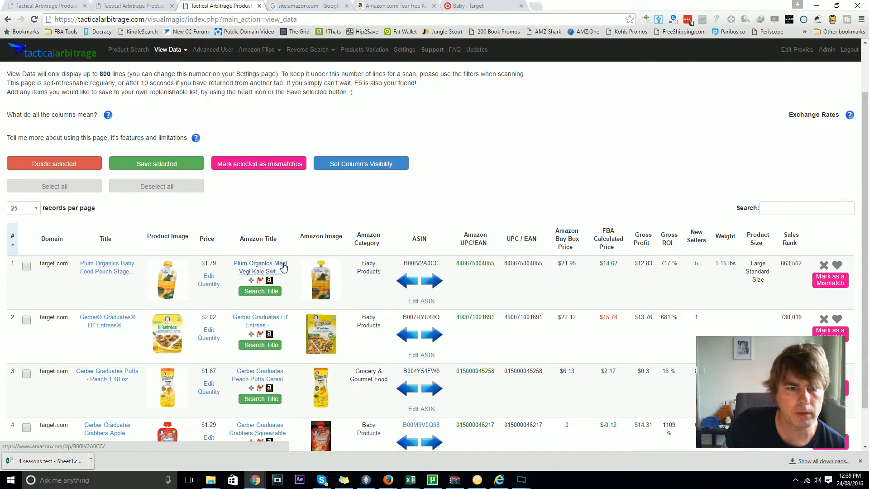
- View the Plum Organics Amazon listing's pack-of-6 details, then return to Tactical Arbitrage
{"action": "left_click", "coordinate": [260, 266]}
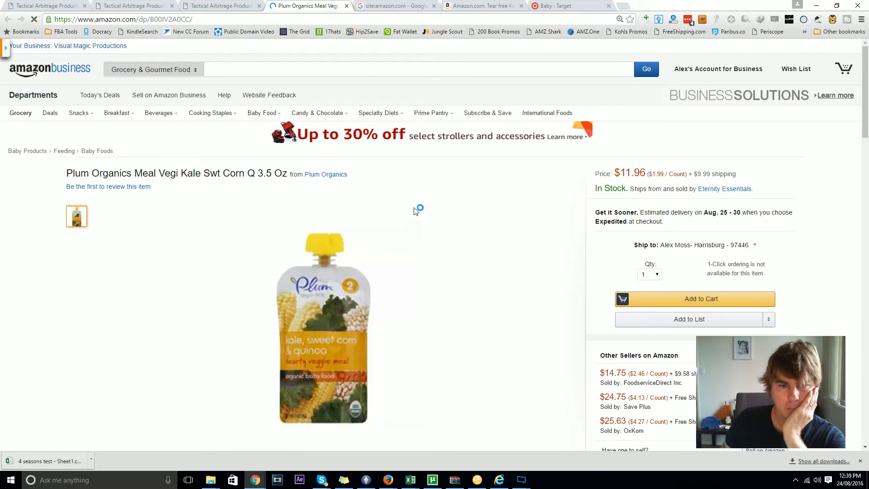
{"action": "scroll", "scroll_direction": "down", "scroll_amount": 3}
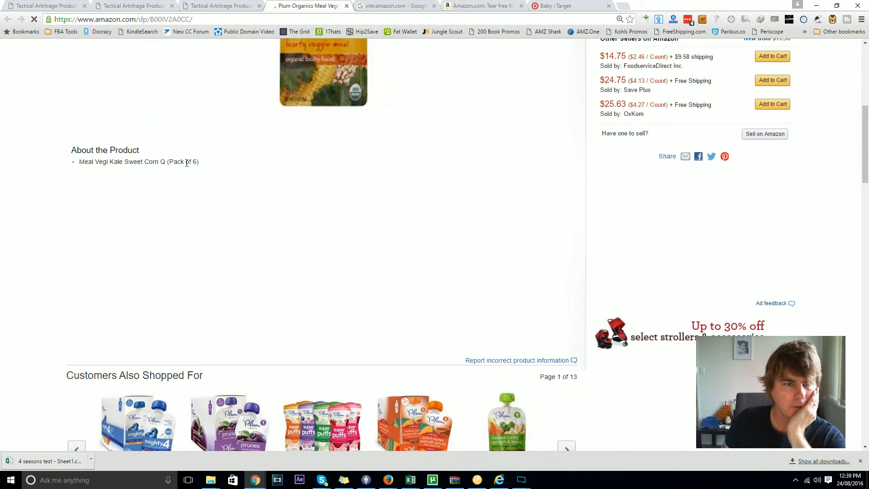
{"action": "left_click", "coordinate": [220, 5]}
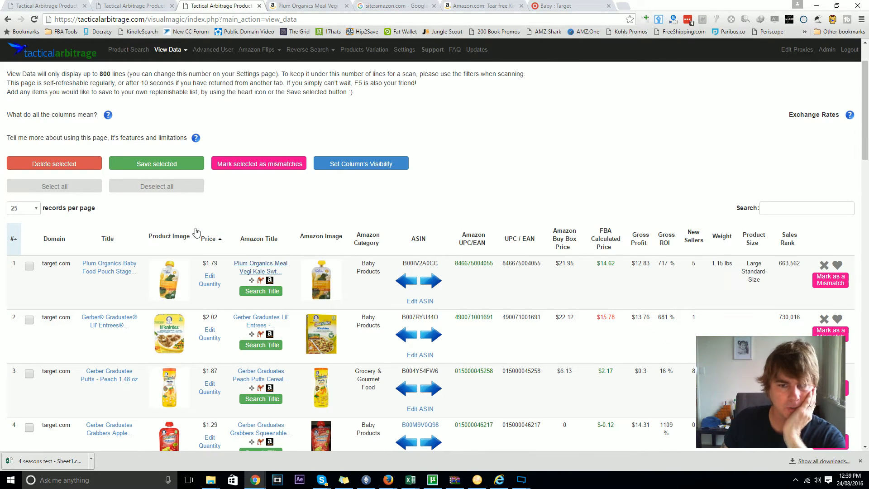
- Set the Plum Organics item to 6 units, making it $10.74 at 36% ROI
{"action": "left_click", "coordinate": [210, 279]}
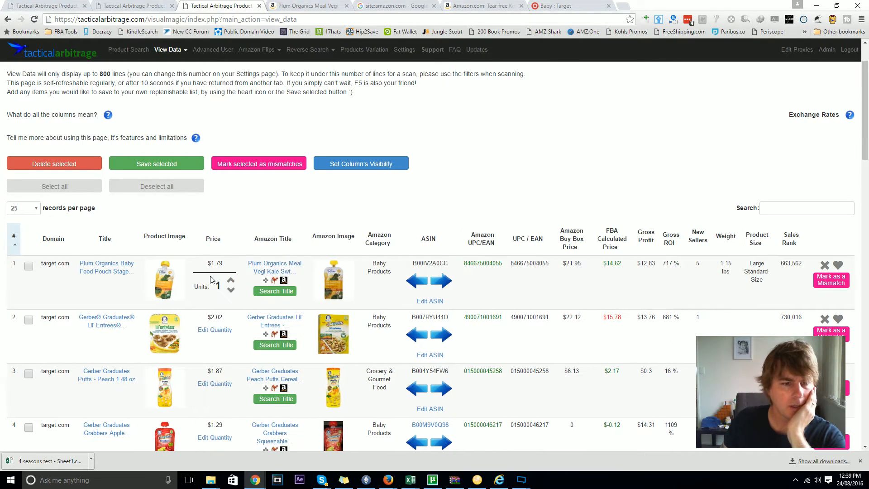
{"action": "left_click", "coordinate": [230, 282]}
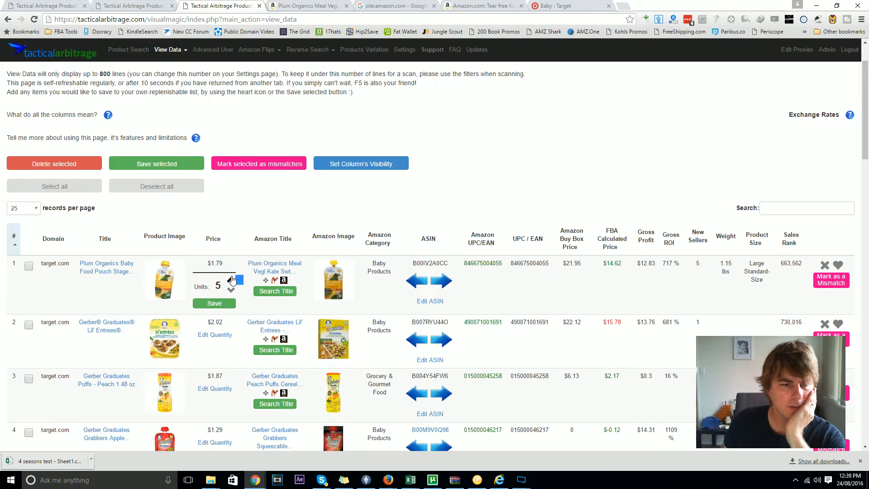
{"action": "left_click", "coordinate": [215, 304]}
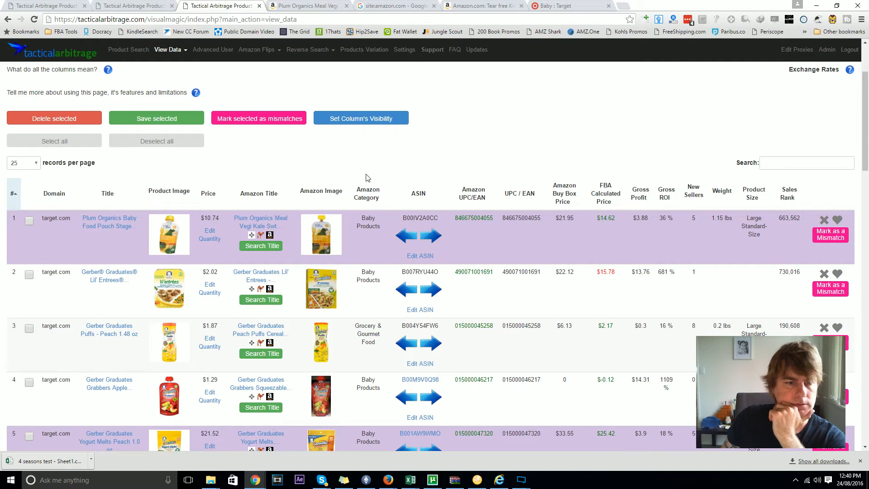
{"action": "mouse_move", "coordinate": [206, 297]}
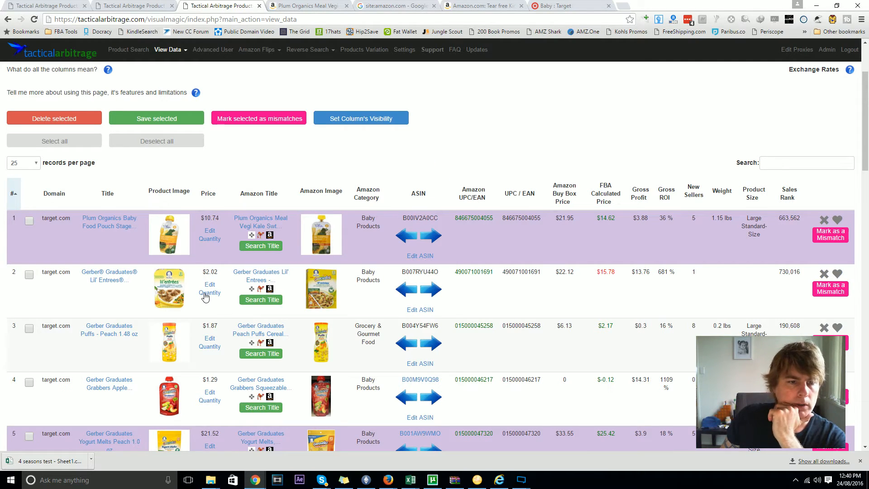
{"action": "mouse_move", "coordinate": [321, 289]}
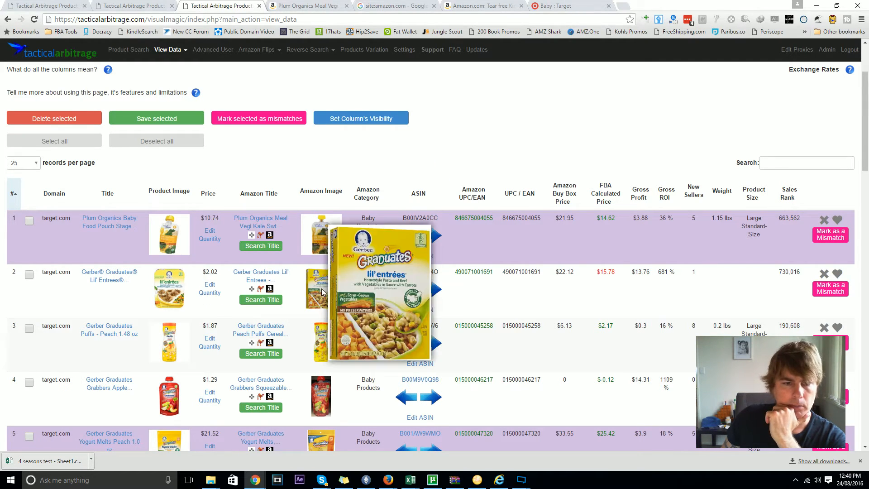
{"action": "scroll", "scroll_direction": "up", "scroll_amount": 3}
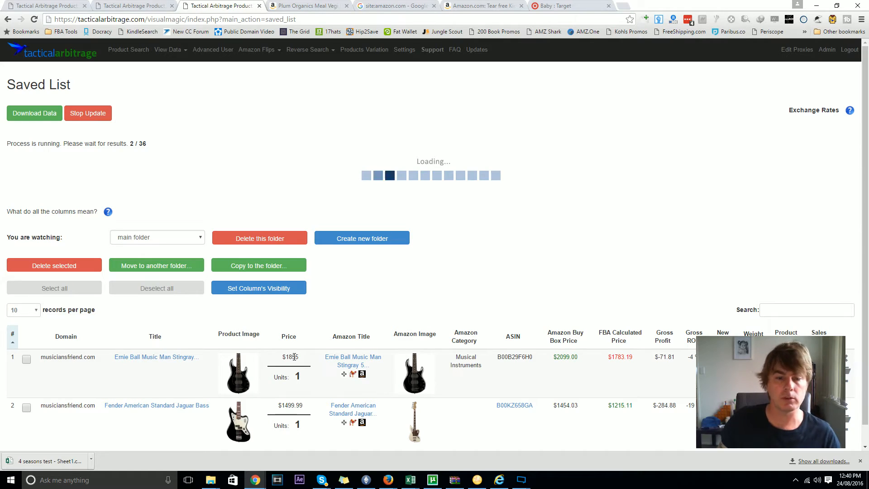
{"action": "mouse_move", "coordinate": [665, 374]}
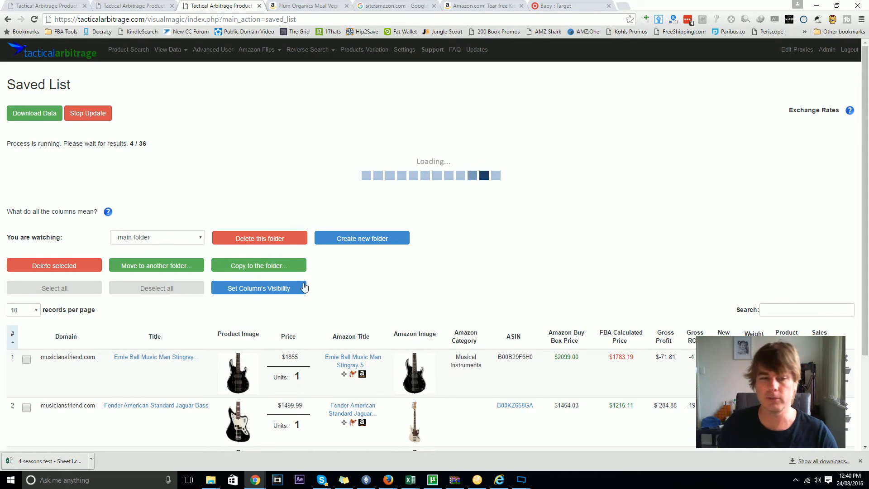
{"action": "mouse_move", "coordinate": [549, 255]}
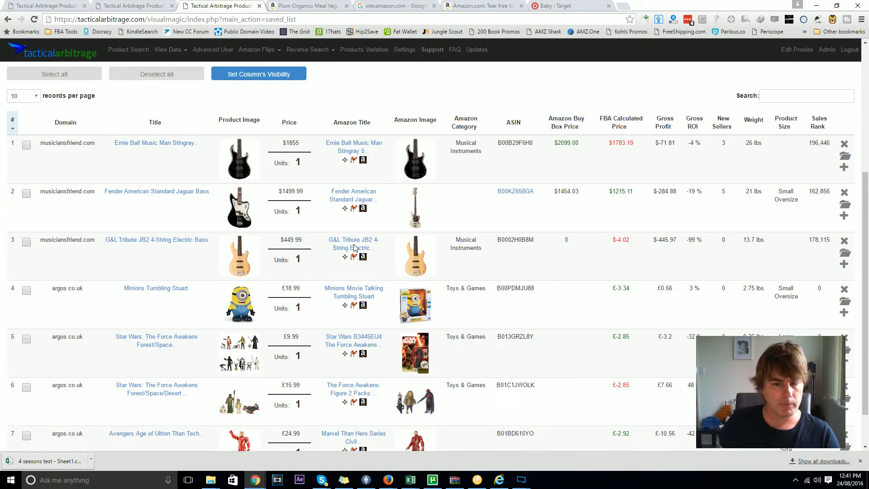
- Scroll the updating saved list as musiciansfriend.com, argos.co.uk and macys.com products load
{"action": "scroll", "scroll_direction": "up", "scroll_amount": 3}
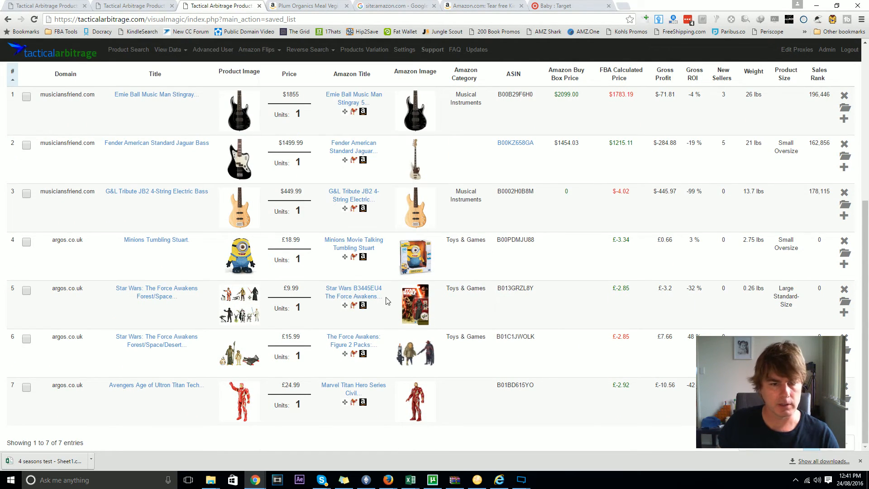
{"action": "mouse_move", "coordinate": [547, 153]}
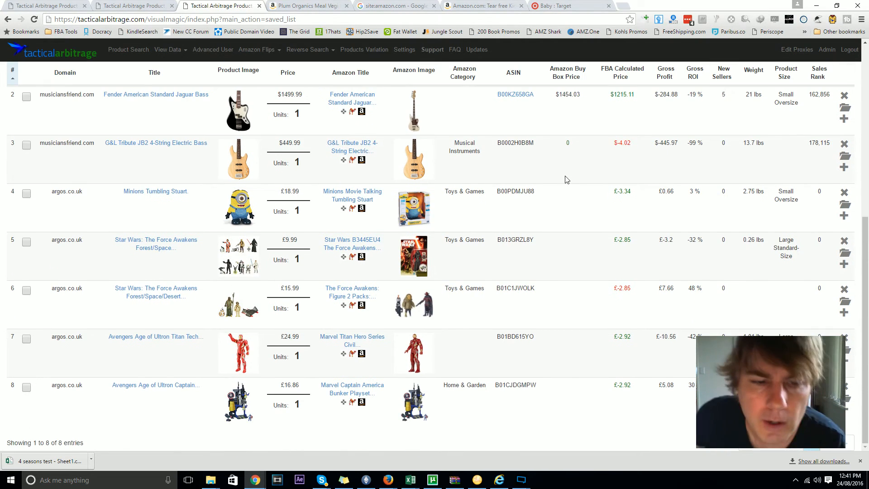
{"action": "mouse_move", "coordinate": [600, 210]}
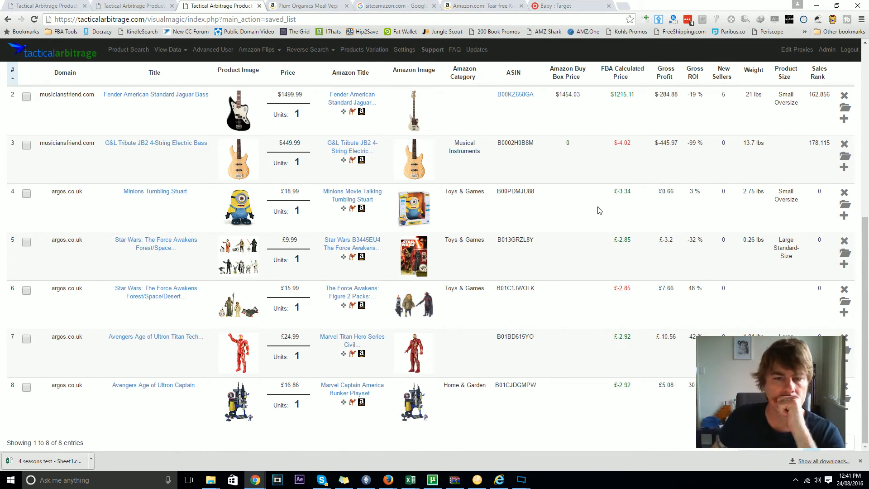
{"action": "scroll", "scroll_direction": "down", "scroll_amount": 3}
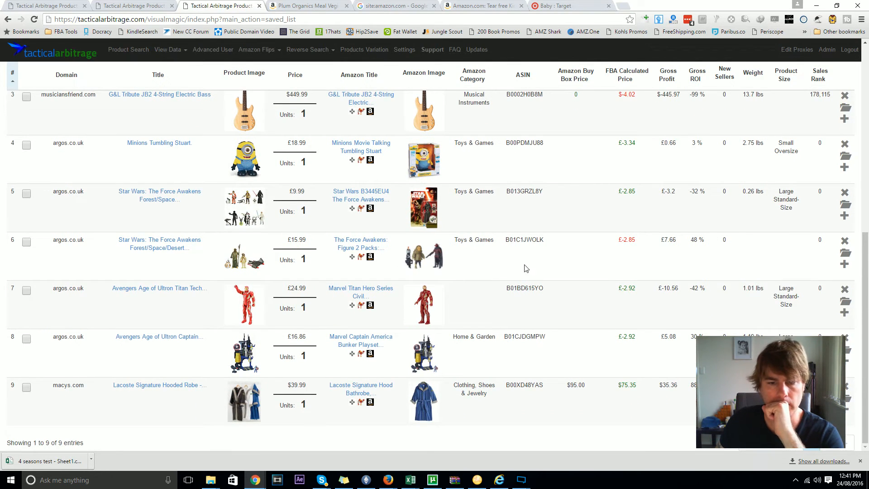
{"action": "scroll", "scroll_direction": "up", "scroll_amount": 3}
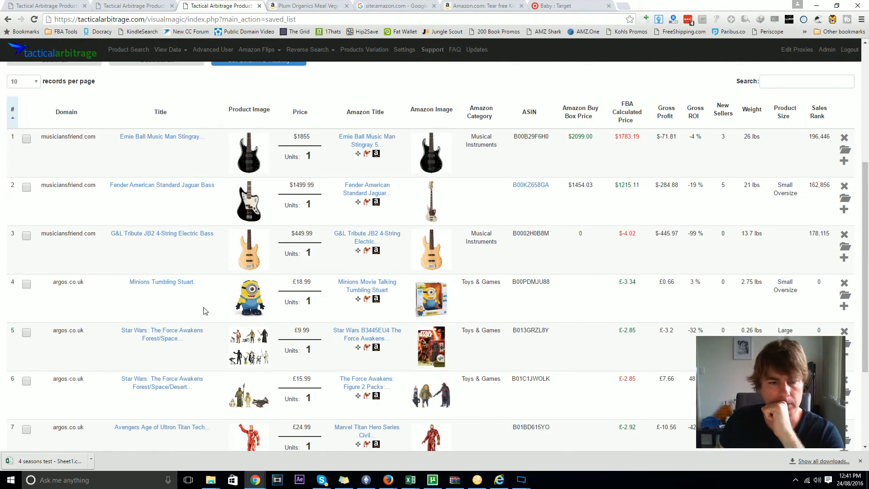
{"action": "scroll", "scroll_direction": "up", "scroll_amount": 3}
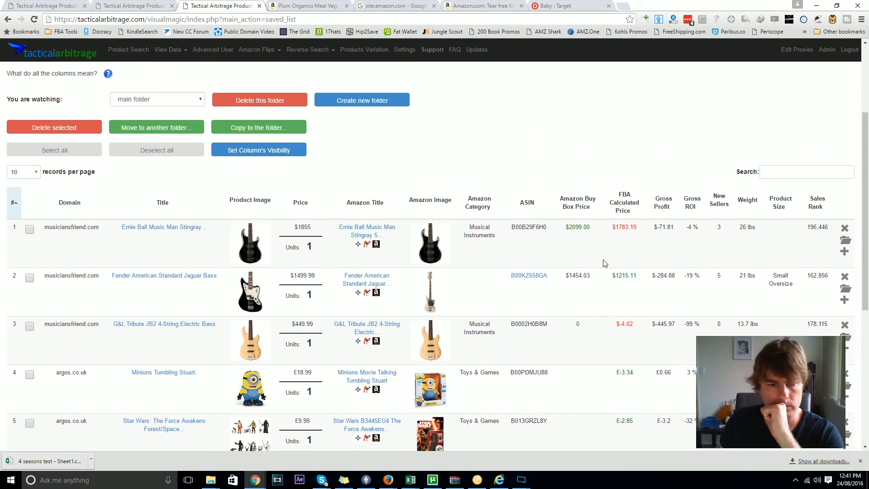
{"action": "mouse_move", "coordinate": [249, 385]}
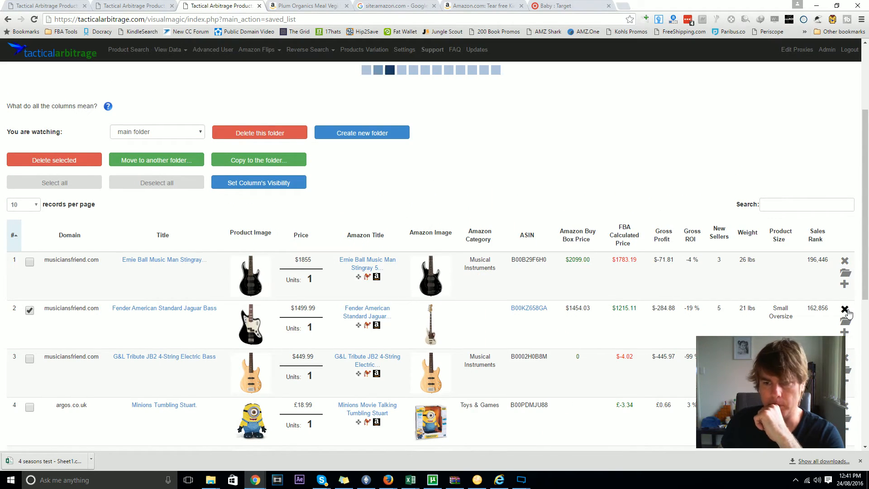
- Delete the Fender Jaguar Bass, switch to the Target Toys folder, and update all its data
{"action": "left_click", "coordinate": [157, 132]}
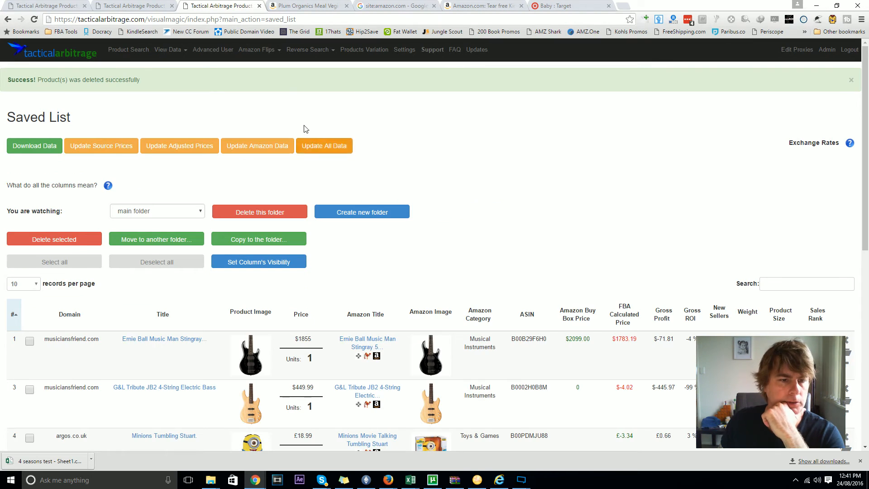
{"action": "left_click", "coordinate": [157, 211]}
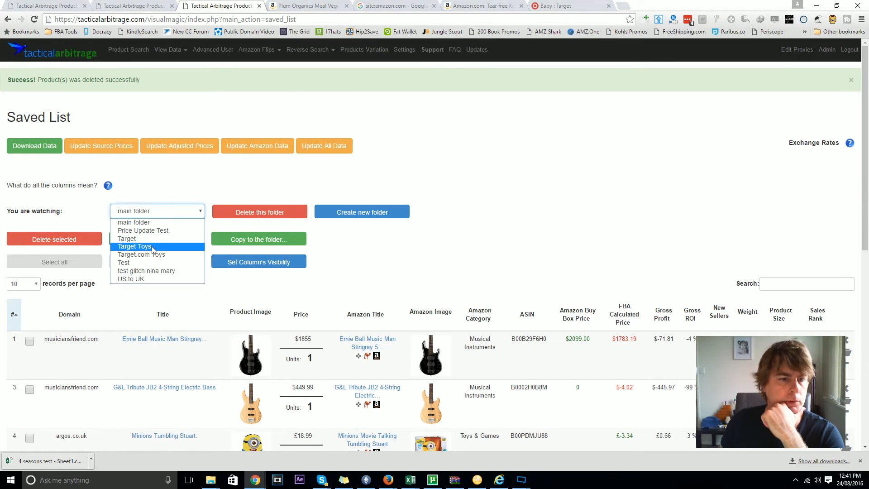
{"action": "left_click", "coordinate": [134, 246]}
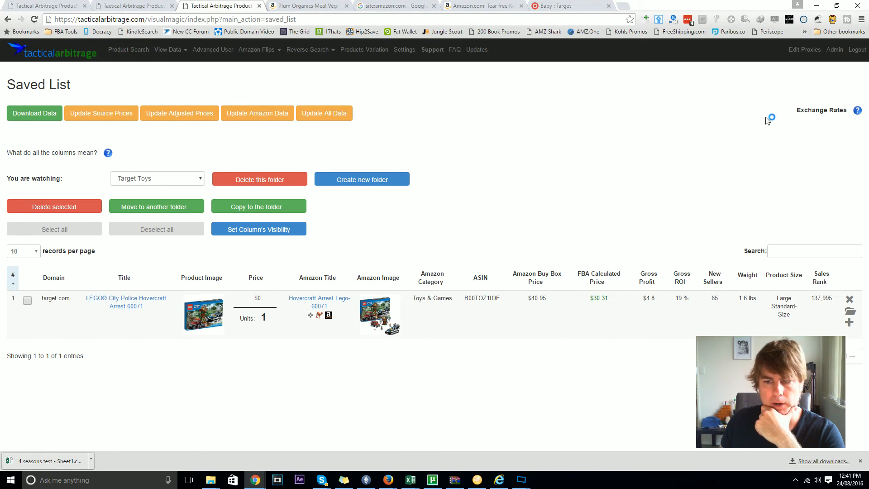
{"action": "left_click", "coordinate": [325, 113]}
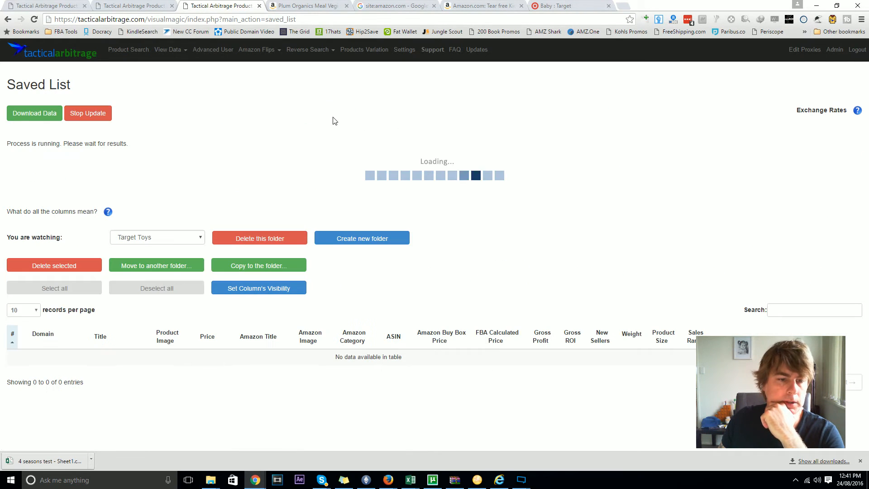
{"action": "mouse_move", "coordinate": [582, 316]}
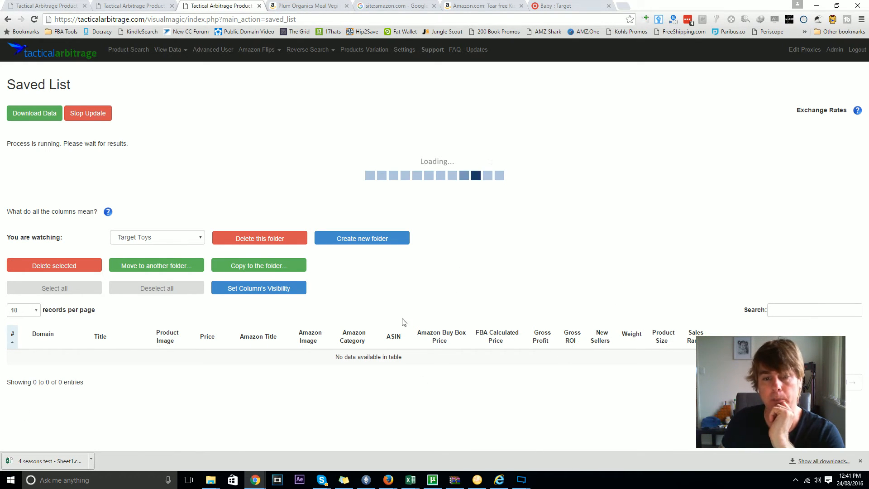
{"action": "mouse_move", "coordinate": [614, 372]}
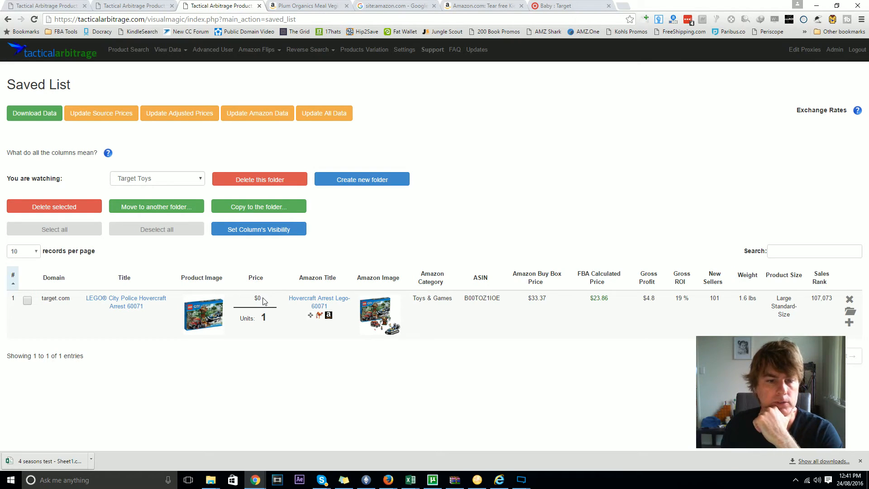
- View the Target folder, then switch to Target.com Toys showing two Go GaGa toys
{"action": "left_click", "coordinate": [157, 179]}
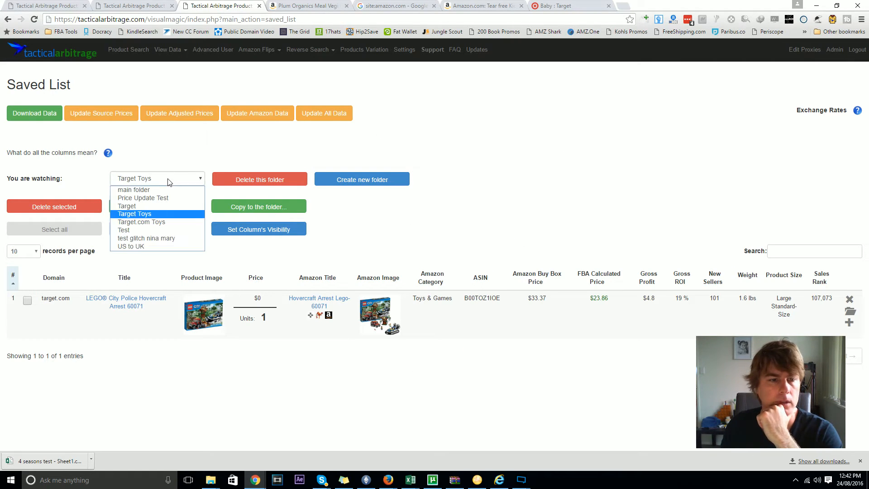
{"action": "left_click", "coordinate": [126, 206]}
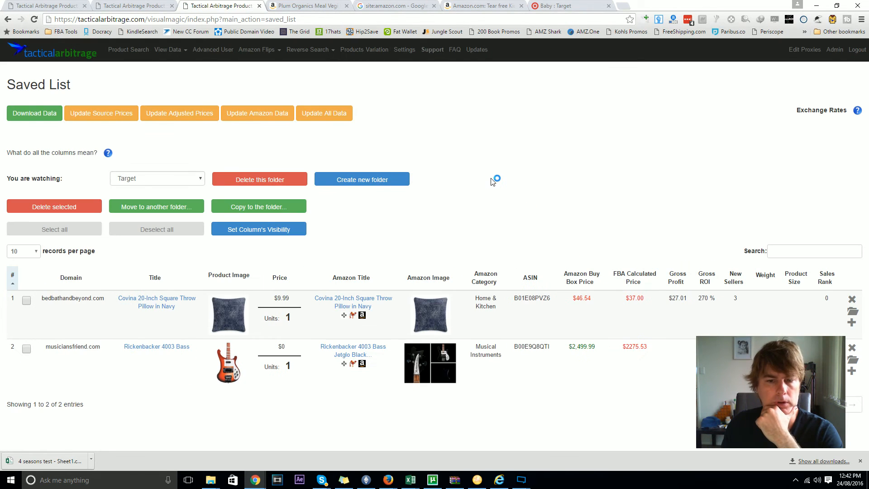
{"action": "mouse_move", "coordinate": [179, 188]}
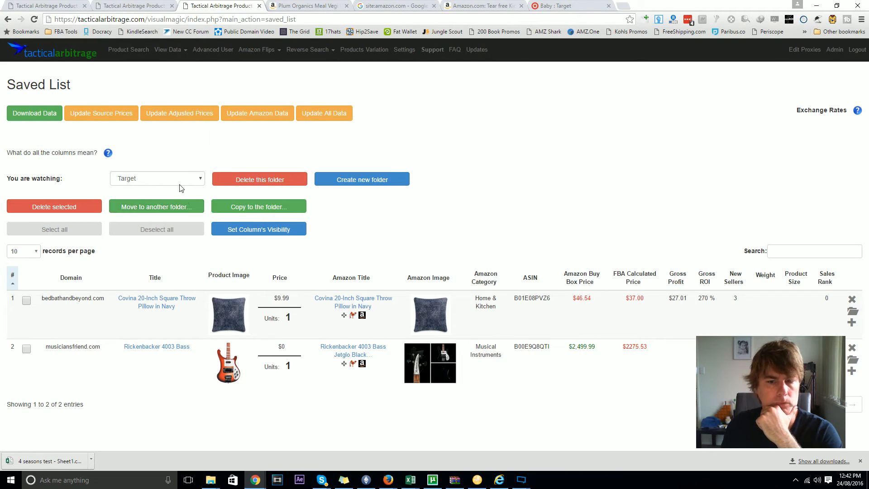
{"action": "left_click", "coordinate": [157, 178]}
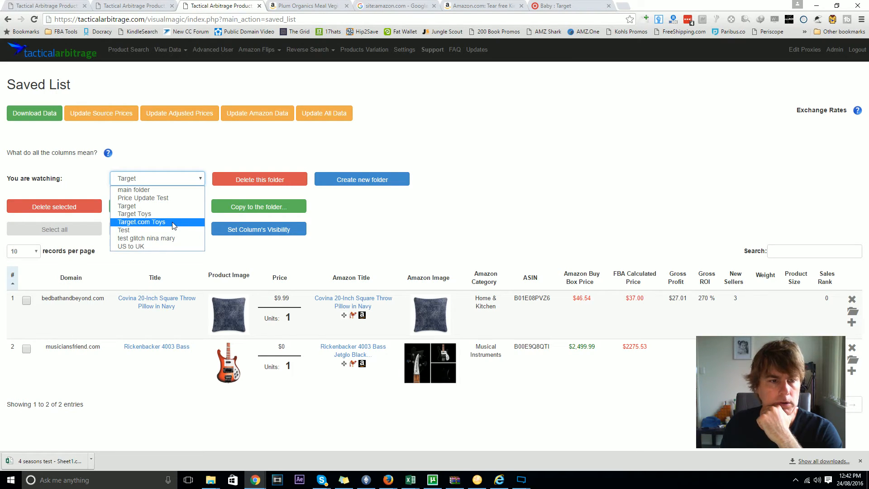
{"action": "left_click", "coordinate": [141, 222]}
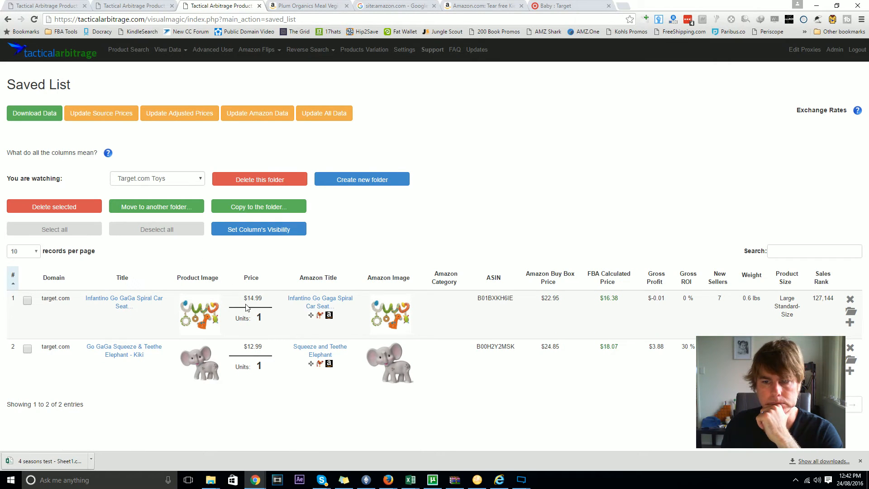
{"action": "mouse_move", "coordinate": [547, 114]}
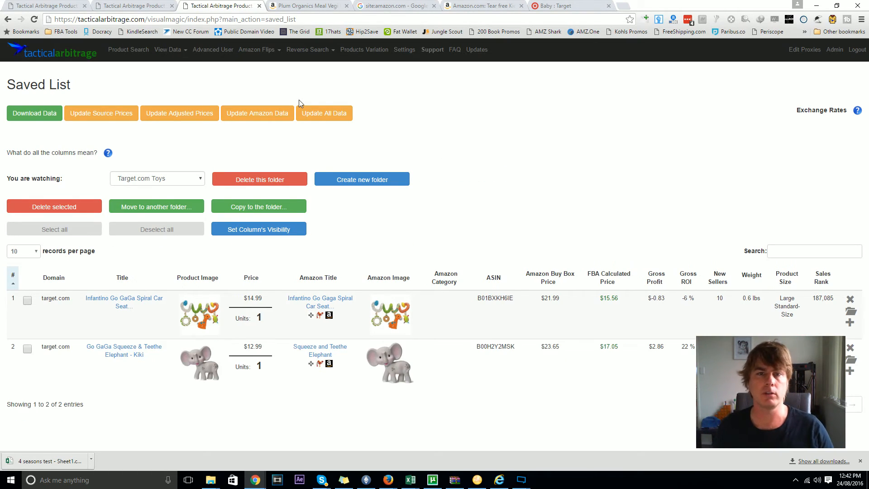
{"action": "mouse_move", "coordinate": [256, 463]}
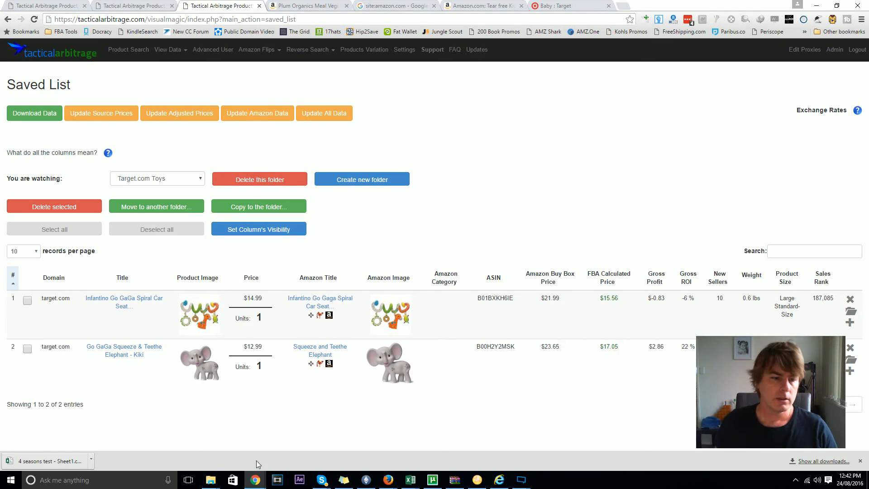
{"action": "mouse_move", "coordinate": [124, 350]}
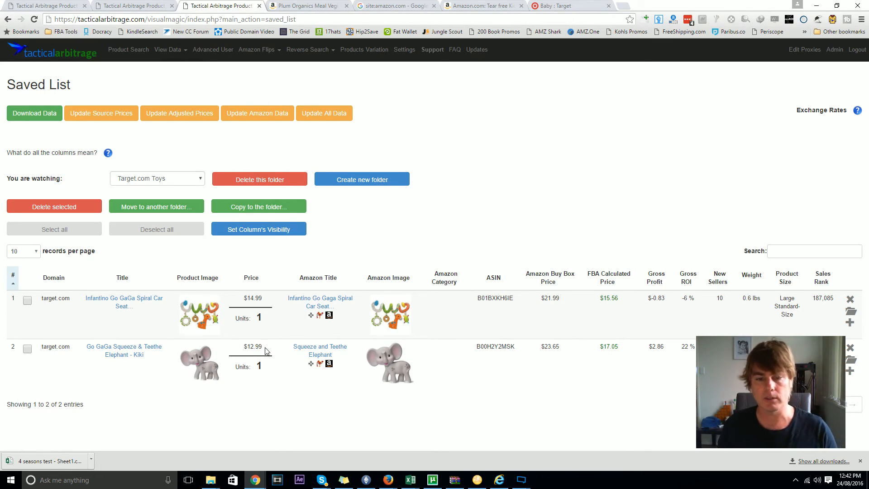
{"action": "mouse_move", "coordinate": [649, 356]}
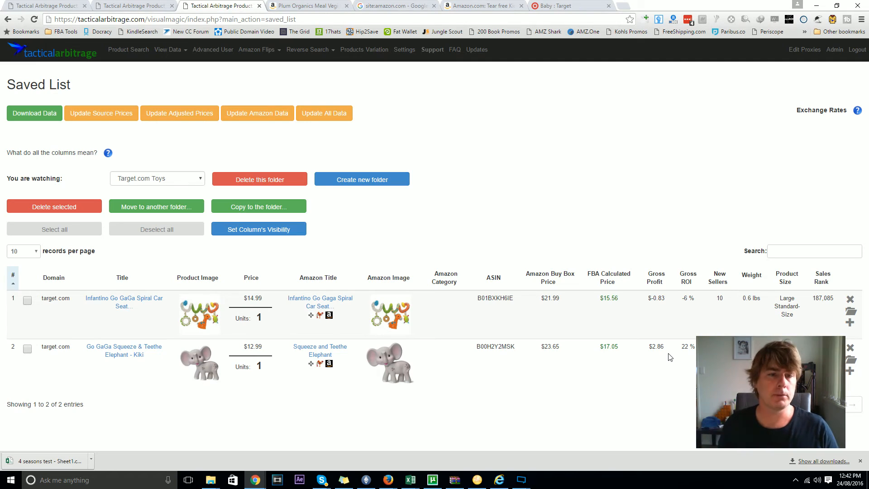
{"action": "mouse_move", "coordinate": [169, 109]}
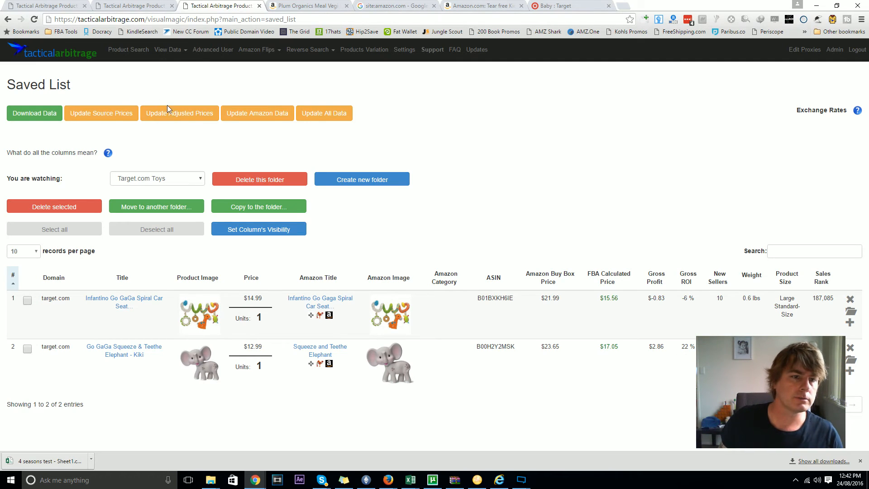
{"action": "mouse_move", "coordinate": [179, 113]}
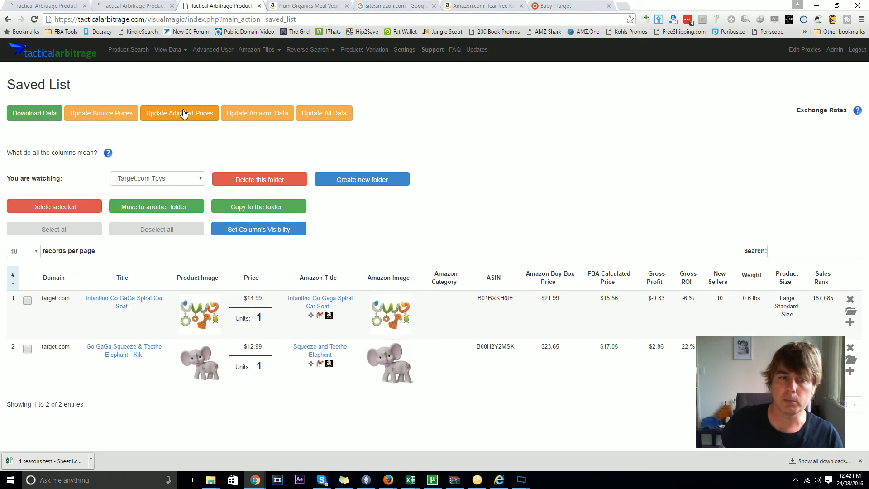
{"action": "mouse_move", "coordinate": [230, 388]}
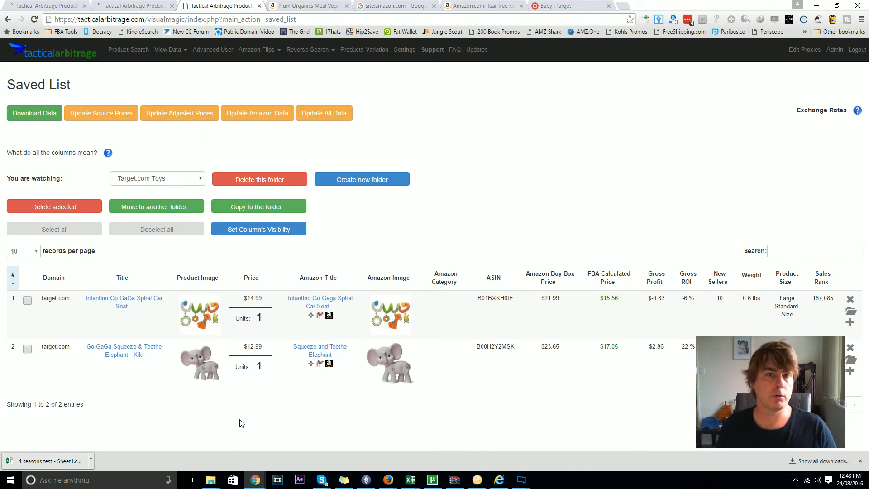
{"action": "mouse_move", "coordinate": [136, 387]}
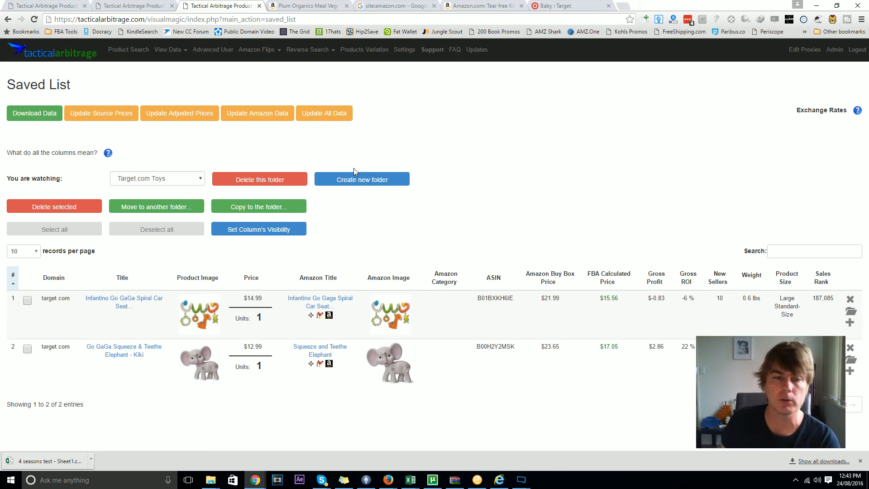
{"action": "mouse_move", "coordinate": [408, 304]}
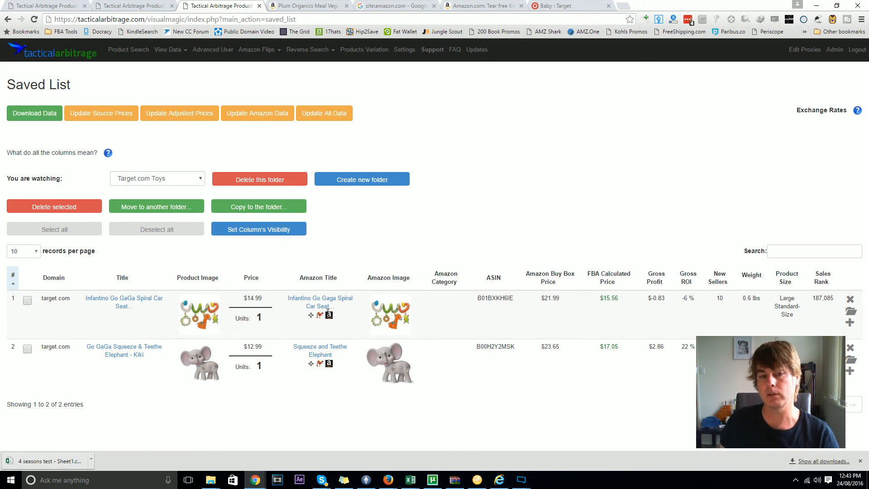
{"action": "mouse_move", "coordinate": [179, 114]}
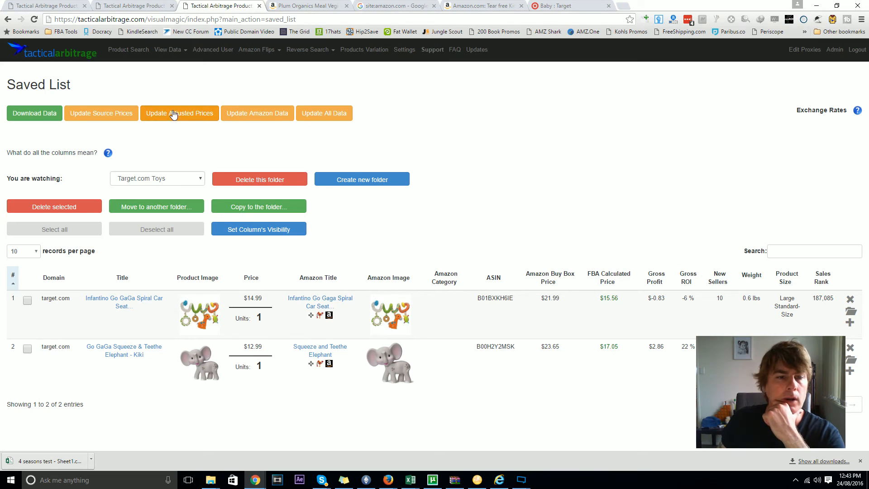
- Set Store Price Adjustment 1 to 25% and update the list's adjusted prices
{"action": "left_click", "coordinate": [180, 113]}
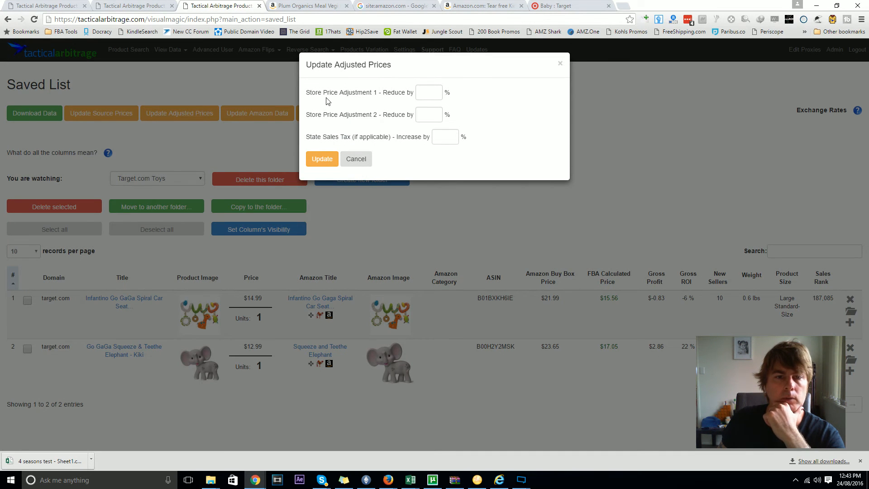
{"action": "left_click", "coordinate": [428, 92]}
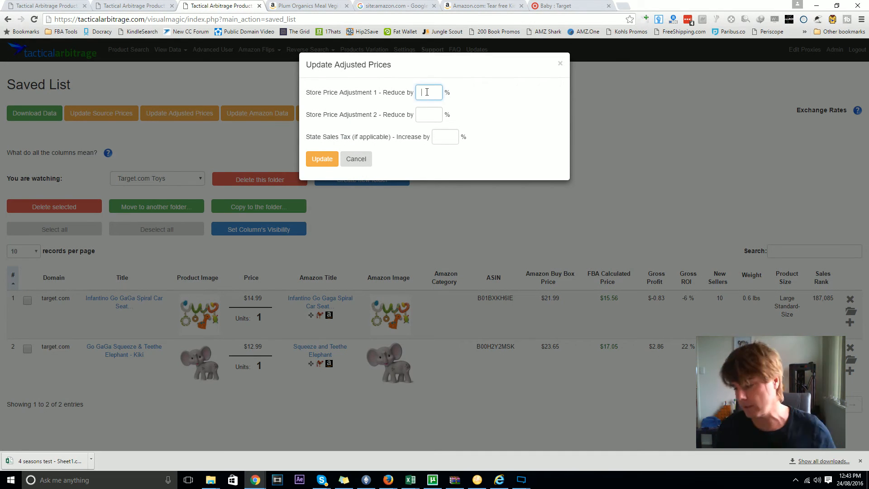
{"action": "type", "text": "25"}
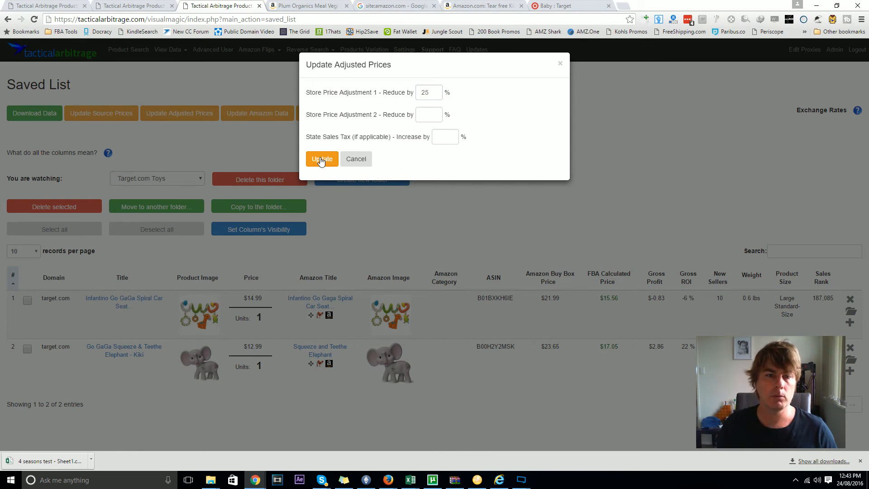
{"action": "left_click", "coordinate": [321, 158]}
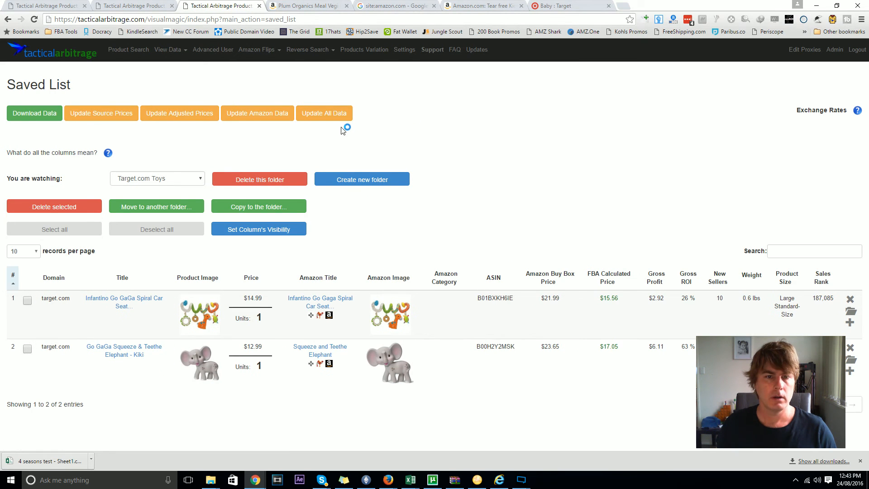
- Enable the Adjusted Price column in the saved list's column visibility settings
{"action": "left_click", "coordinate": [258, 229]}
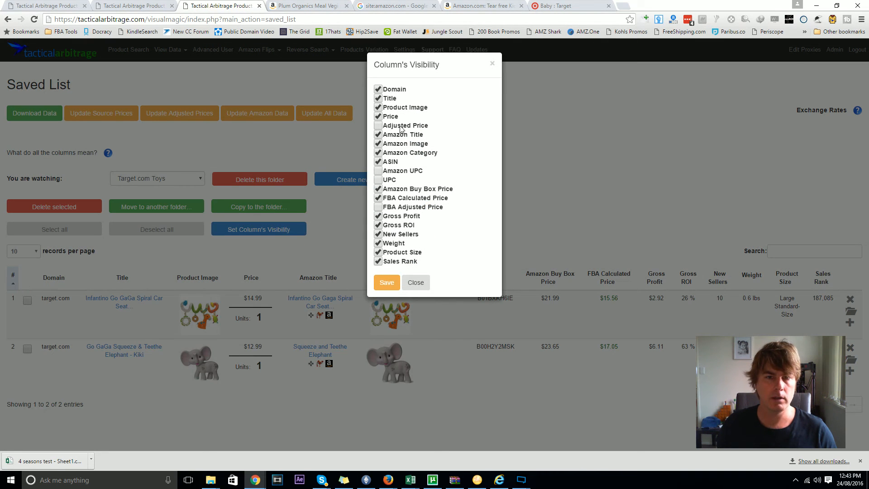
{"action": "left_click", "coordinate": [378, 126]}
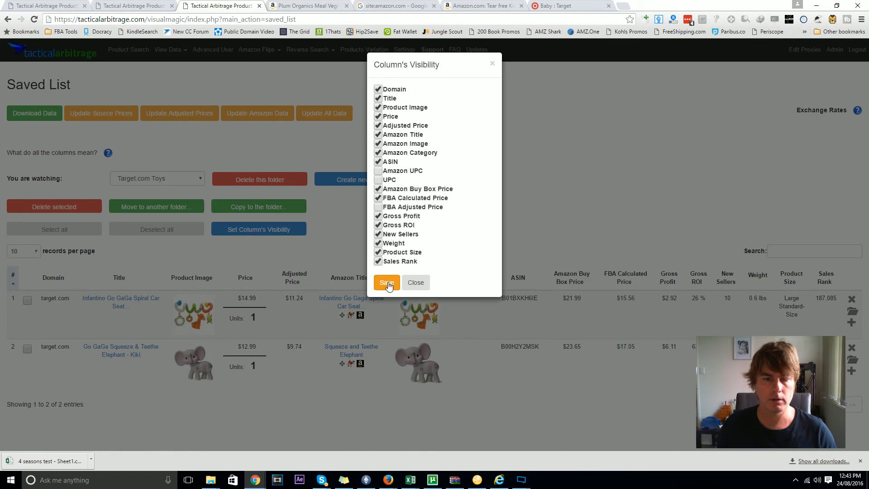
{"action": "left_click", "coordinate": [386, 282]}
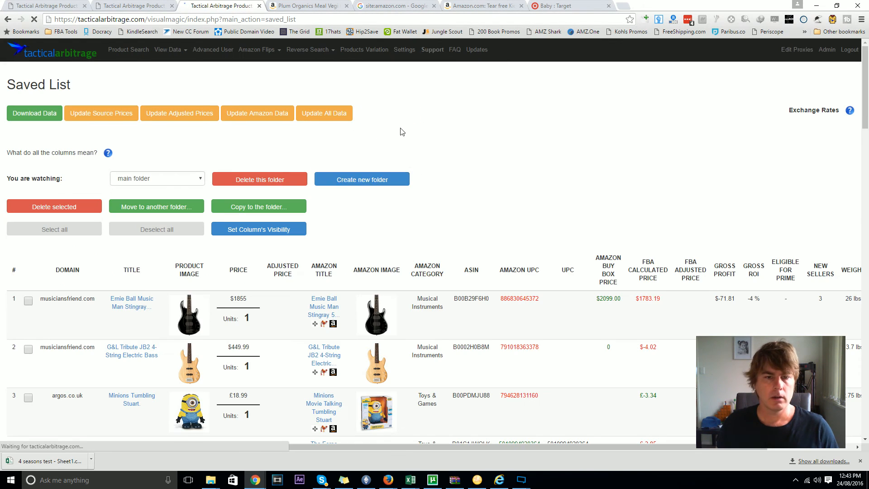
- Reload the Target.com Toys folder, showing adjusted prices $11.24 and $9.74
{"action": "left_click", "coordinate": [157, 178]}
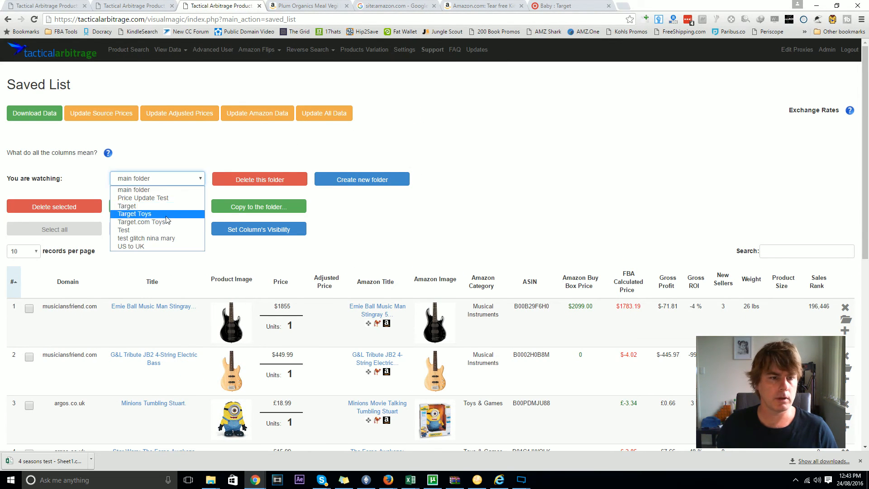
{"action": "left_click", "coordinate": [143, 222]}
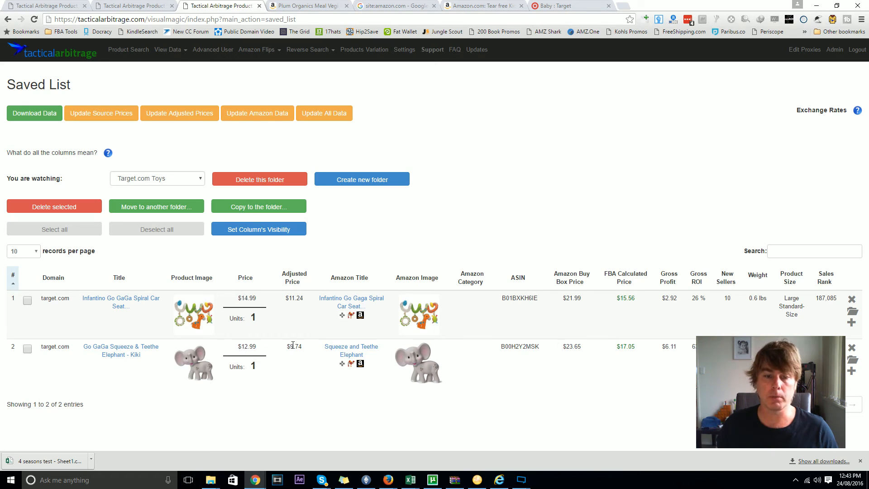
{"action": "double_click", "coordinate": [294, 346]}
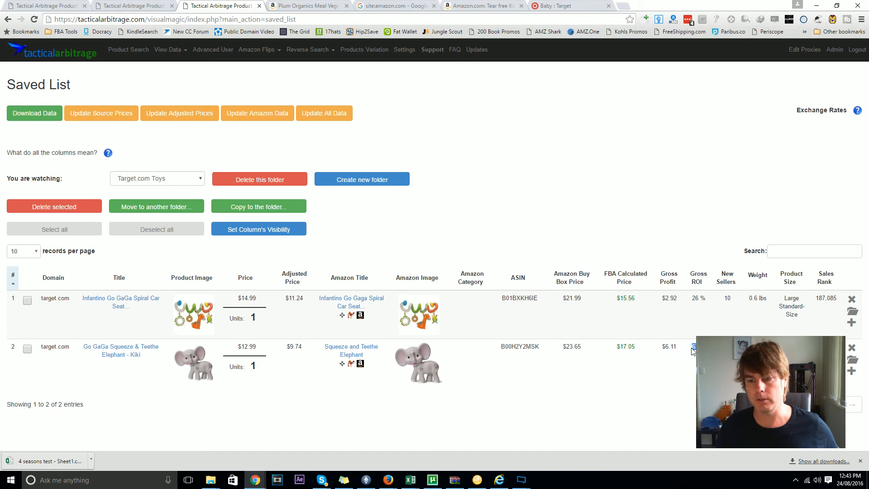
- Open the Go GaGa elephant's Target and Amazon product pages in new tabs
{"action": "left_click", "coordinate": [120, 350]}
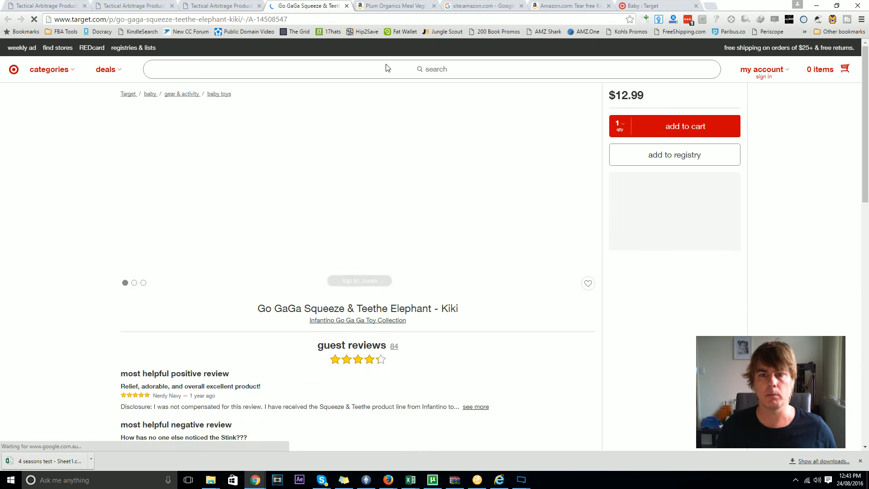
{"action": "left_click", "coordinate": [220, 6]}
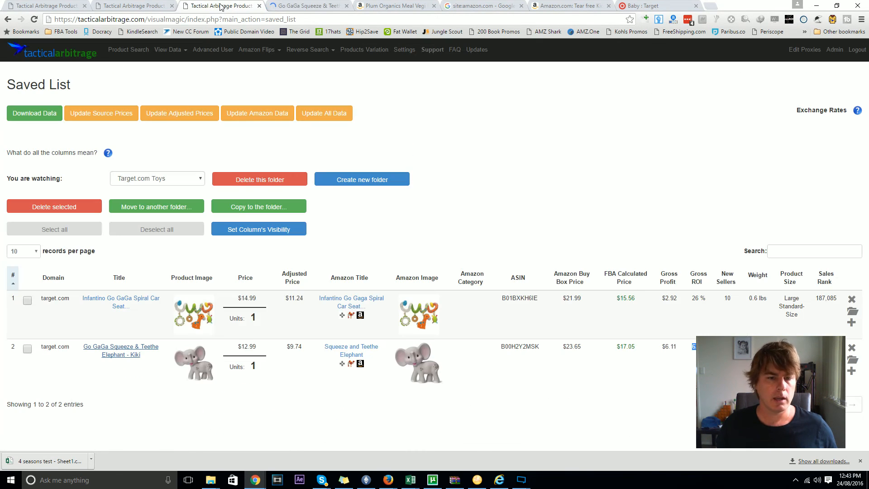
{"action": "mouse_move", "coordinate": [557, 348]}
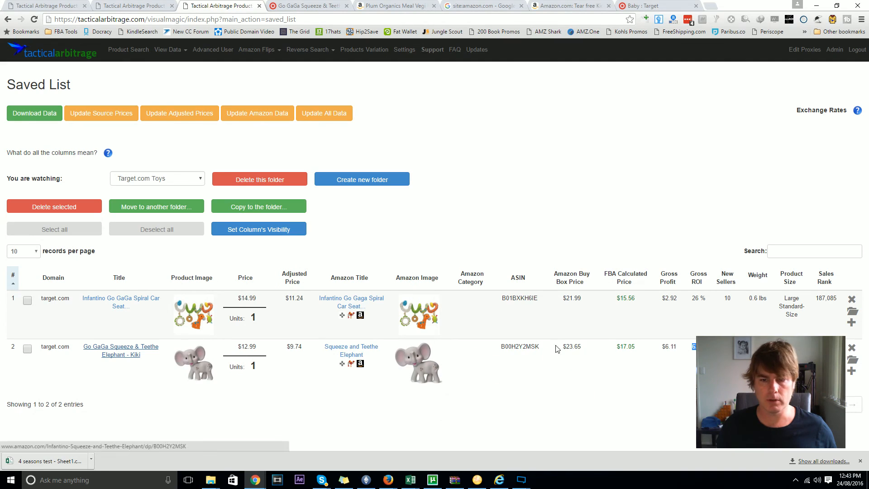
{"action": "mouse_move", "coordinate": [351, 350]}
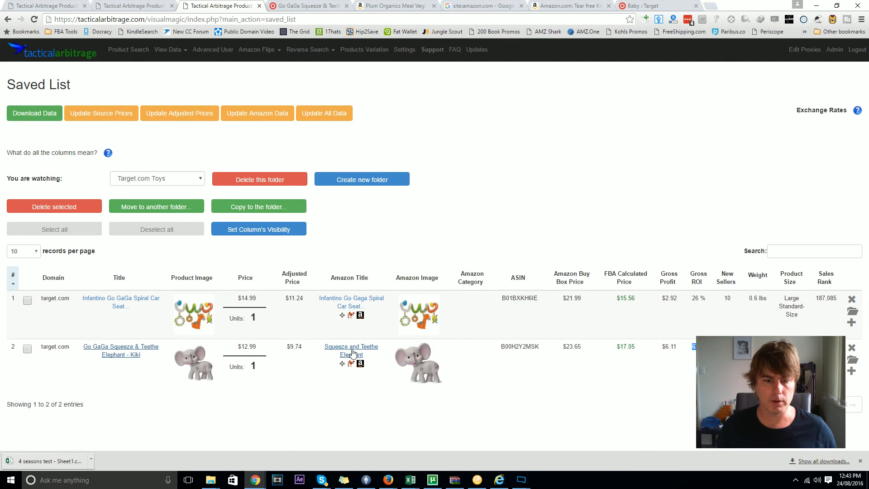
{"action": "left_click", "coordinate": [351, 351]}
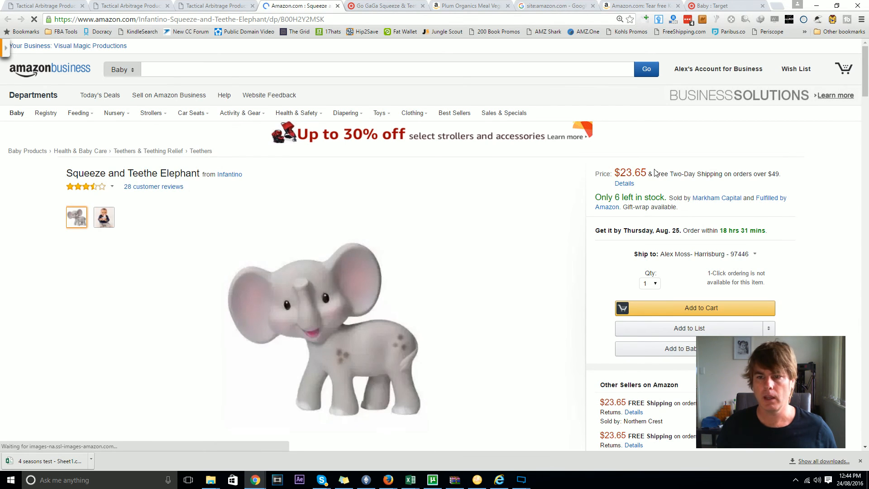
{"action": "left_click", "coordinate": [215, 5]}
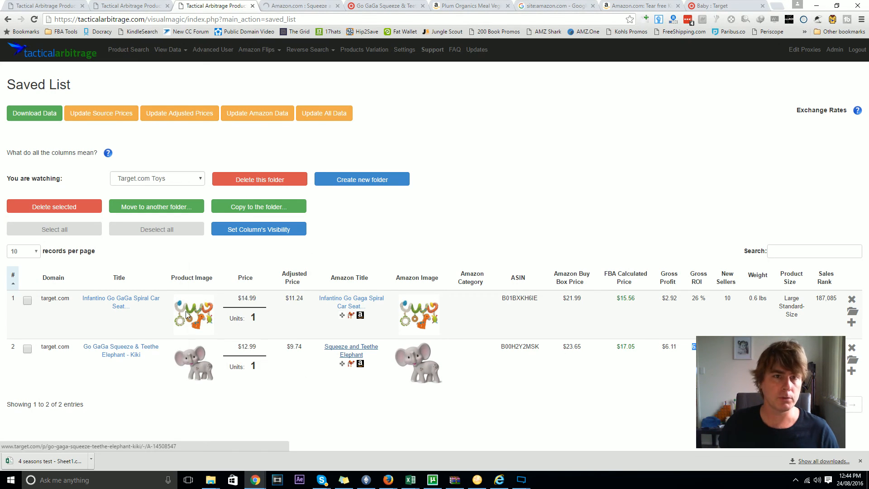
- Compare the elephant's Target $12.99 and Amazon $23.65 prices, then return to the saved list
{"action": "left_click", "coordinate": [120, 350]}
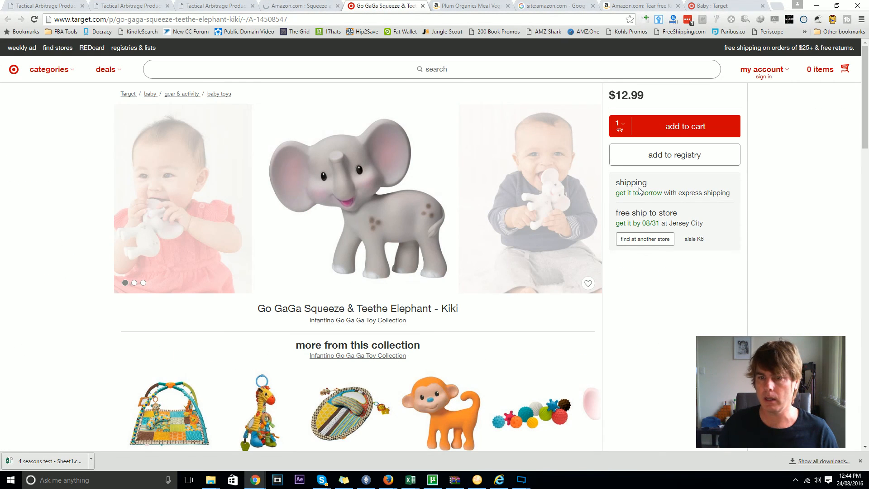
{"action": "mouse_move", "coordinate": [602, 144]}
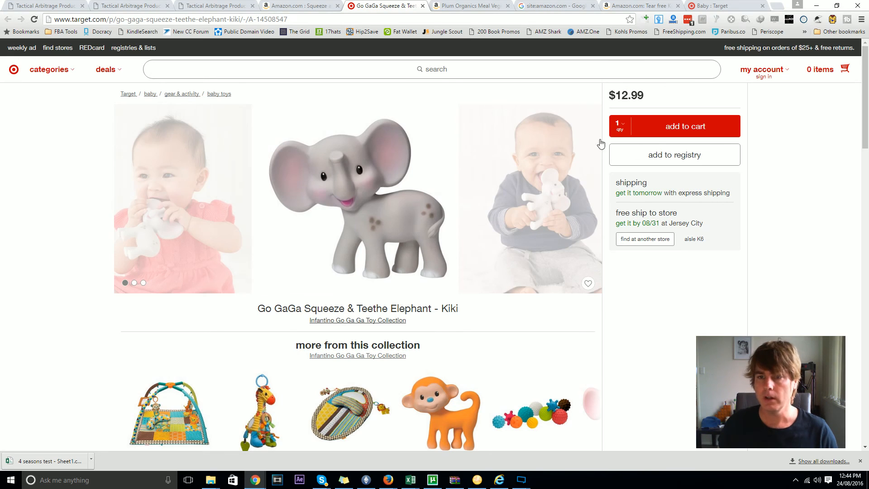
{"action": "left_click", "coordinate": [299, 5]}
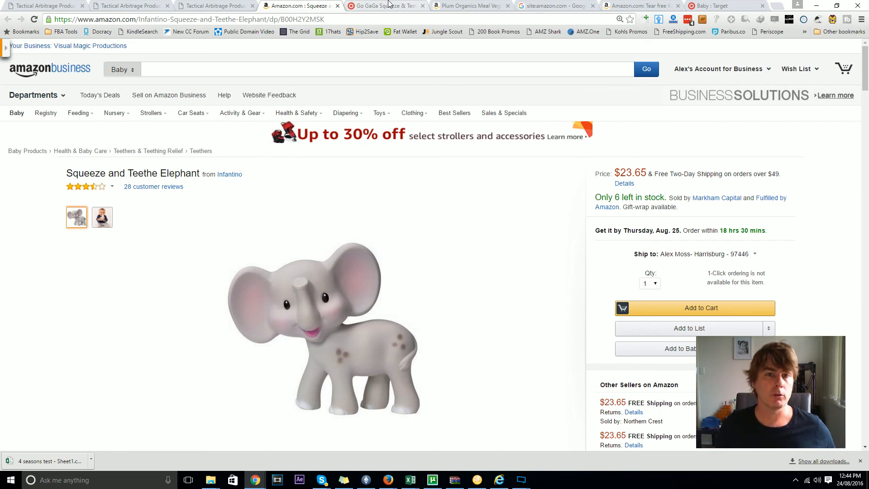
{"action": "left_click", "coordinate": [383, 6]}
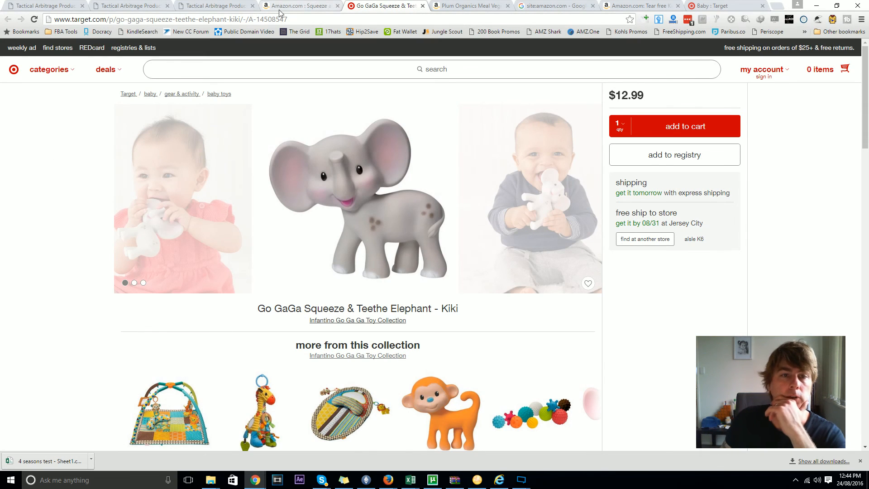
{"action": "left_click", "coordinate": [217, 6]}
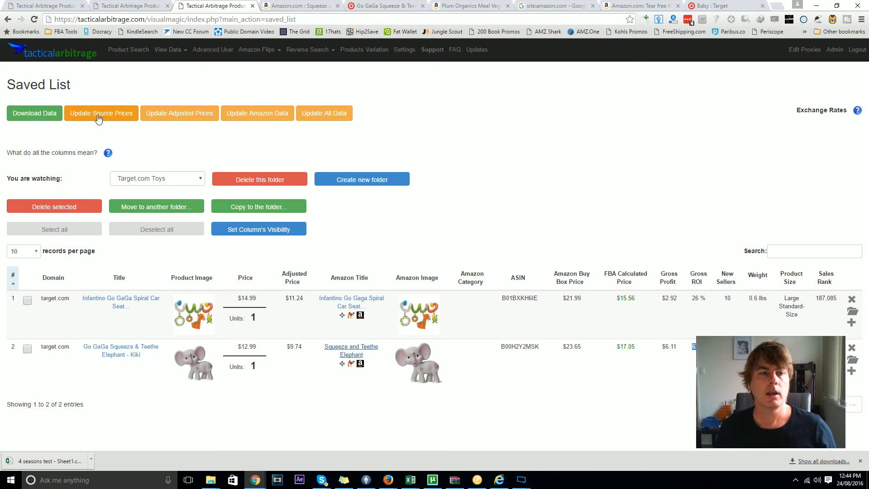
{"action": "mouse_move", "coordinate": [284, 267]}
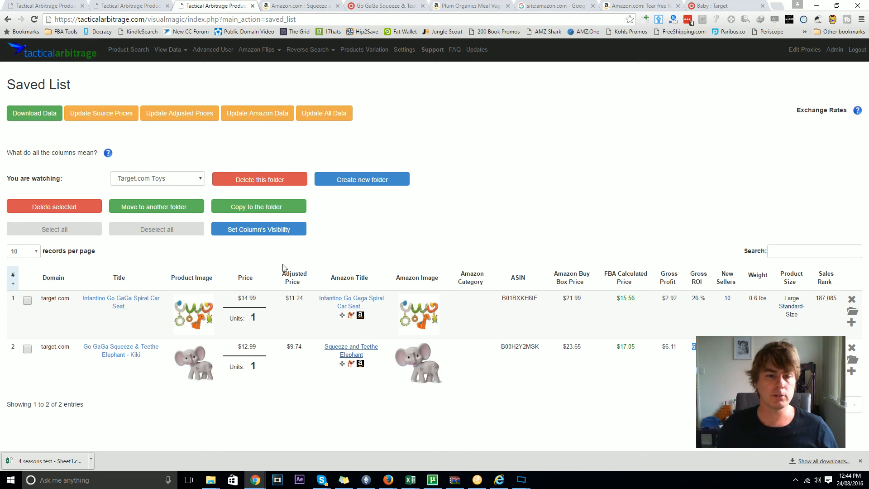
{"action": "mouse_move", "coordinate": [633, 238]}
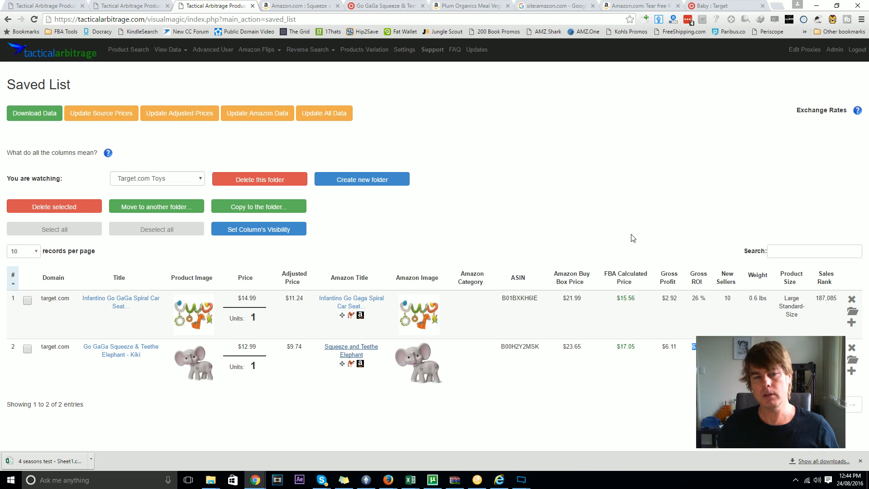
{"action": "mouse_move", "coordinate": [620, 387]}
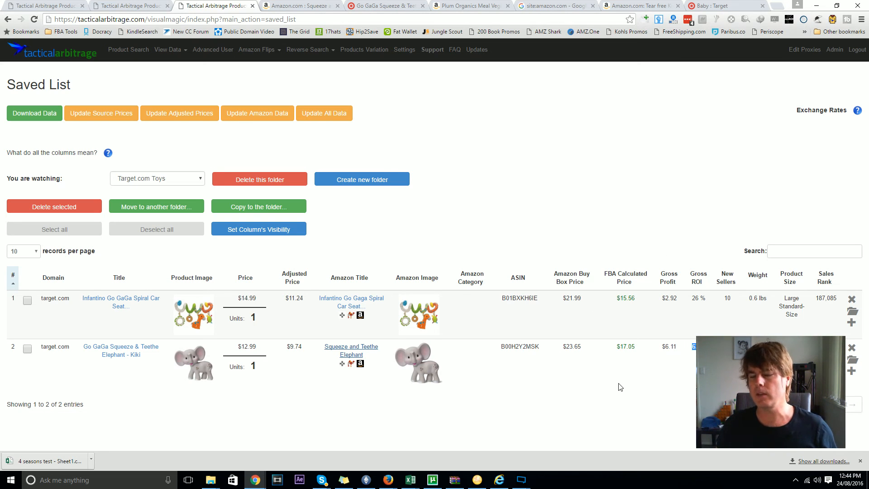
{"action": "mouse_move", "coordinate": [647, 299]}
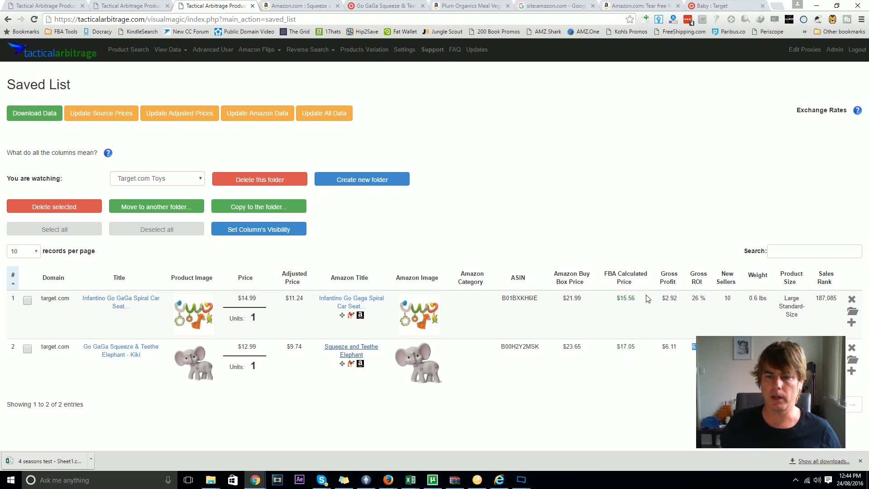
{"action": "mouse_move", "coordinate": [665, 381]}
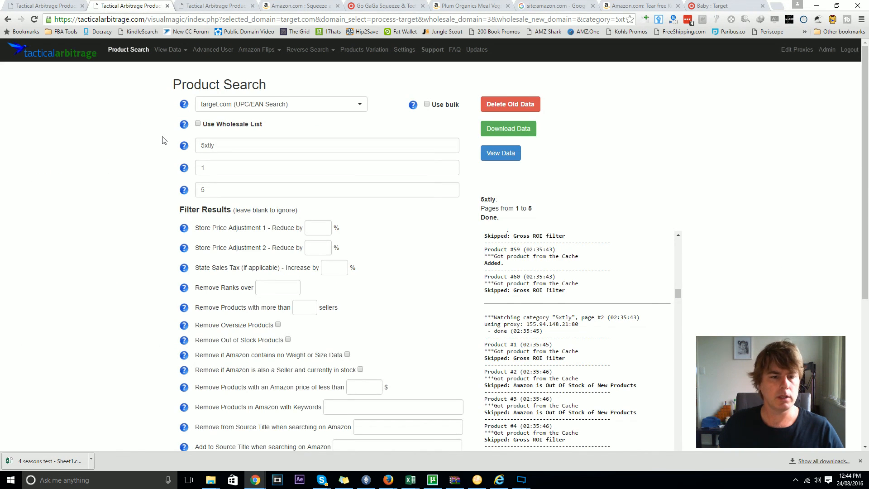
{"action": "scroll", "scroll_direction": "down", "scroll_amount": 3}
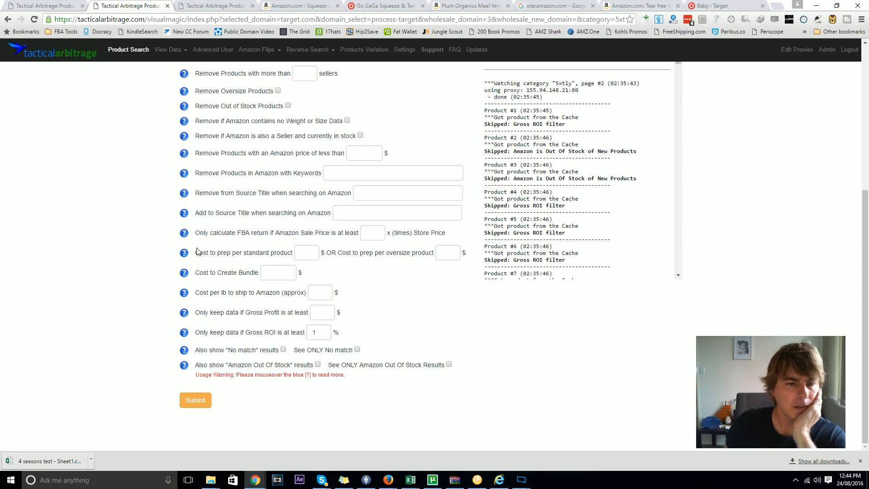
{"action": "double_click", "coordinate": [210, 292]}
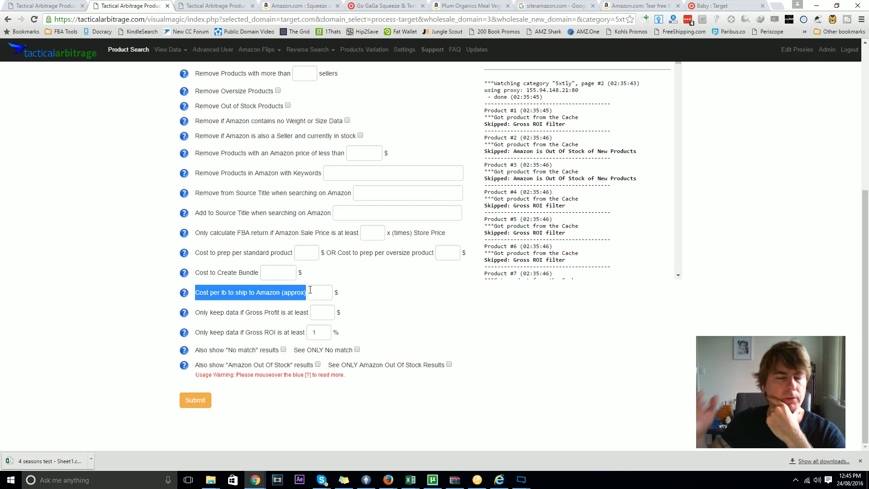
{"action": "mouse_move", "coordinate": [298, 323]}
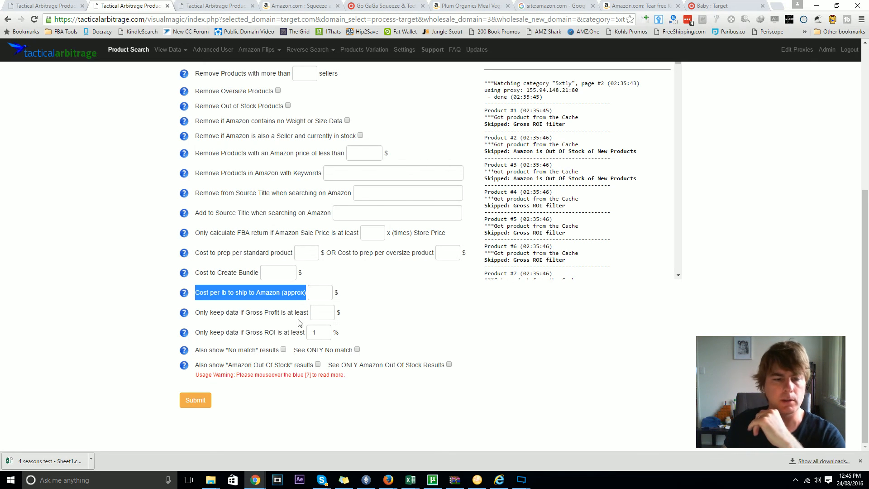
{"action": "mouse_move", "coordinate": [225, 267]}
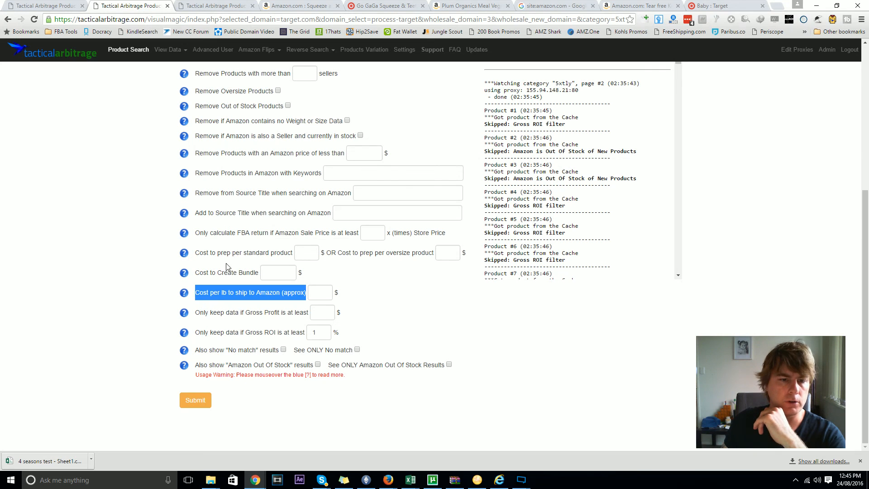
{"action": "mouse_move", "coordinate": [289, 285]}
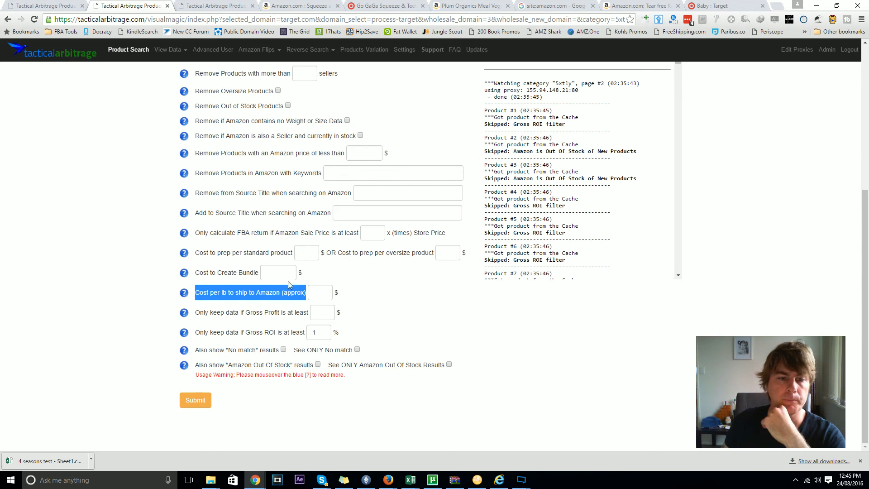
{"action": "mouse_move", "coordinate": [214, 215]}
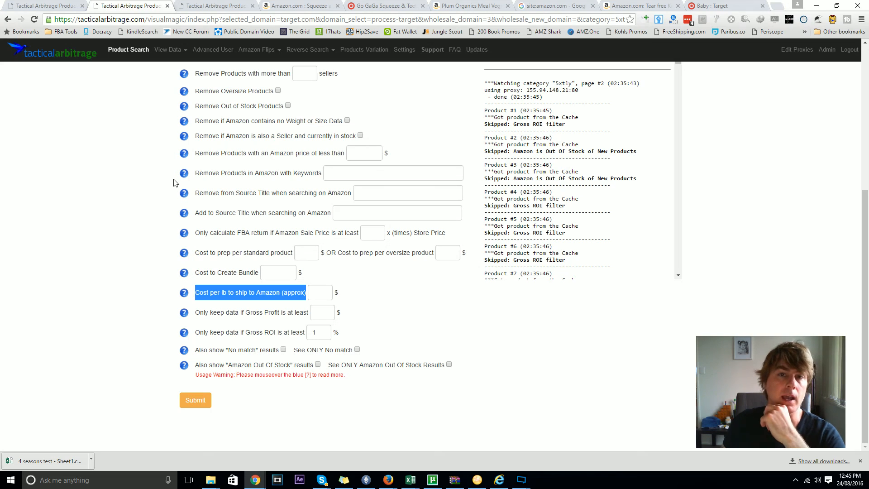
{"action": "mouse_move", "coordinate": [244, 309]}
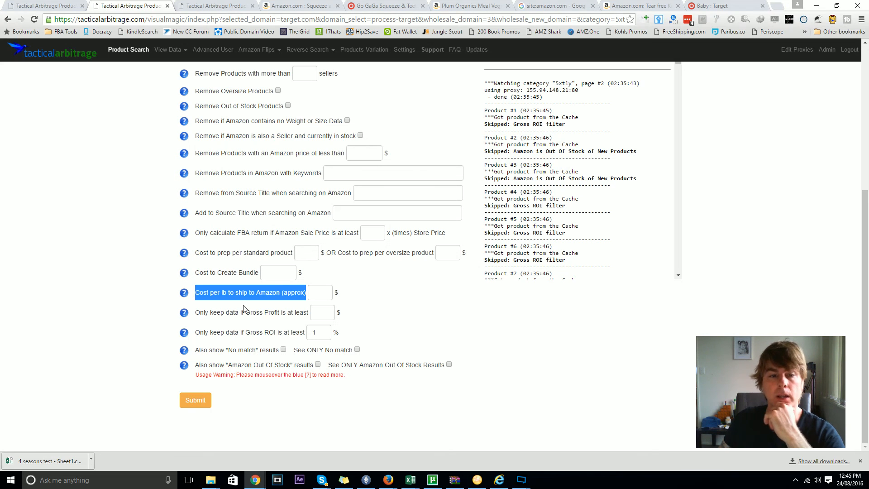